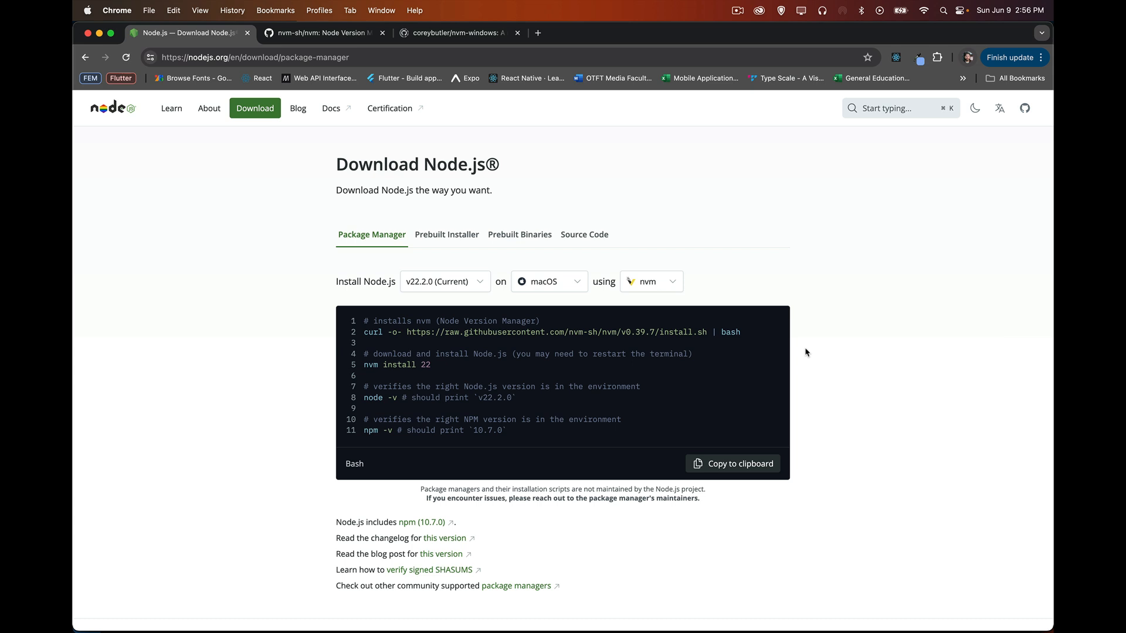
mouse_move(638, 232)
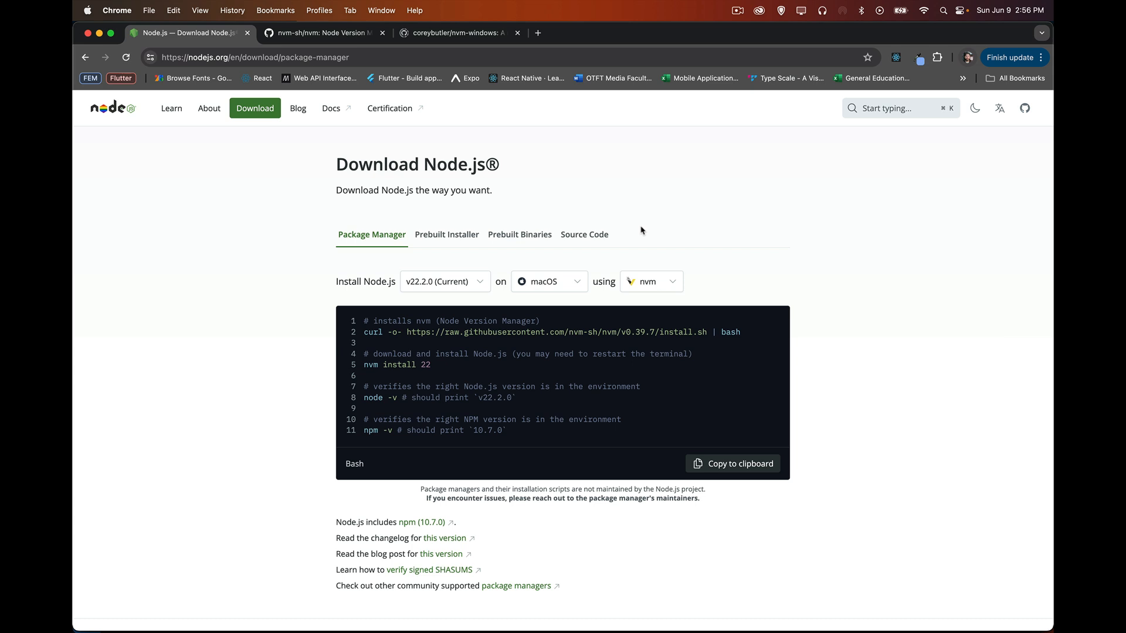
mouse_move(640, 214)
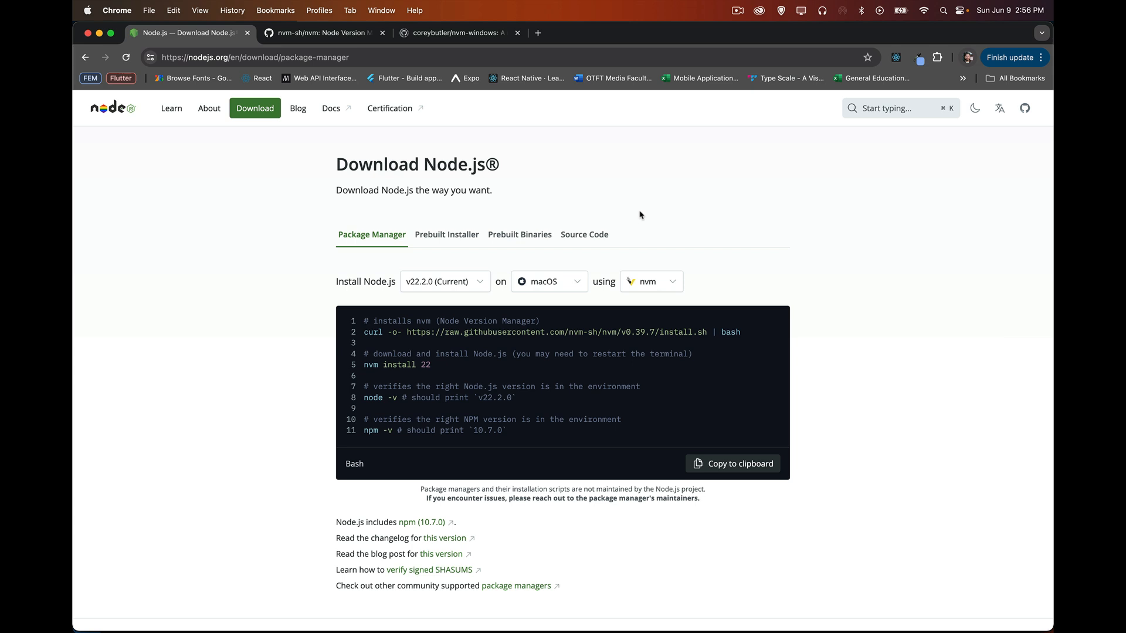
- Choose v22.2.0 from the Node.js version list on the download page
left_click(444, 280)
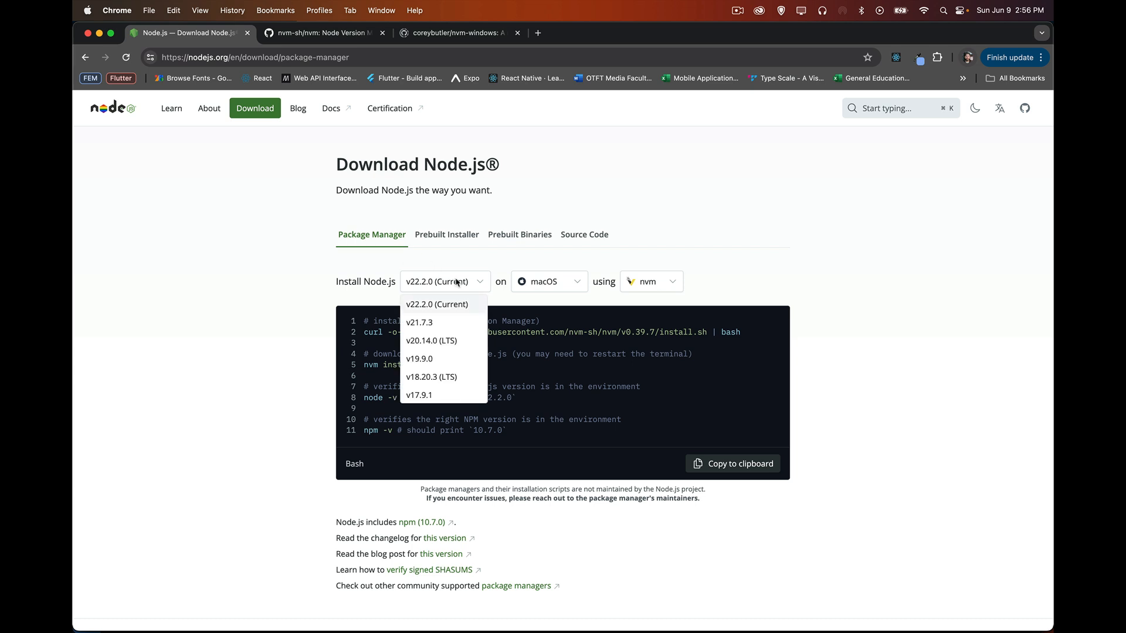
mouse_move(463, 340)
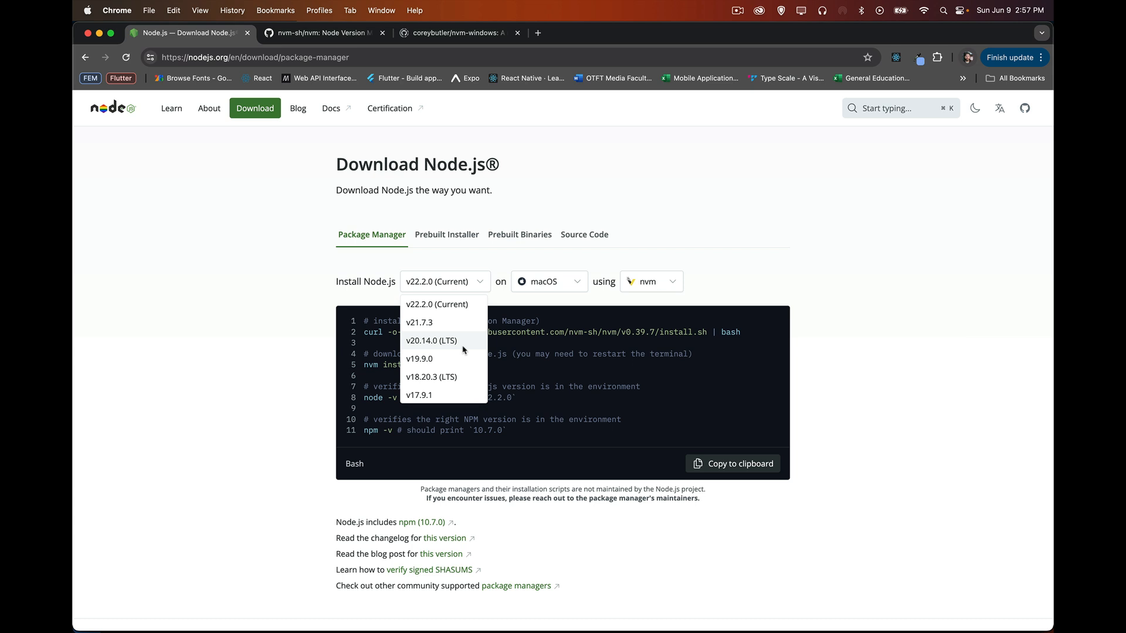
mouse_move(447, 376)
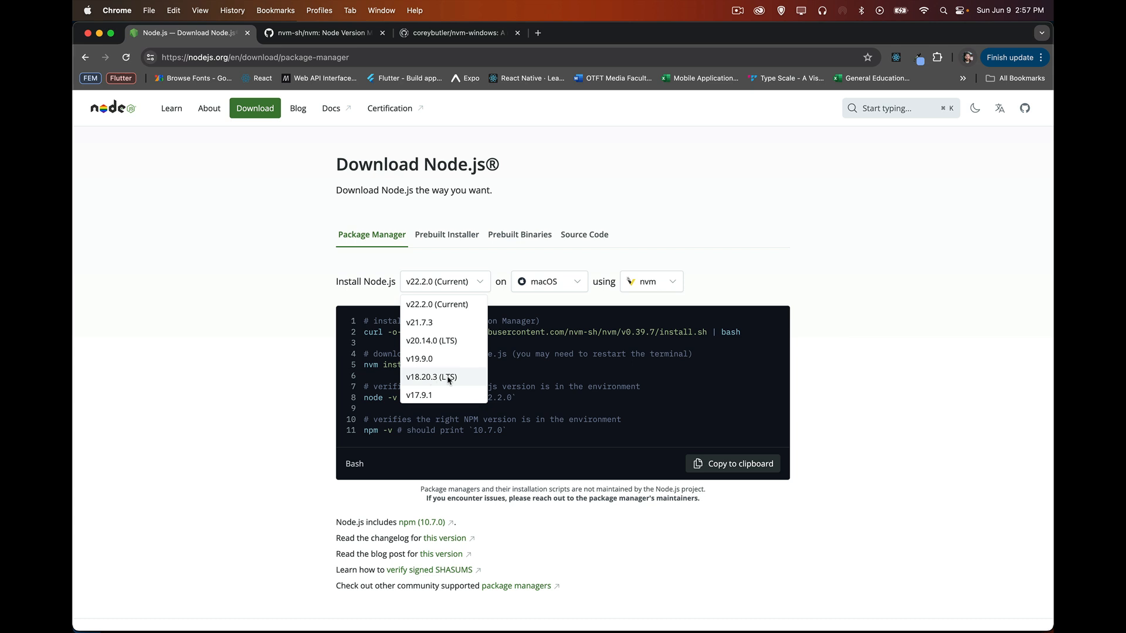
mouse_move(416, 385)
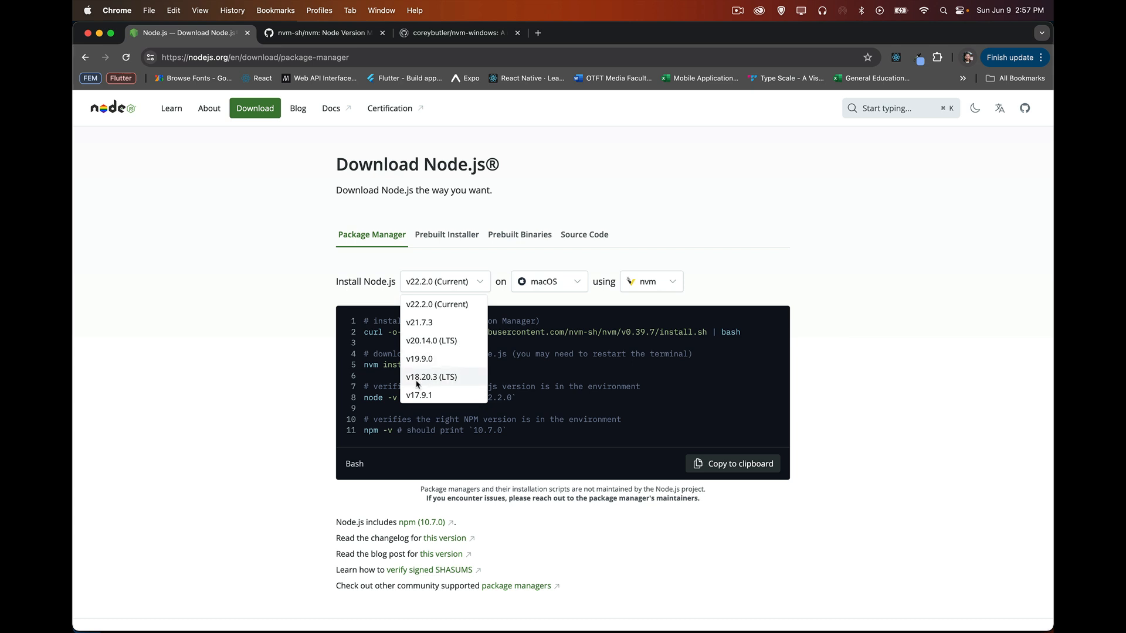
mouse_move(437, 304)
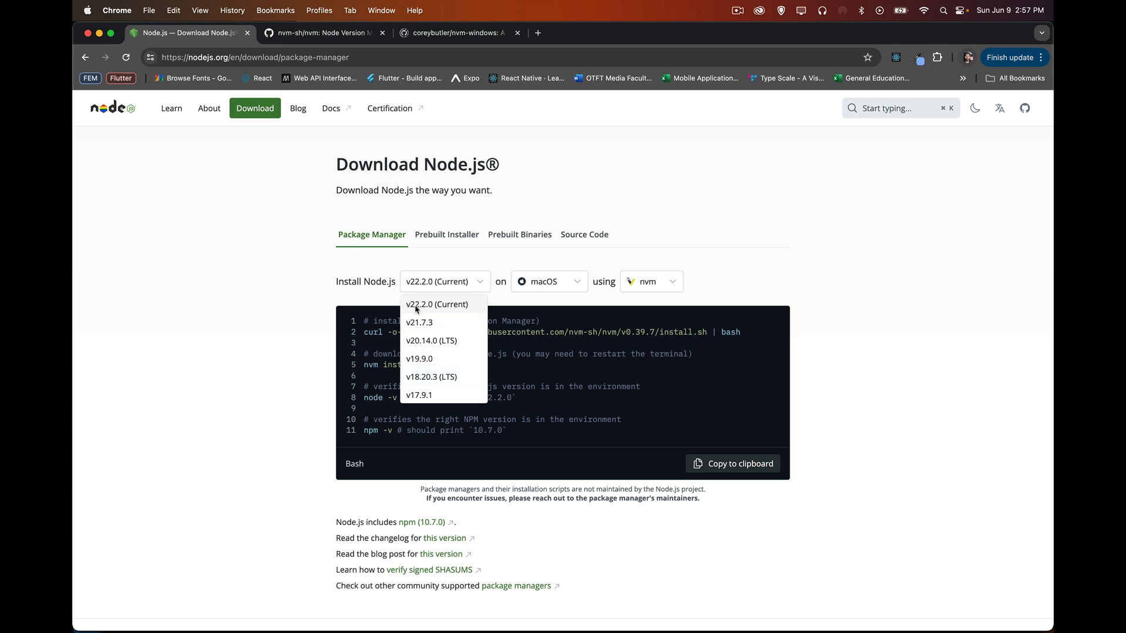
mouse_move(457, 310)
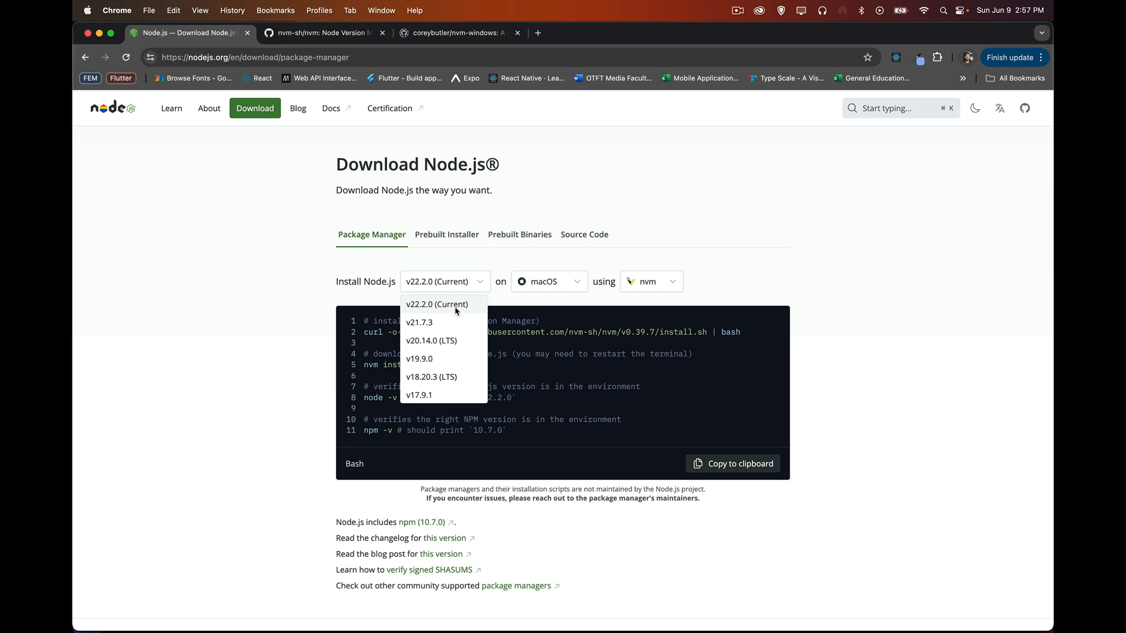
left_click(436, 304)
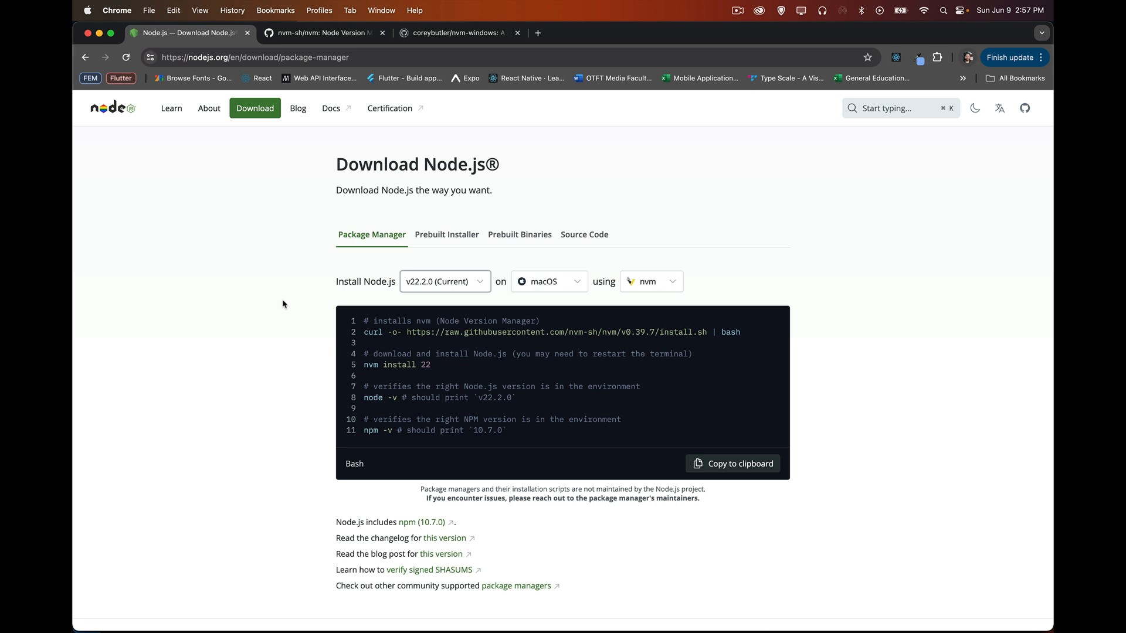
mouse_move(359, 325)
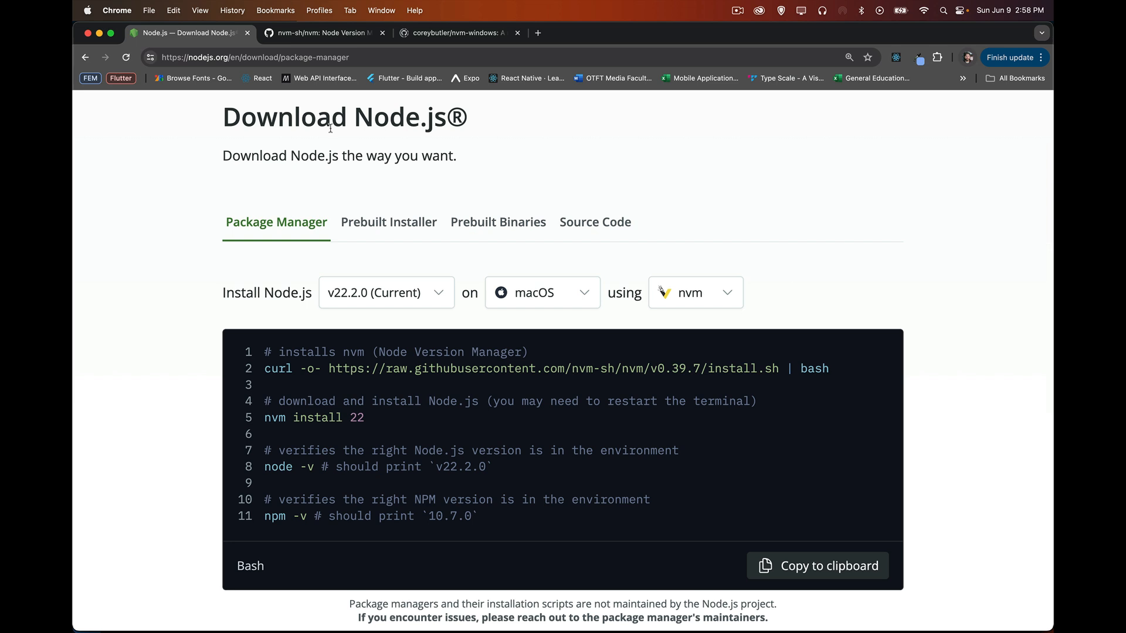
mouse_move(874, 377)
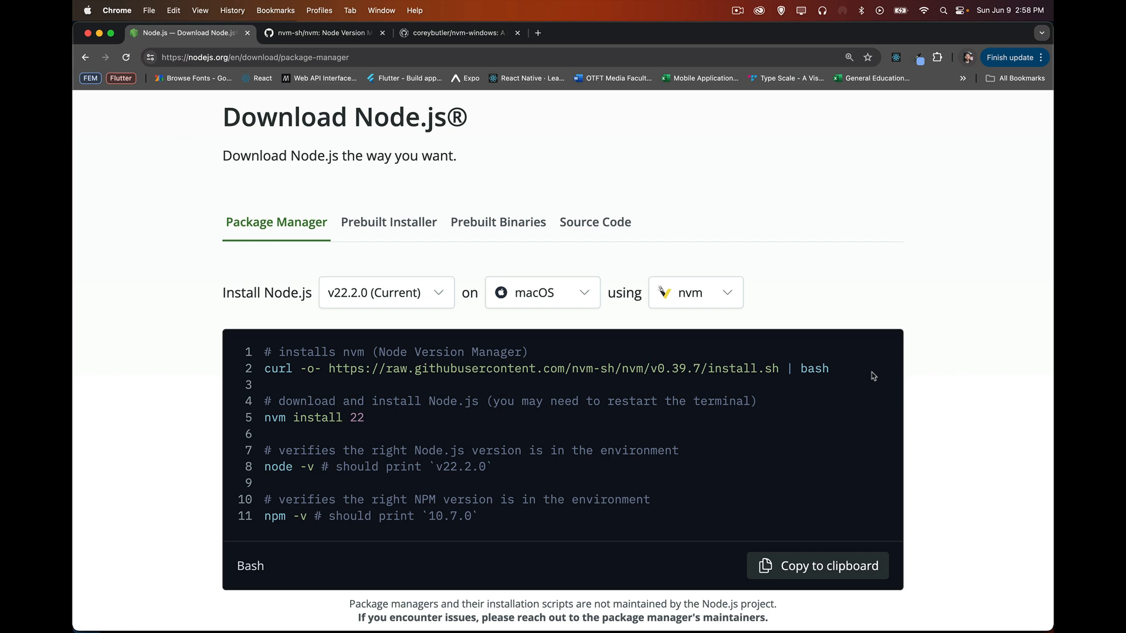
- Bring the nvm README's Install & Update Script curl command into view and highlight 'bash'
left_click(324, 33)
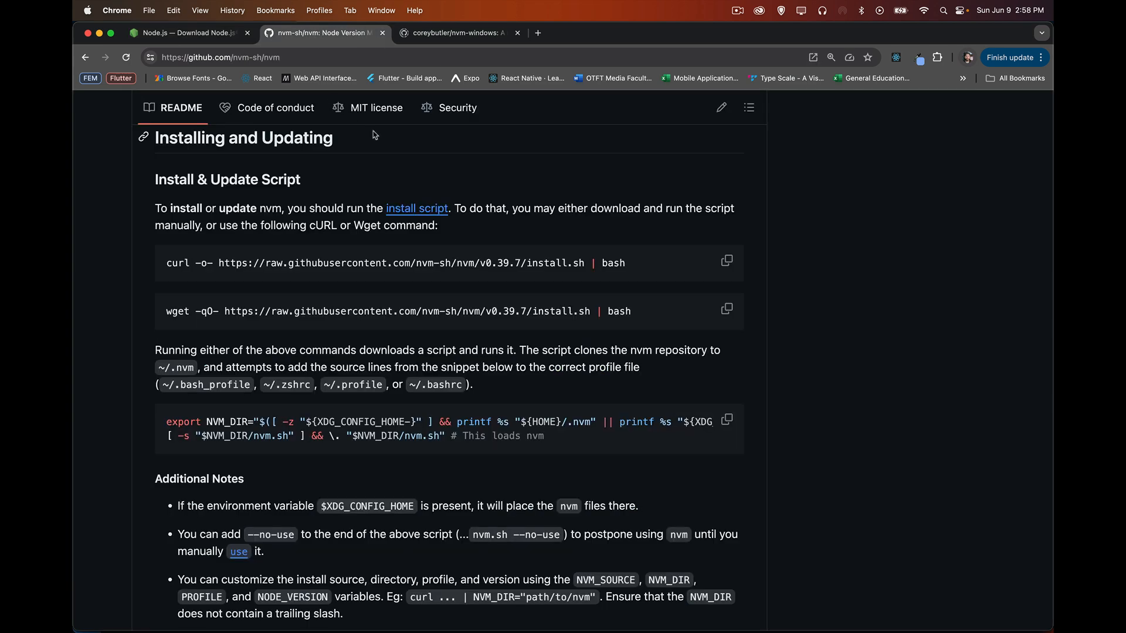
scroll("up", 3)
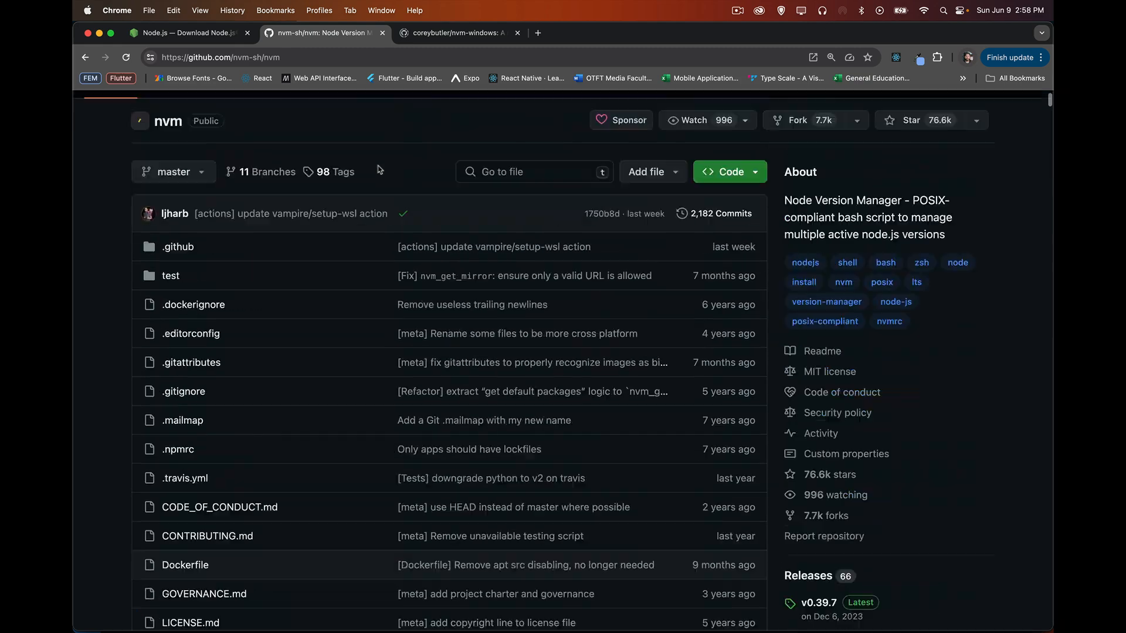
scroll("up", 3)
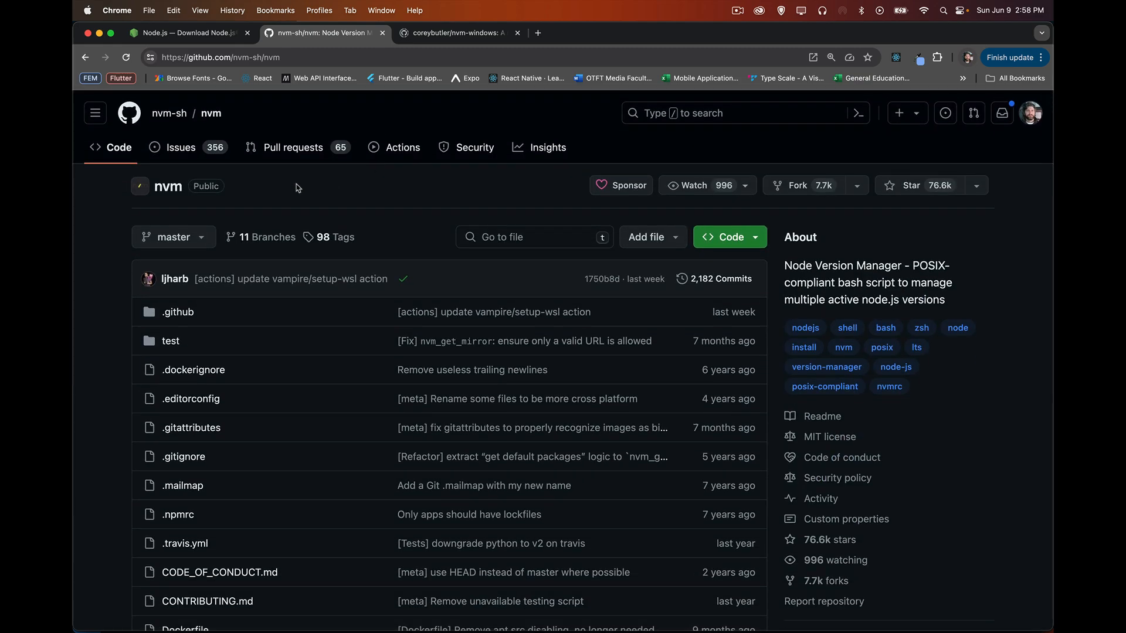
scroll("down", 3)
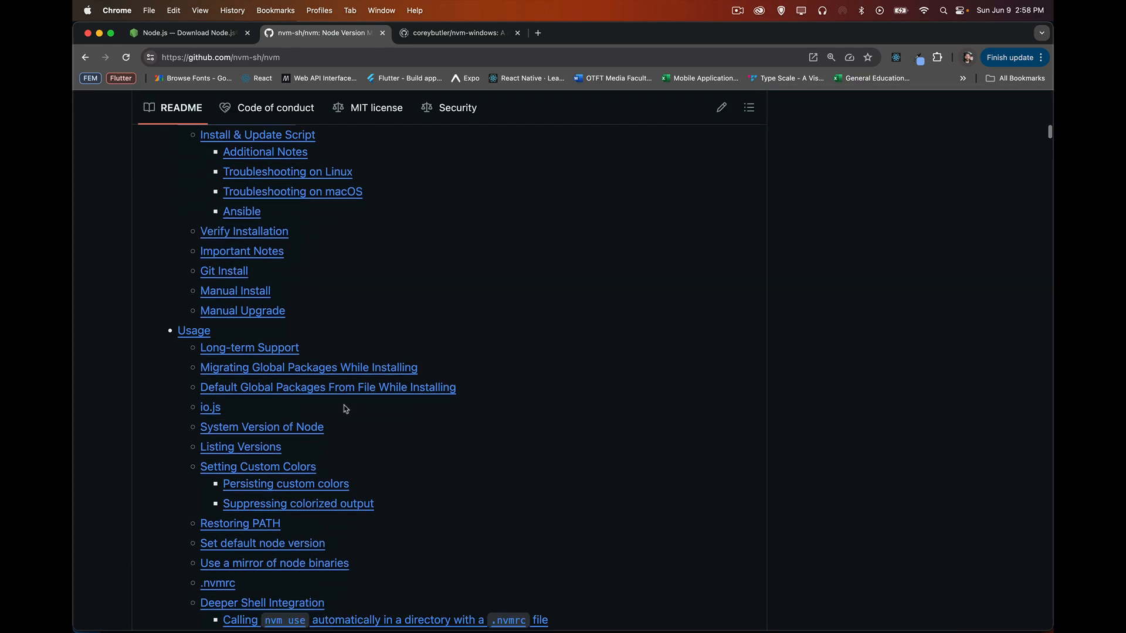
scroll("up", 3)
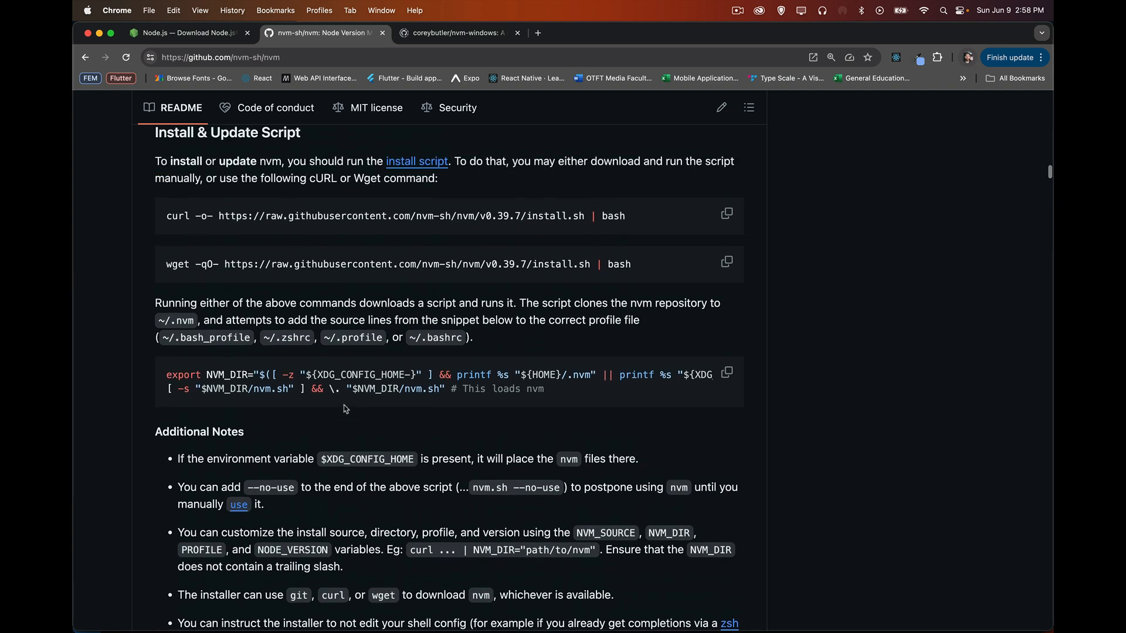
scroll("up", 3)
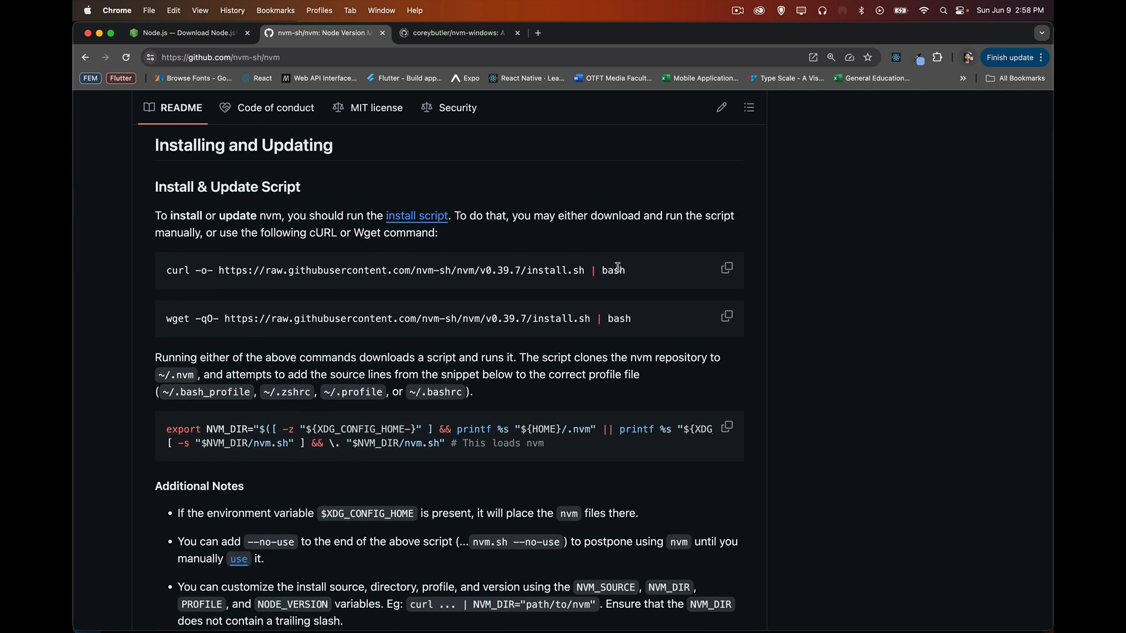
double_click(613, 270)
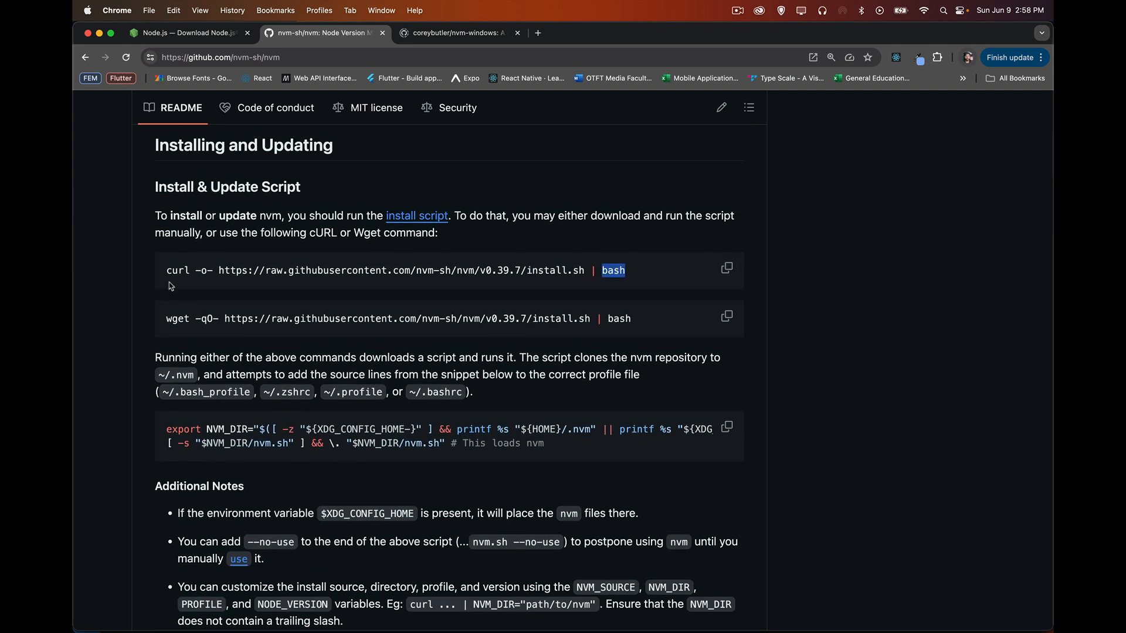
mouse_move(673, 284)
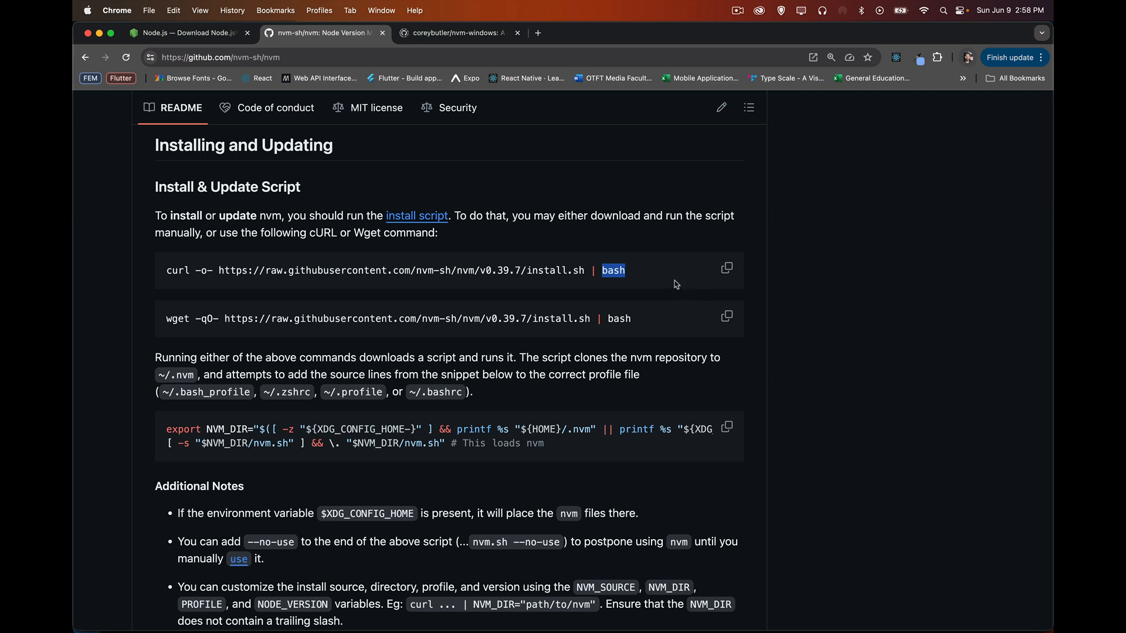
mouse_move(606, 290)
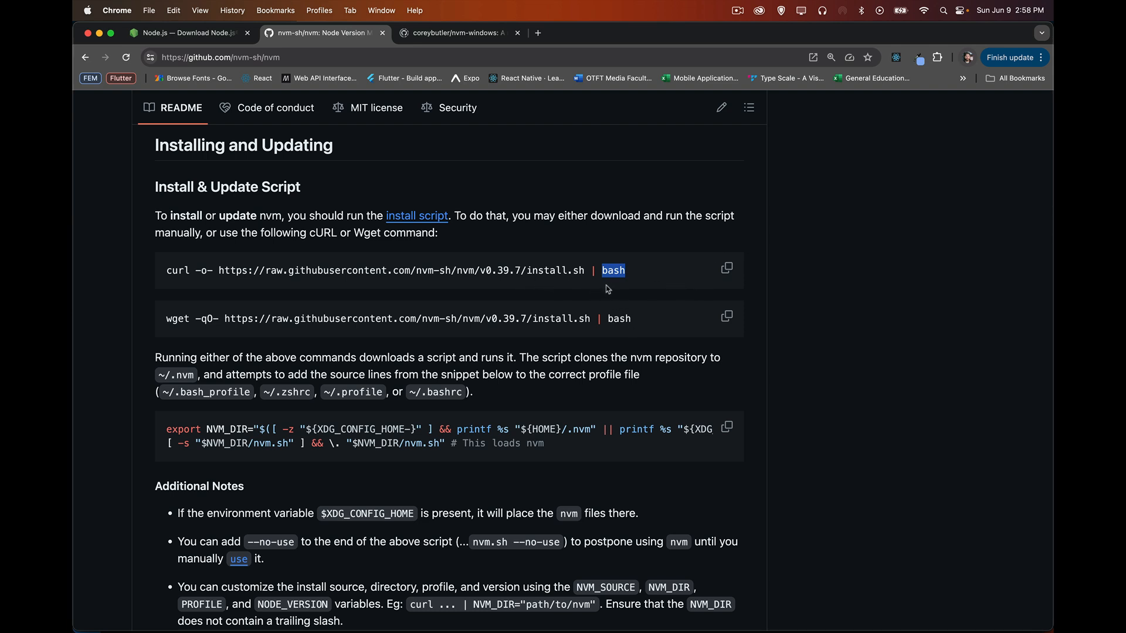
mouse_move(649, 280)
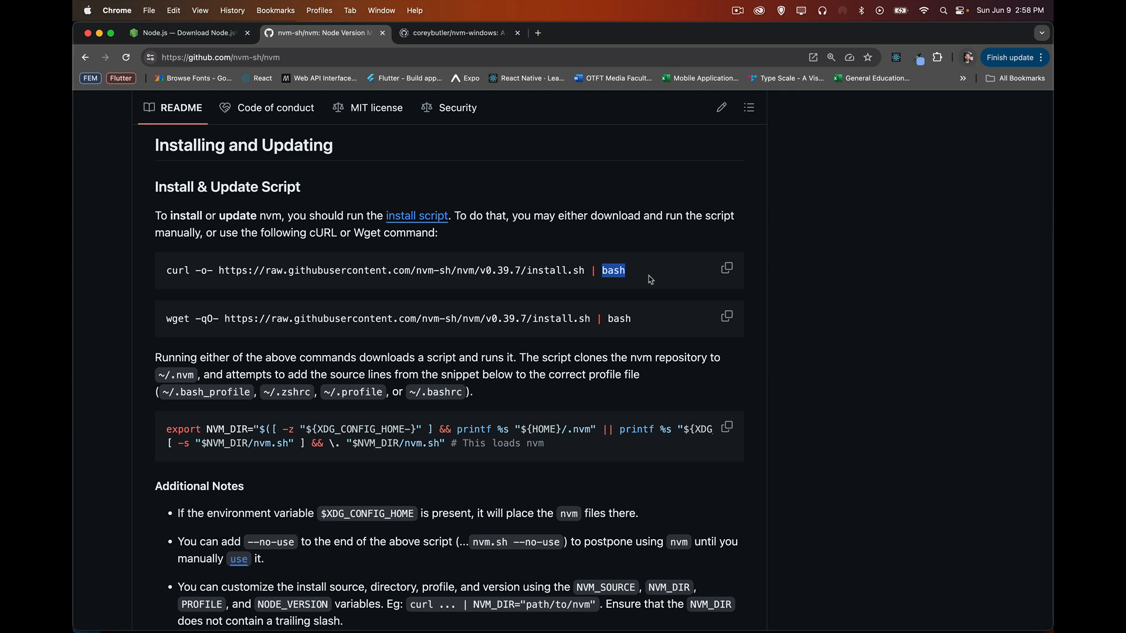
mouse_move(537, 184)
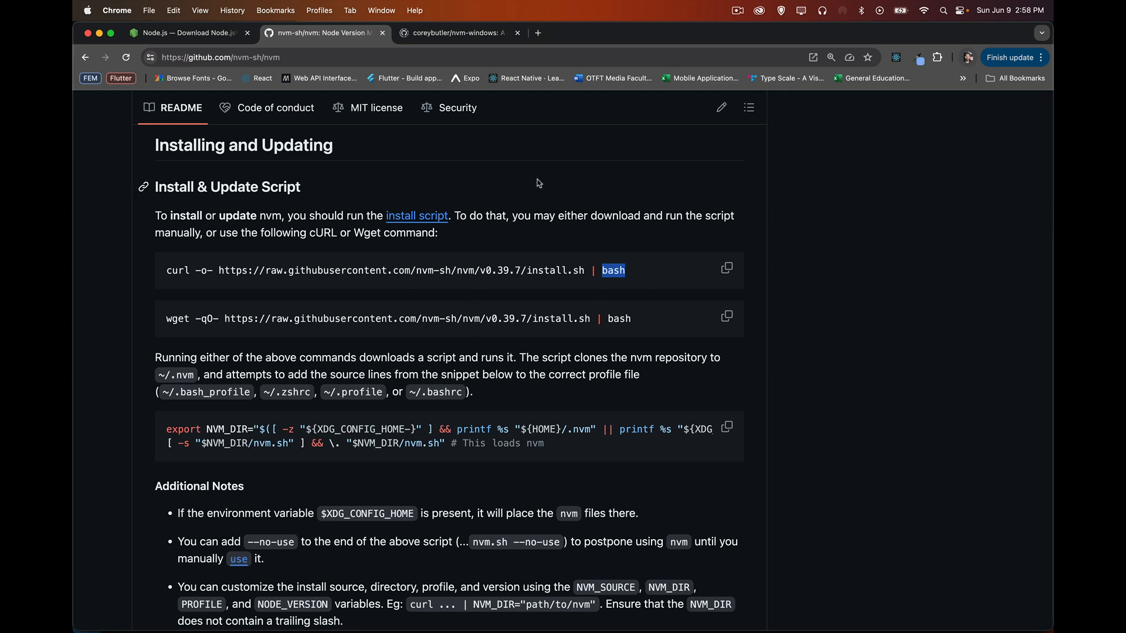
mouse_move(535, 179)
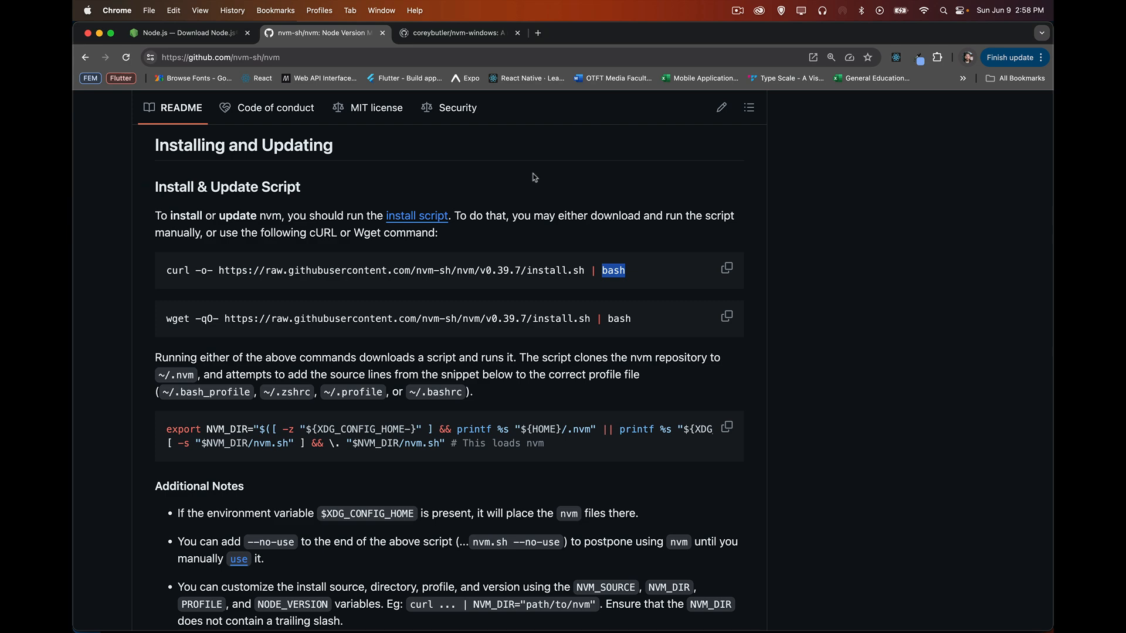
- Browse the nvm-windows README and the Node.js download page, then return to the nvm-sh/nvm README
left_click(456, 33)
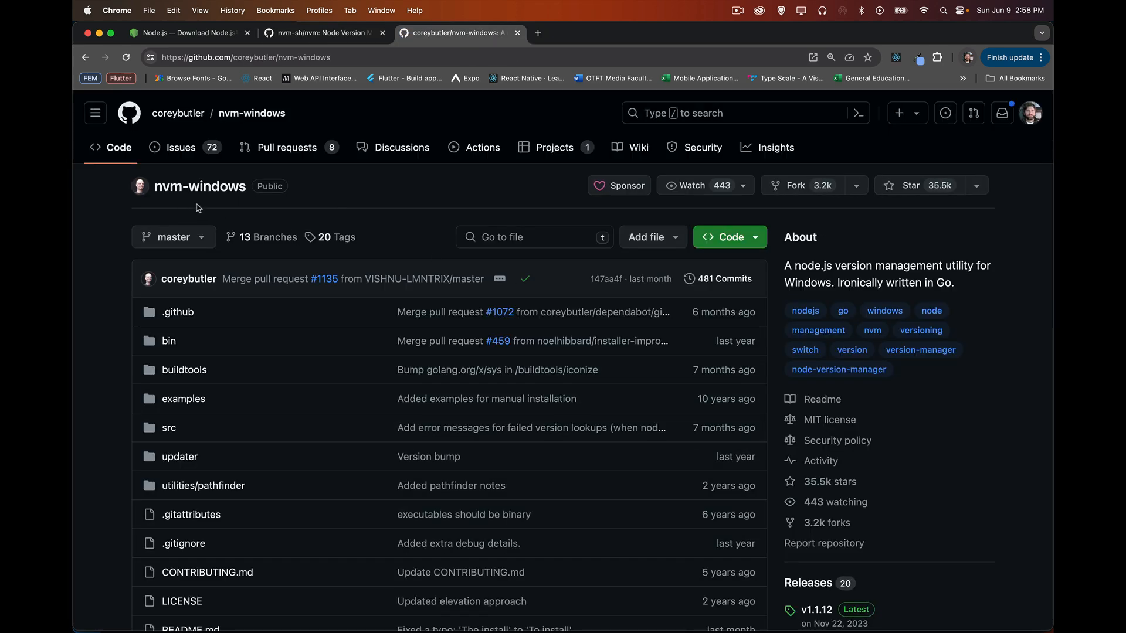
scroll("down", 3)
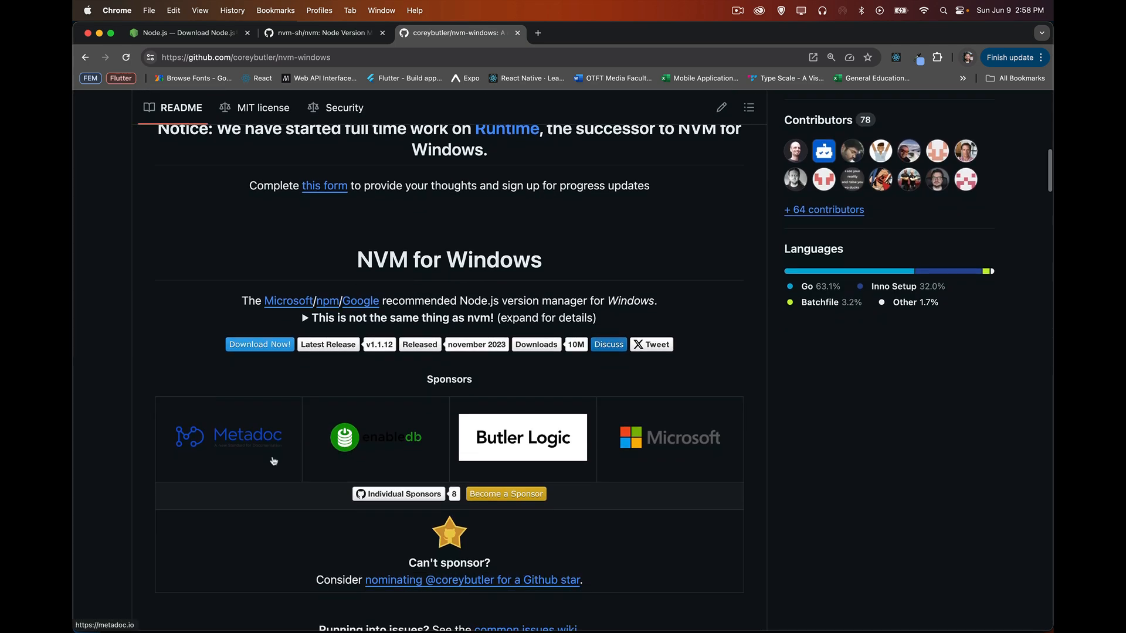
mouse_move(171, 296)
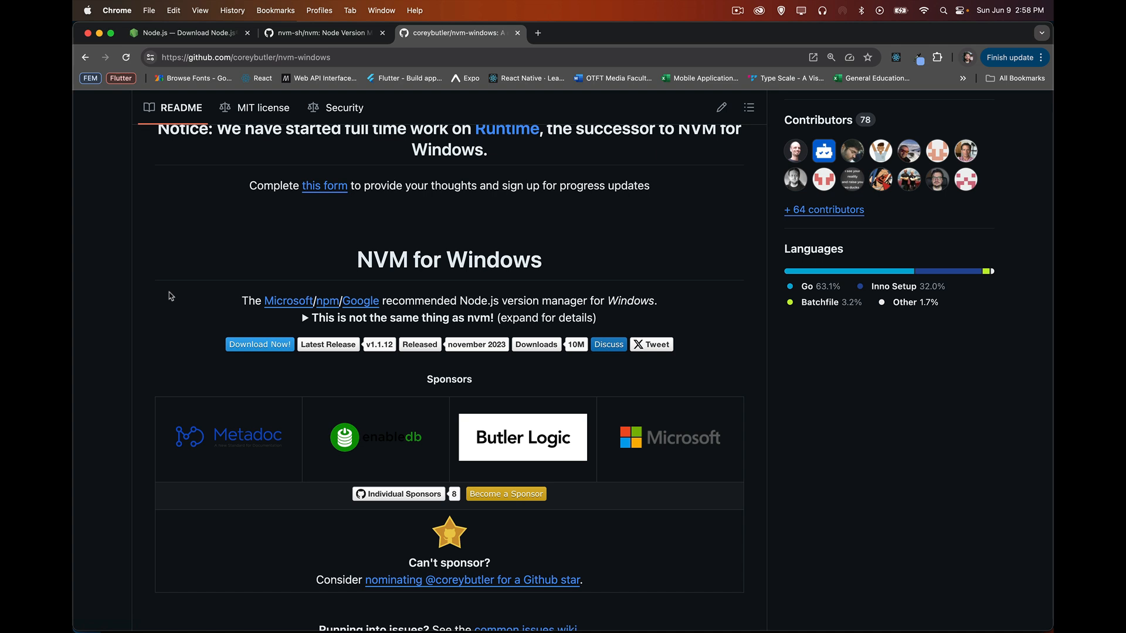
mouse_move(266, 209)
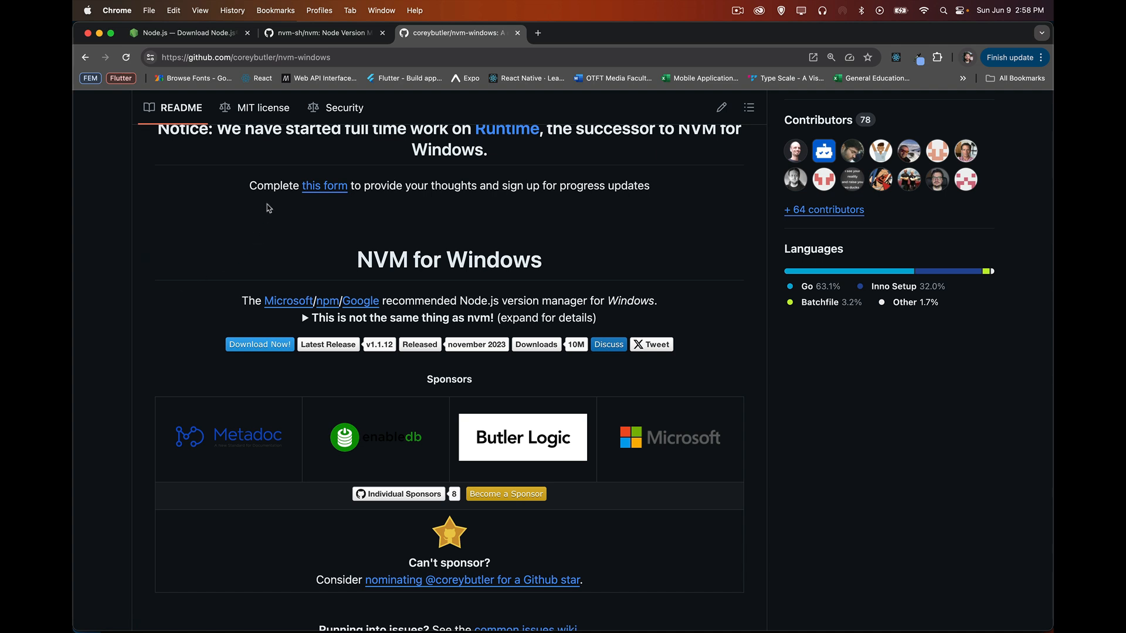
left_click(324, 33)
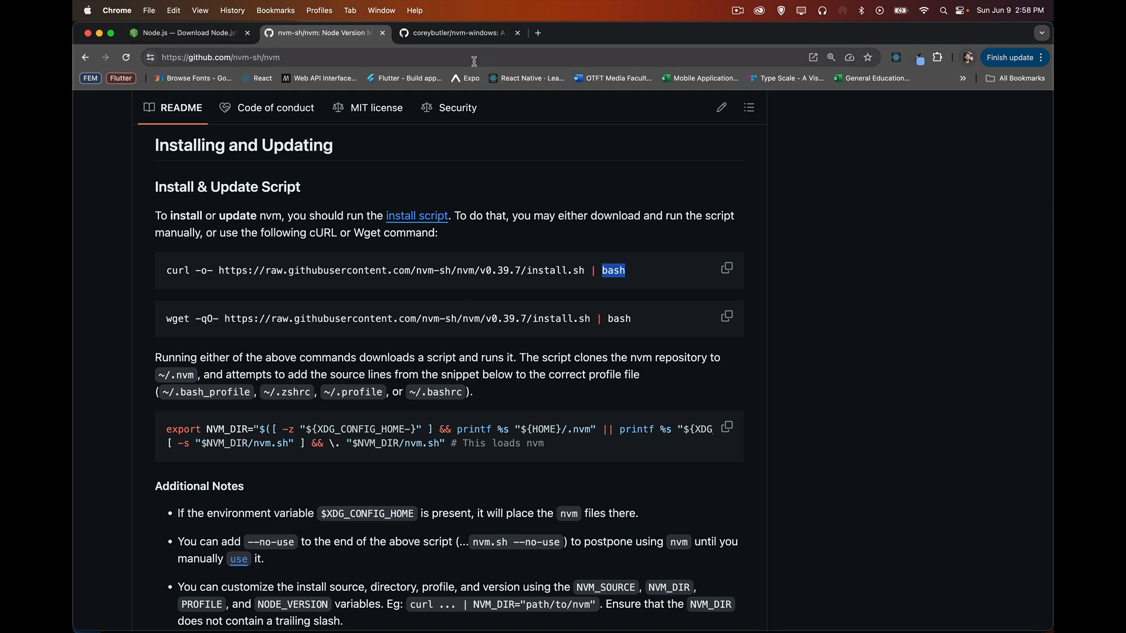
left_click(183, 33)
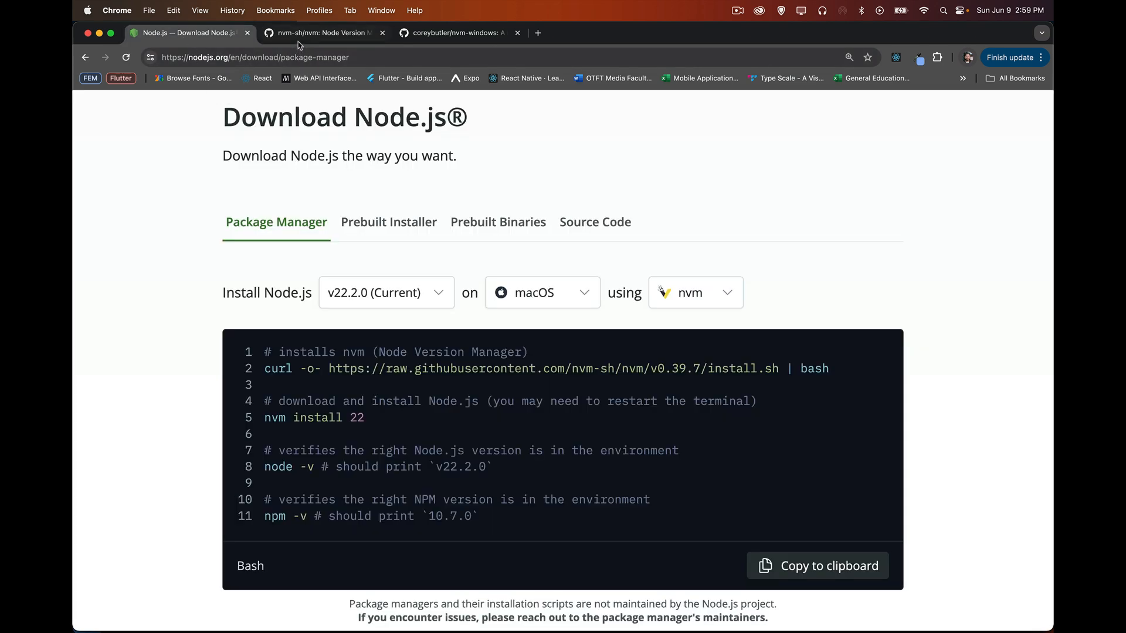
left_click(455, 32)
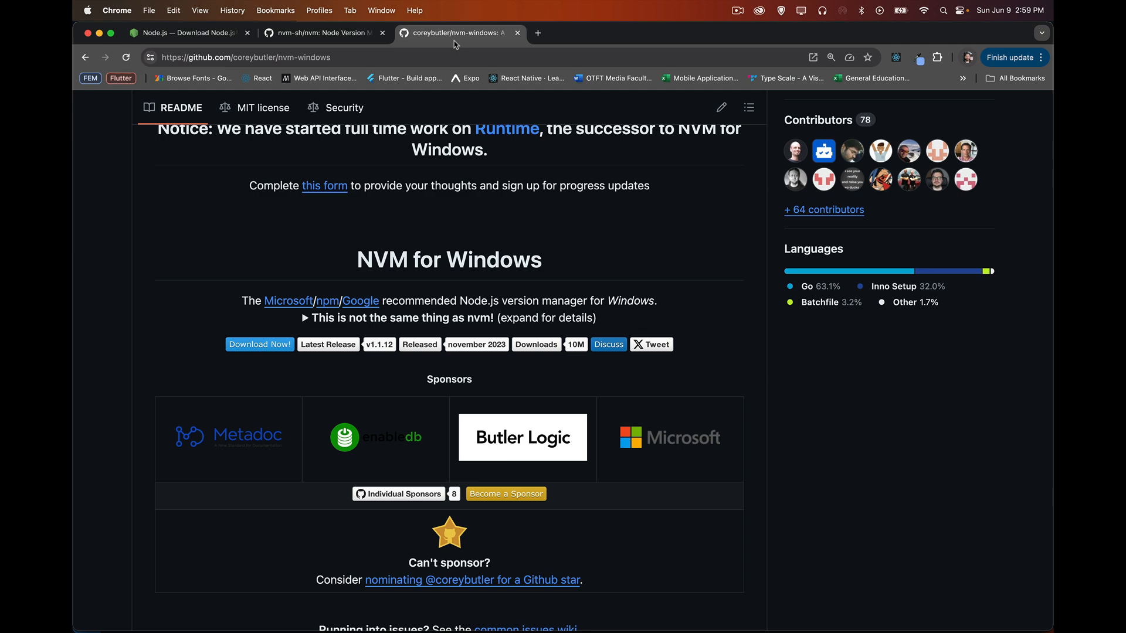
left_click(319, 33)
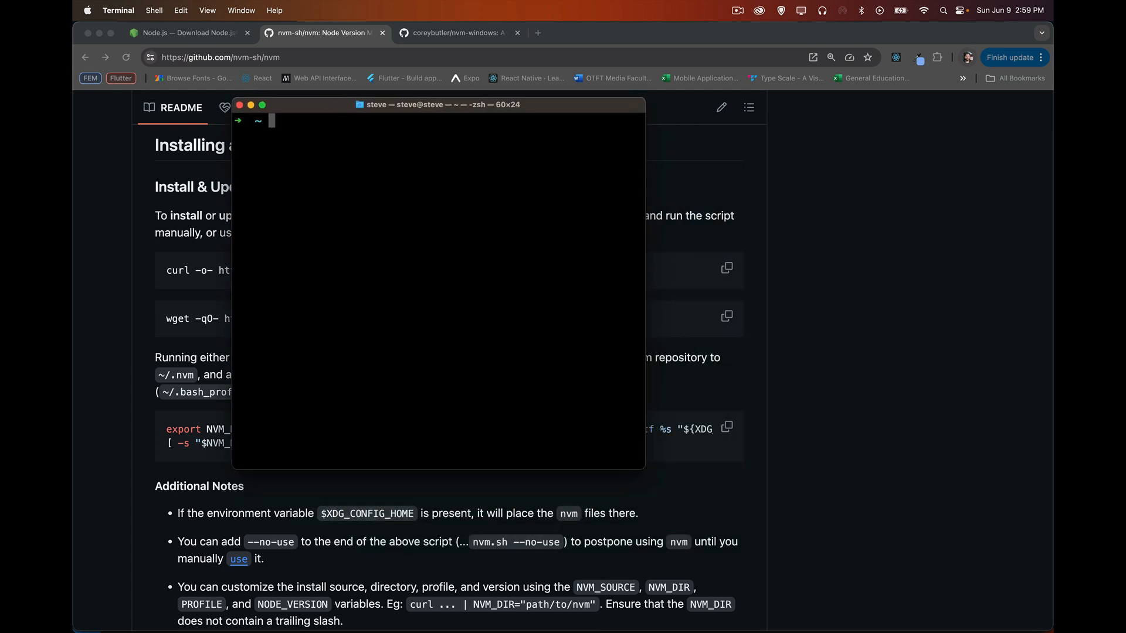
- Confirm nvm 0.39.5 is installed with nvm --version
type("nvm --vers")
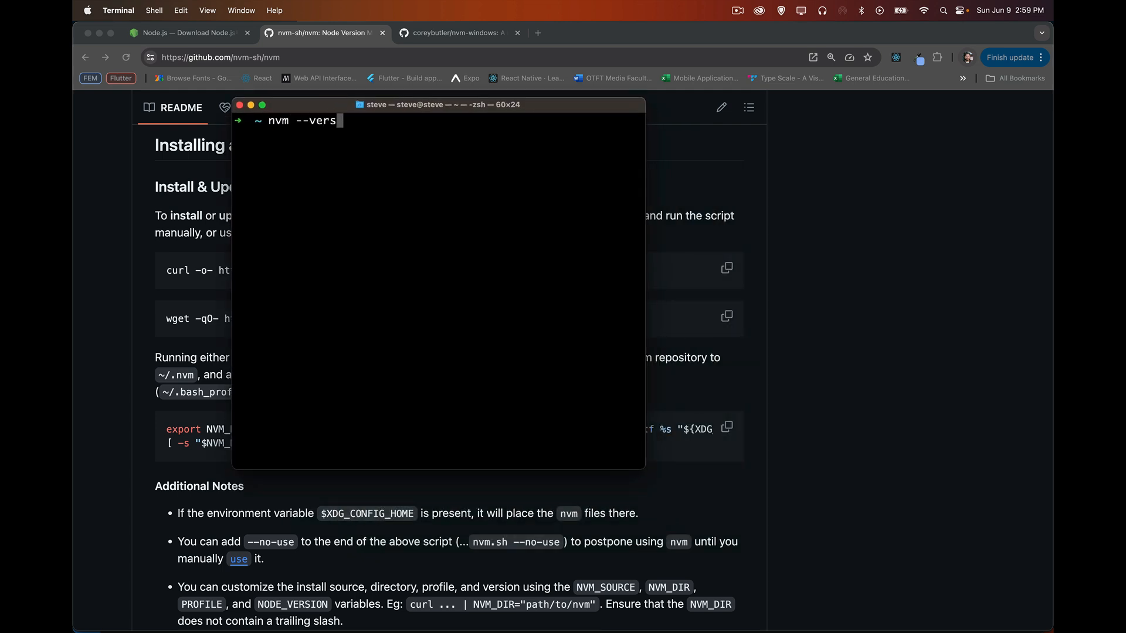
key("Return")
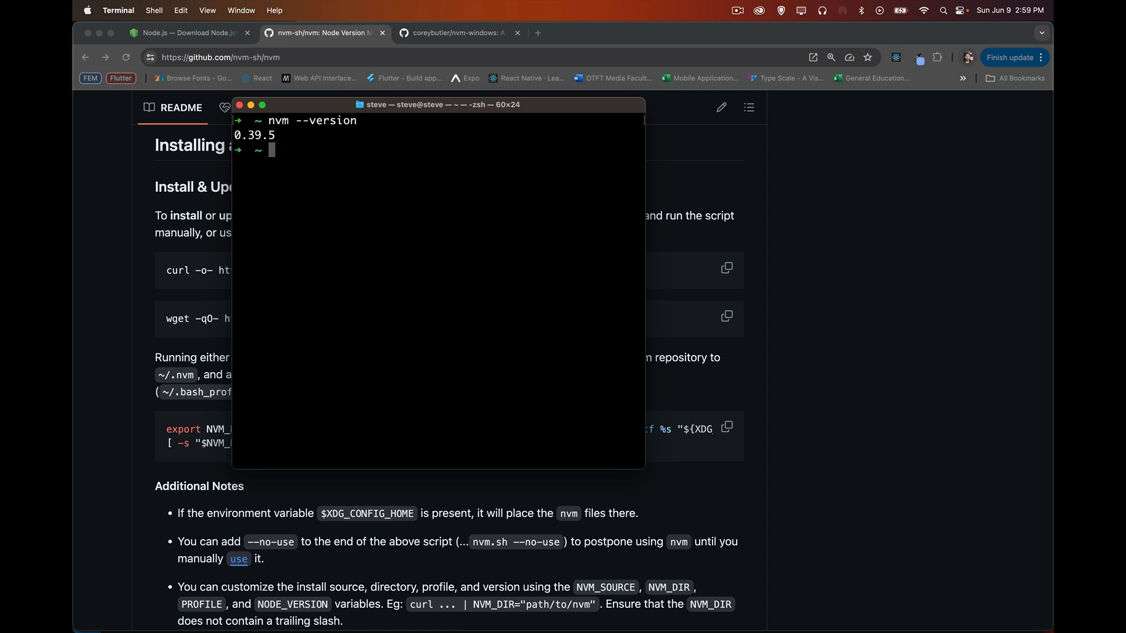
mouse_move(215, 79)
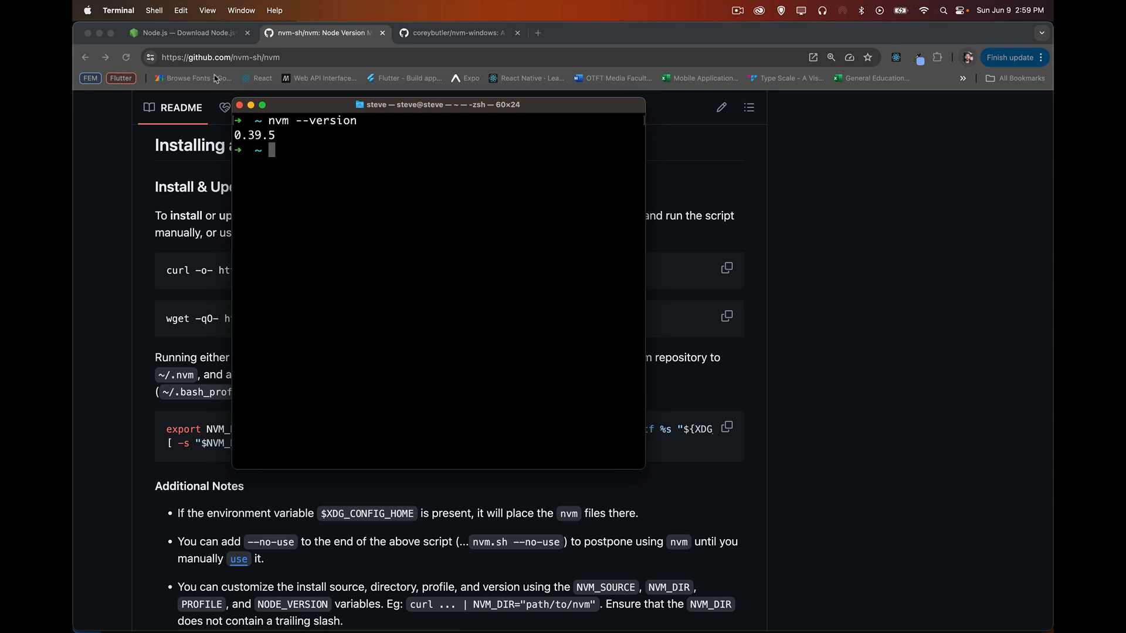
mouse_move(293, 138)
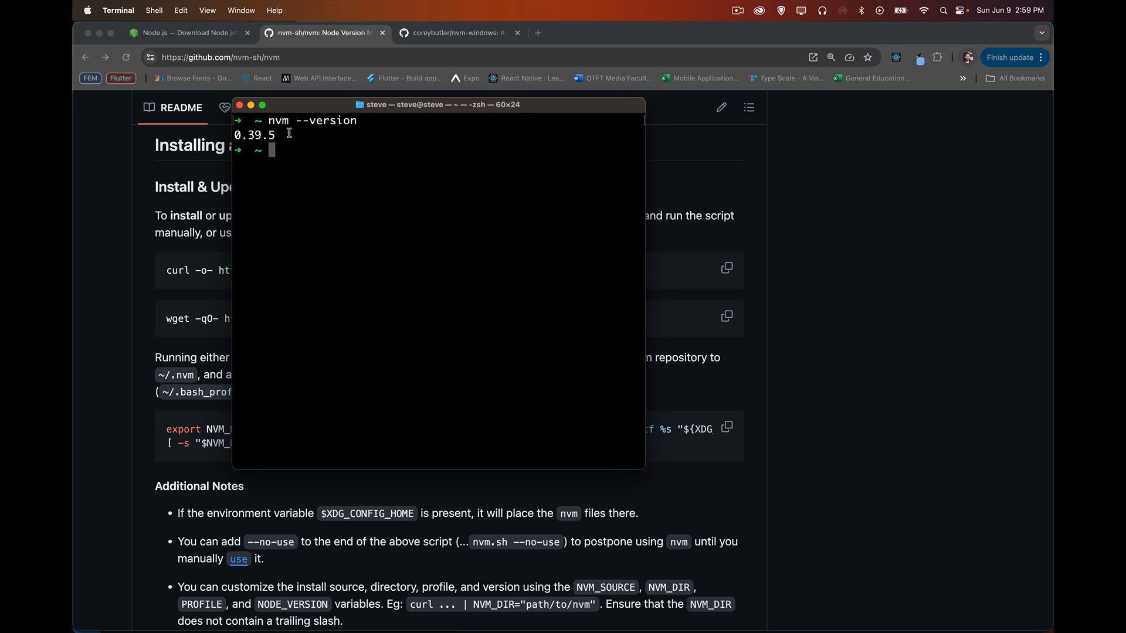
mouse_move(241, 149)
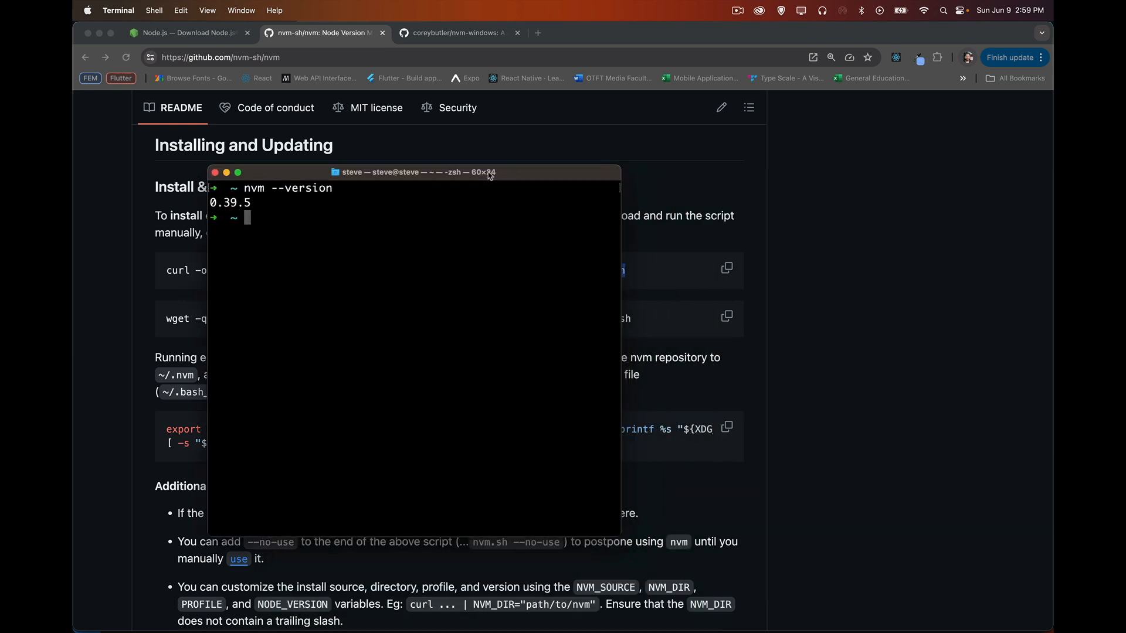
left_click_drag(414, 171, 410, 141)
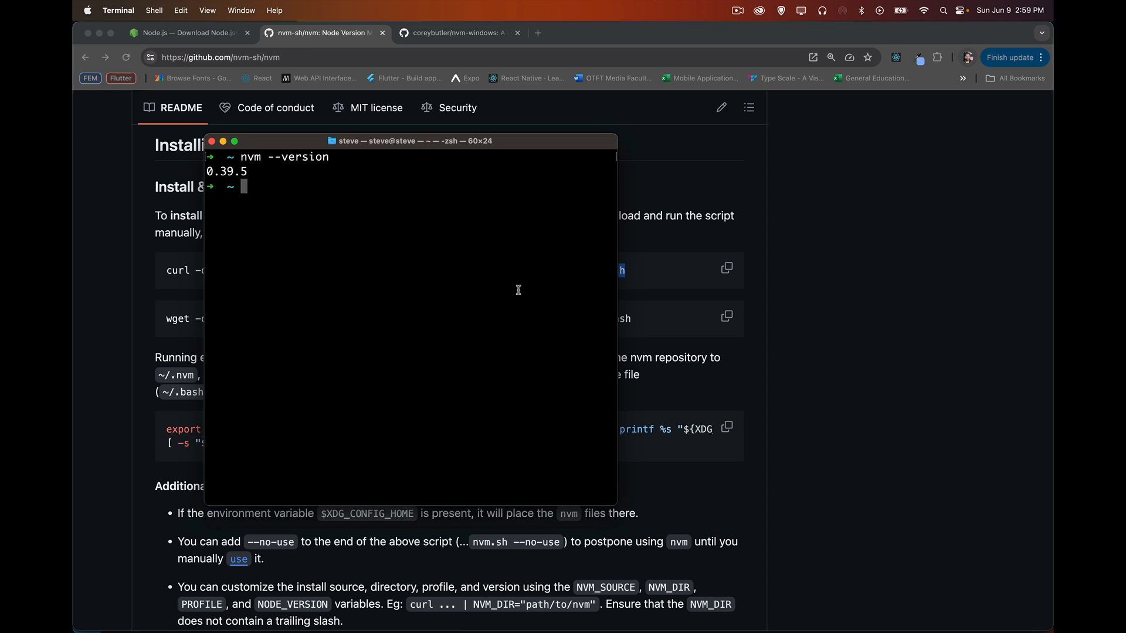
- List installed Node versions with nvm ls, highlighting the current v16.19.1 beside v20.11.1
type("nvm ls")
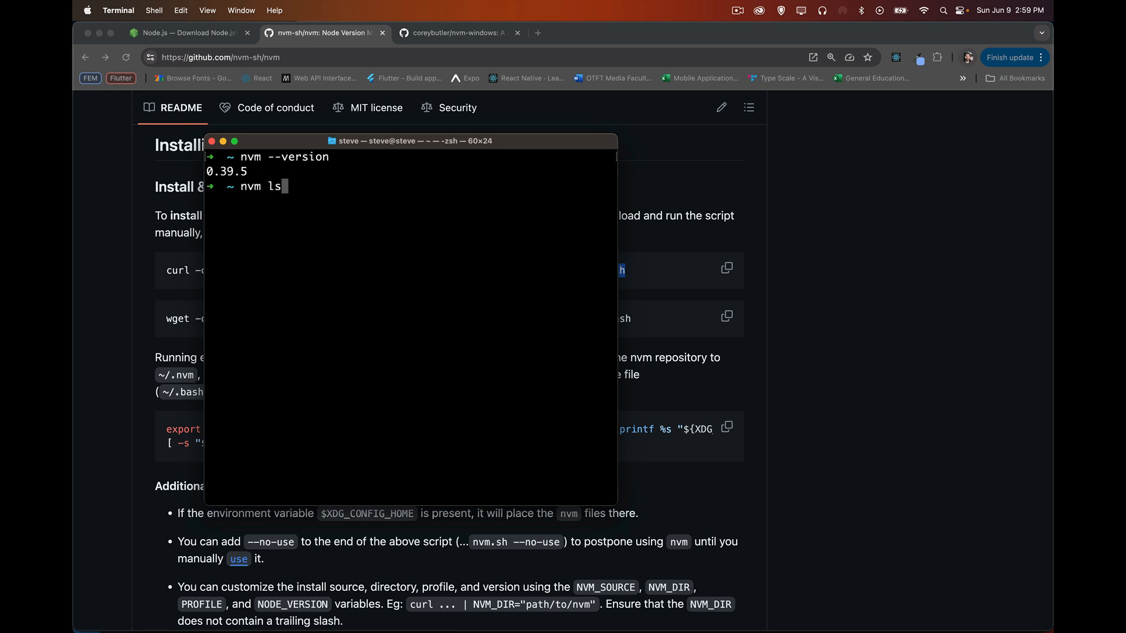
key("Return")
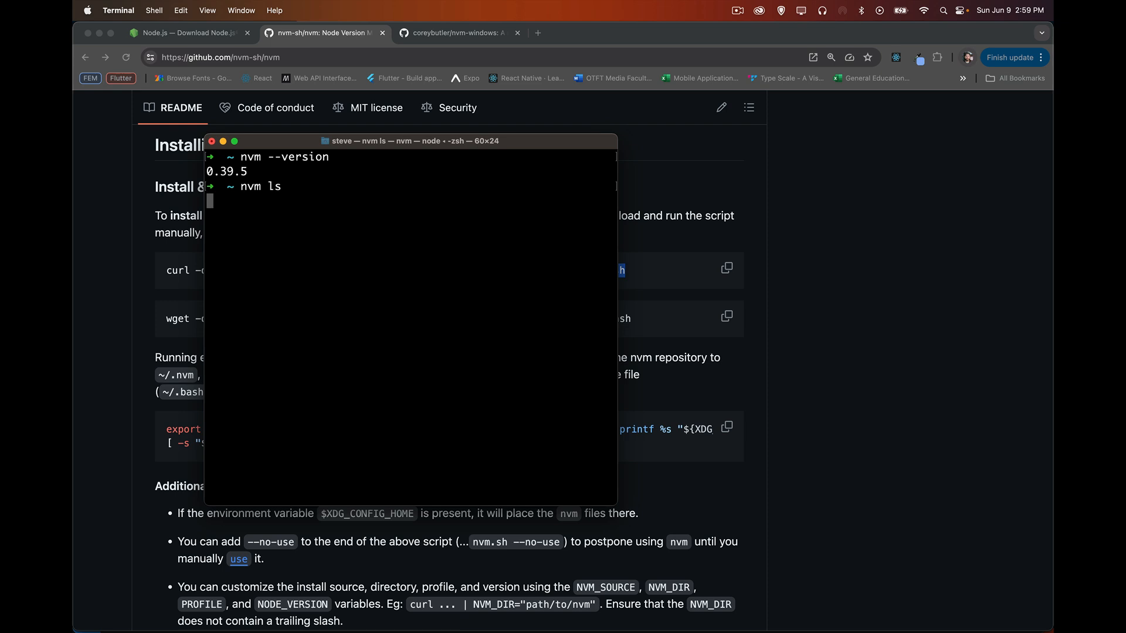
key("Return")
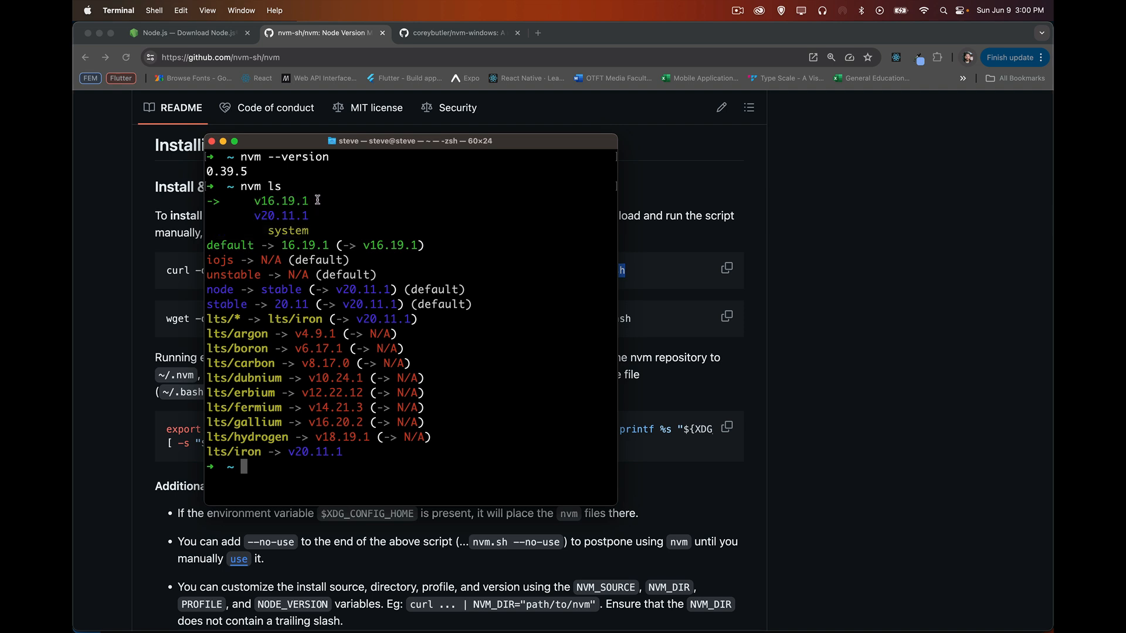
mouse_move(321, 226)
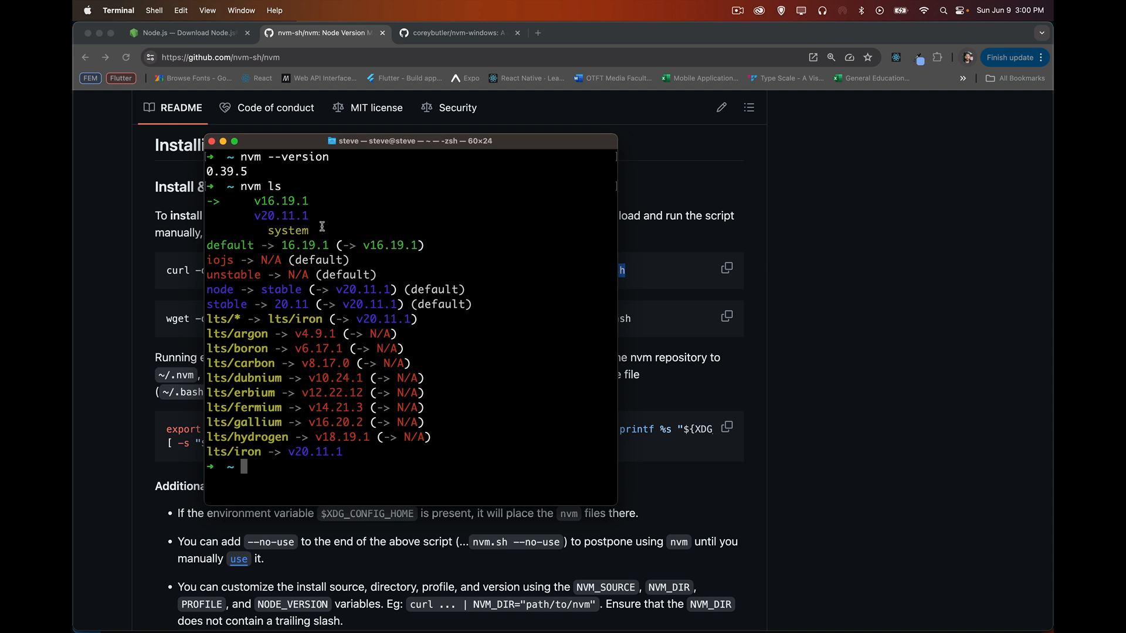
mouse_move(223, 245)
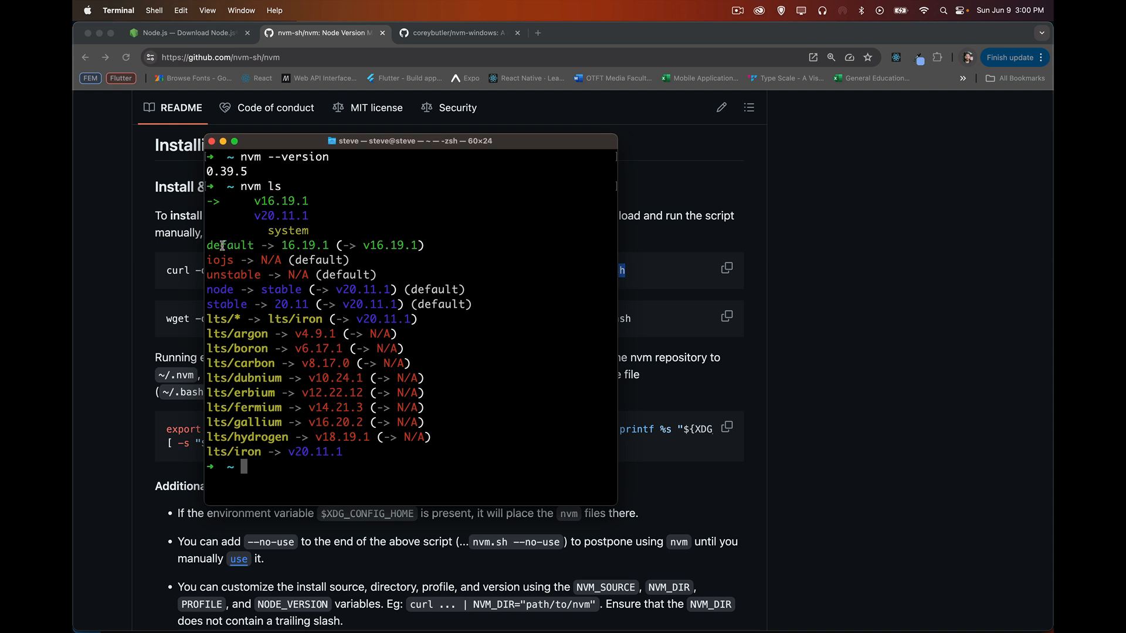
double_click(280, 201)
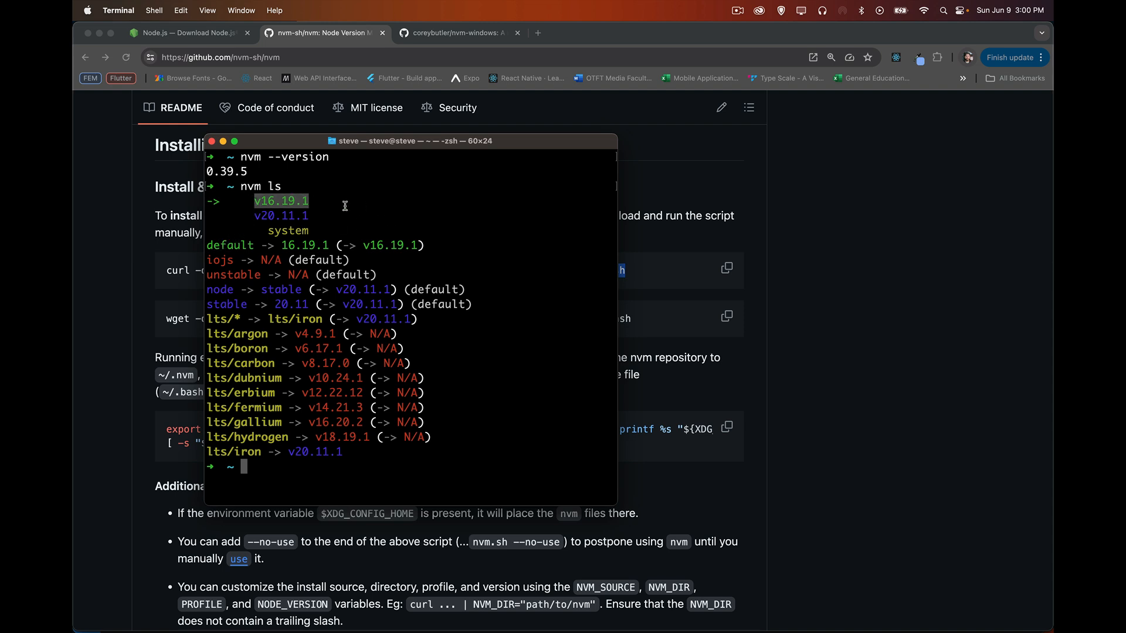
key("cmd+space")
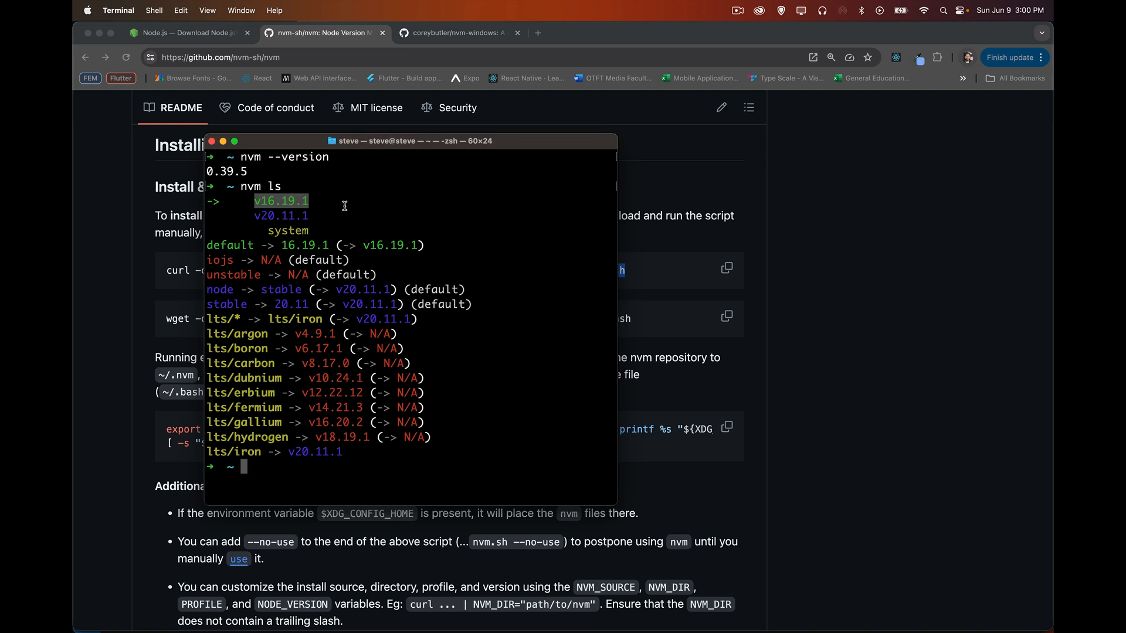
mouse_move(530, 294)
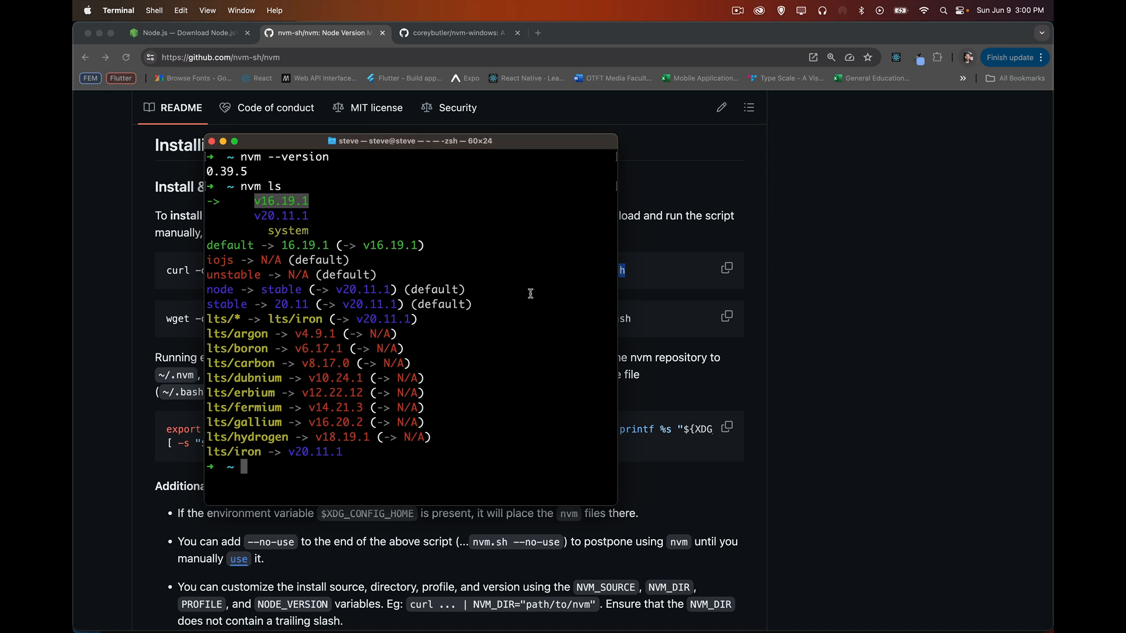
- Open a second Terminal window with the Basic profile and confirm nvm 0.39.5 there
left_click(152, 10)
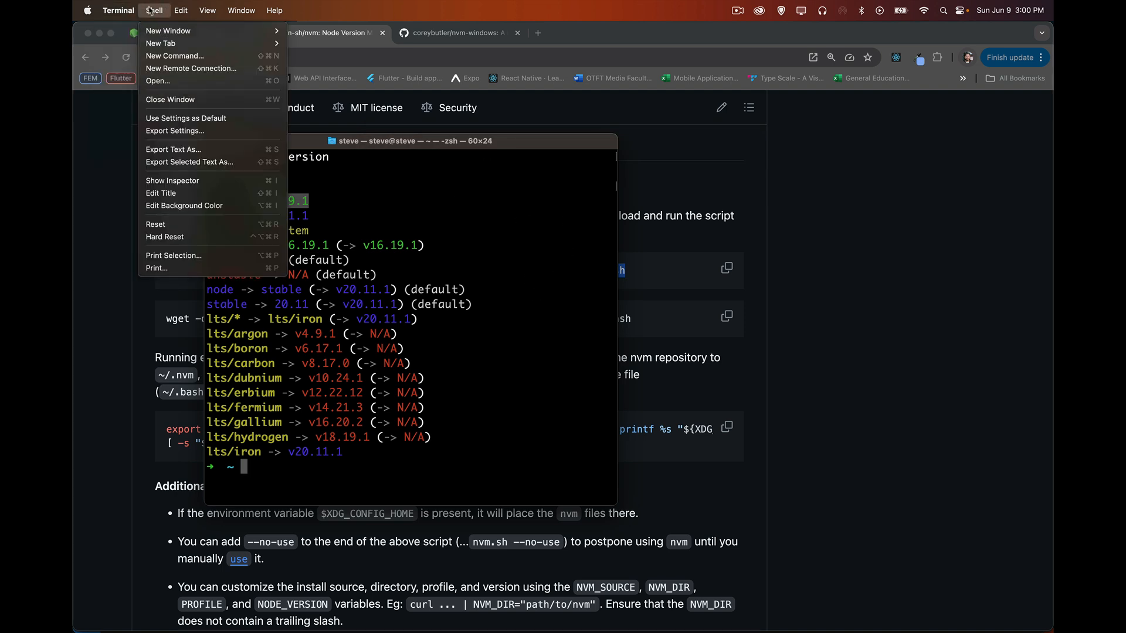
mouse_move(167, 31)
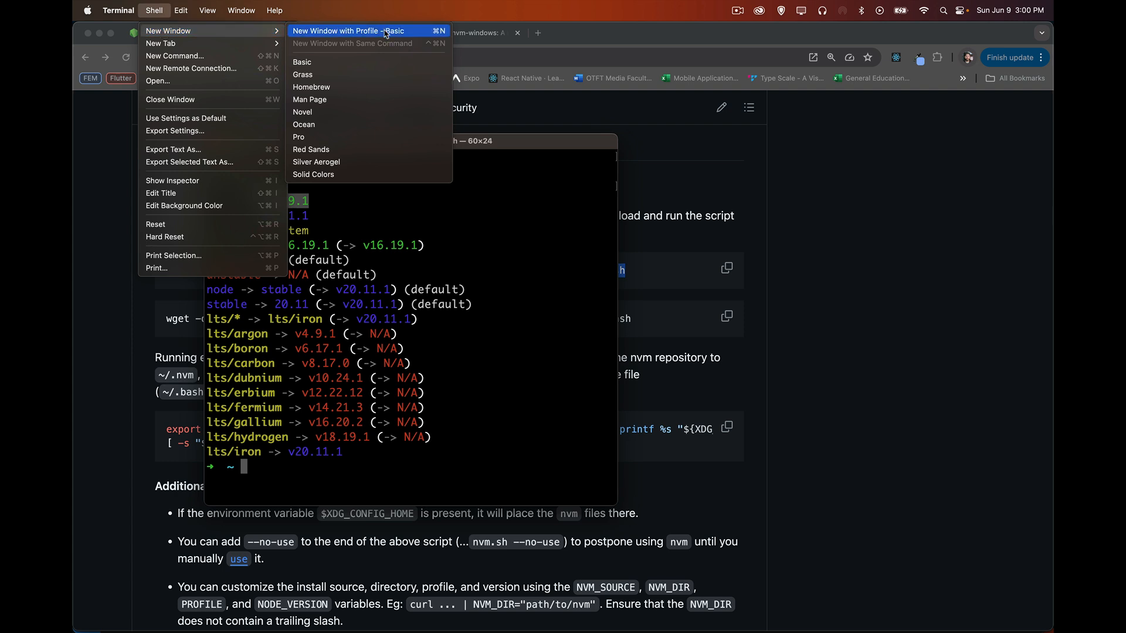
left_click(301, 62)
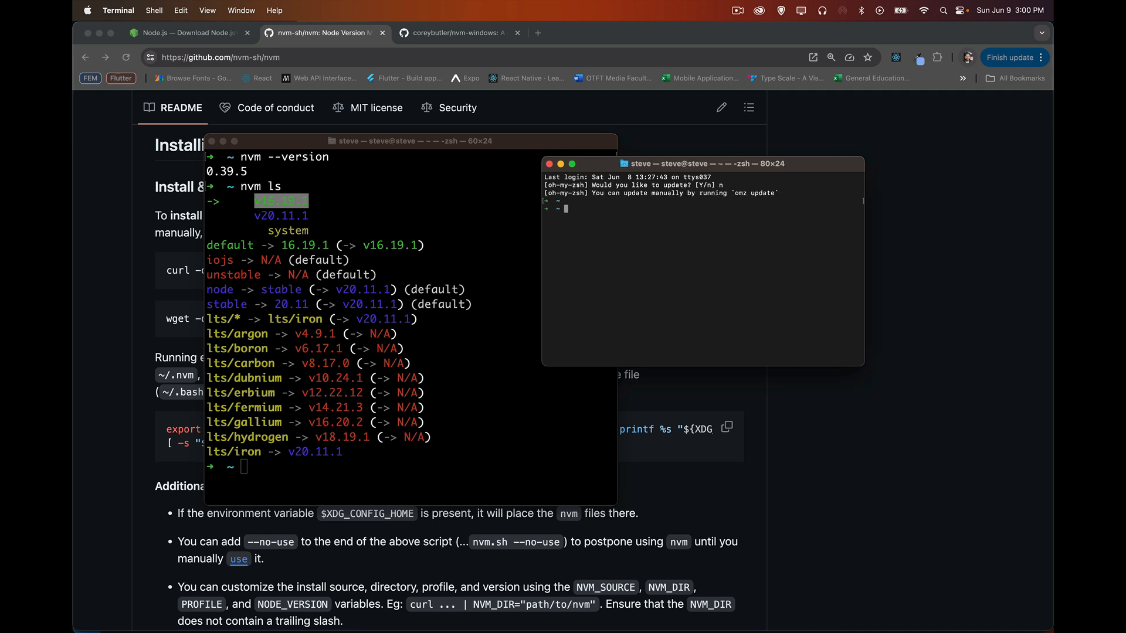
type("nvm")
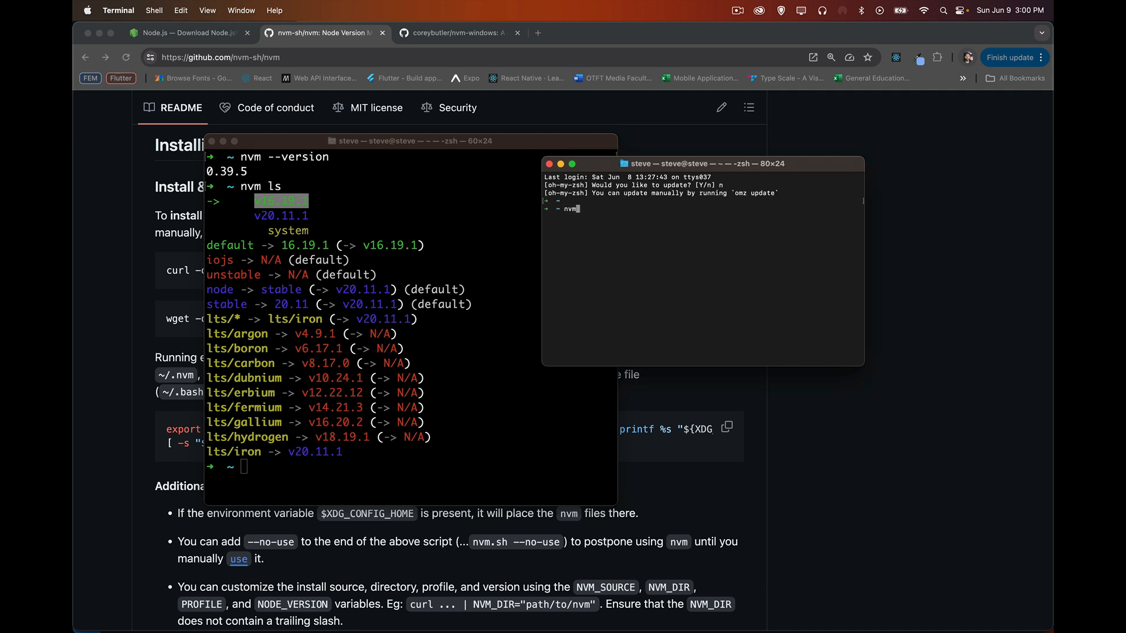
key("Return")
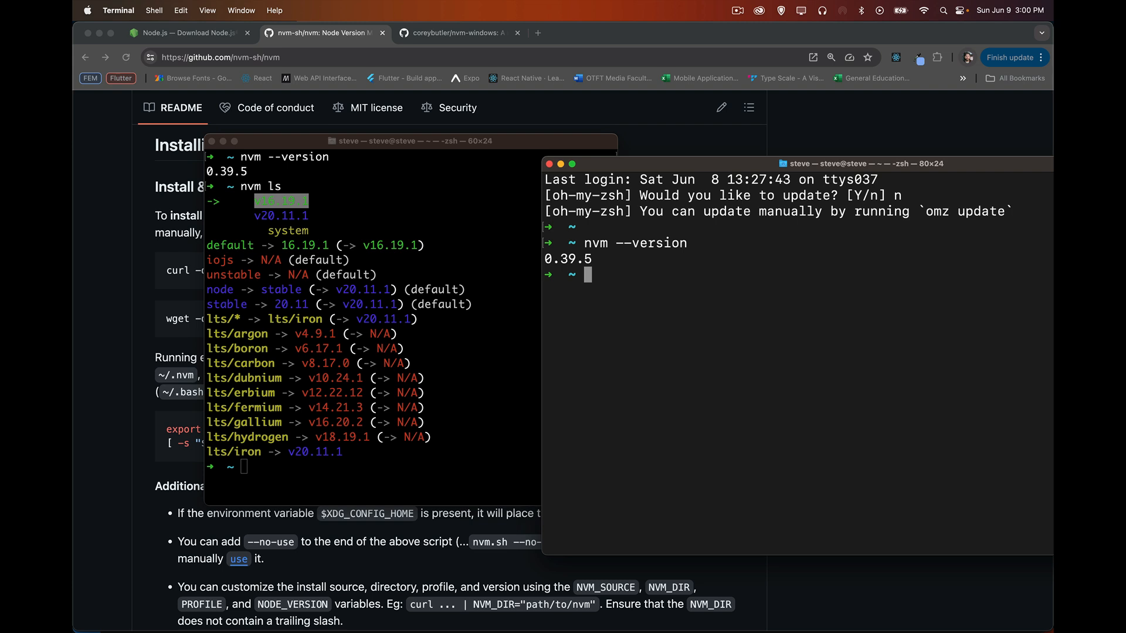
mouse_move(857, 385)
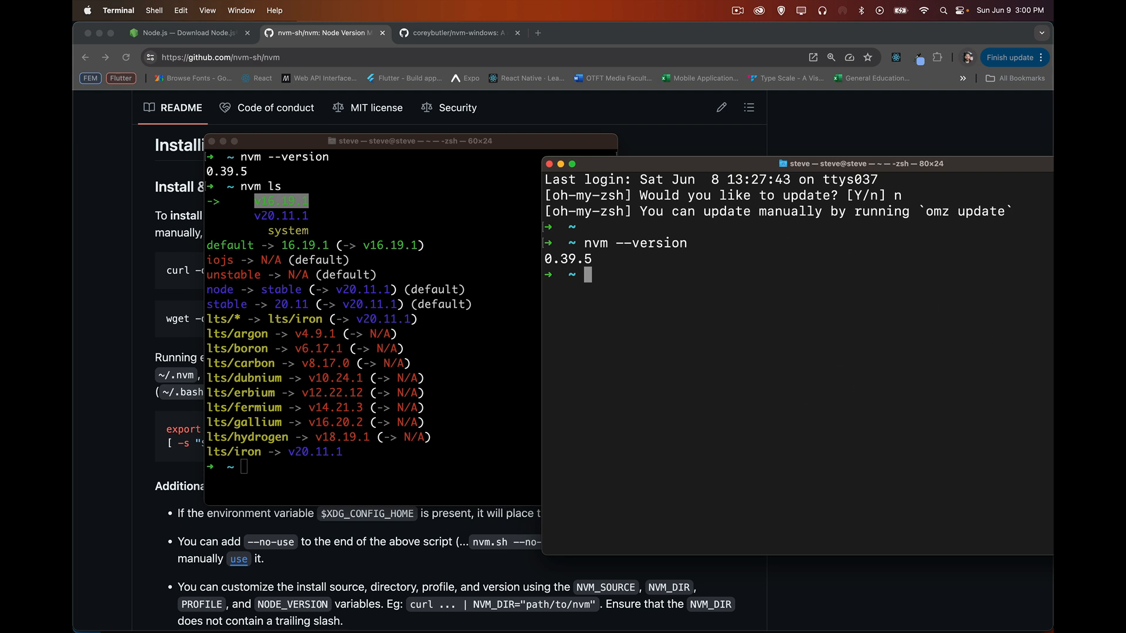
- Report the current Node version, v16.19.1, with nvm current
type("nvm us")
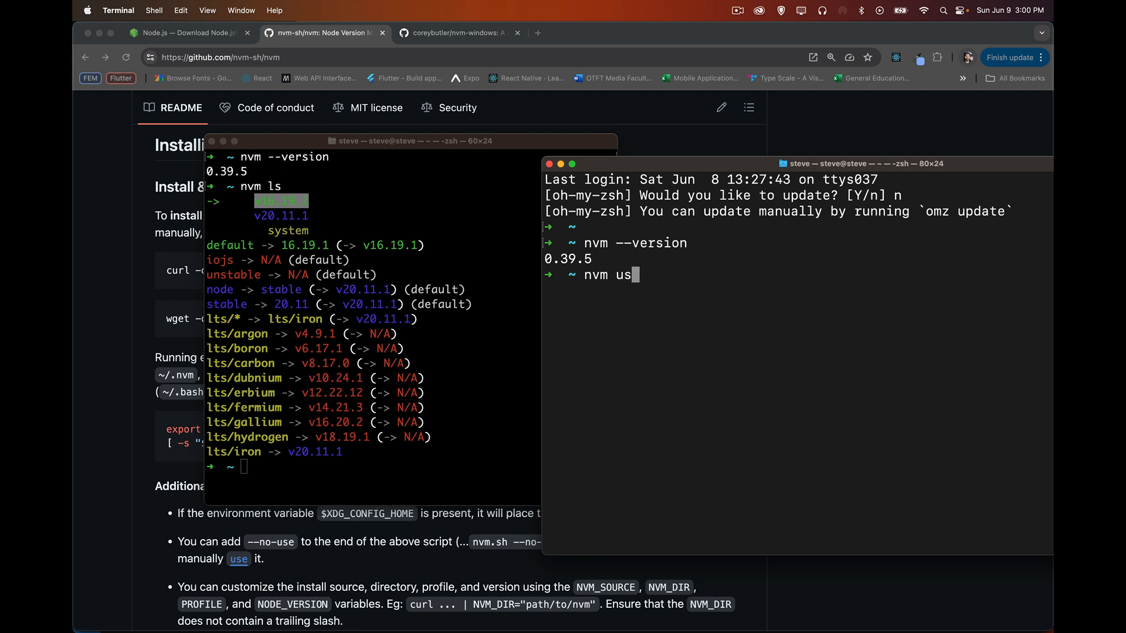
type("c")
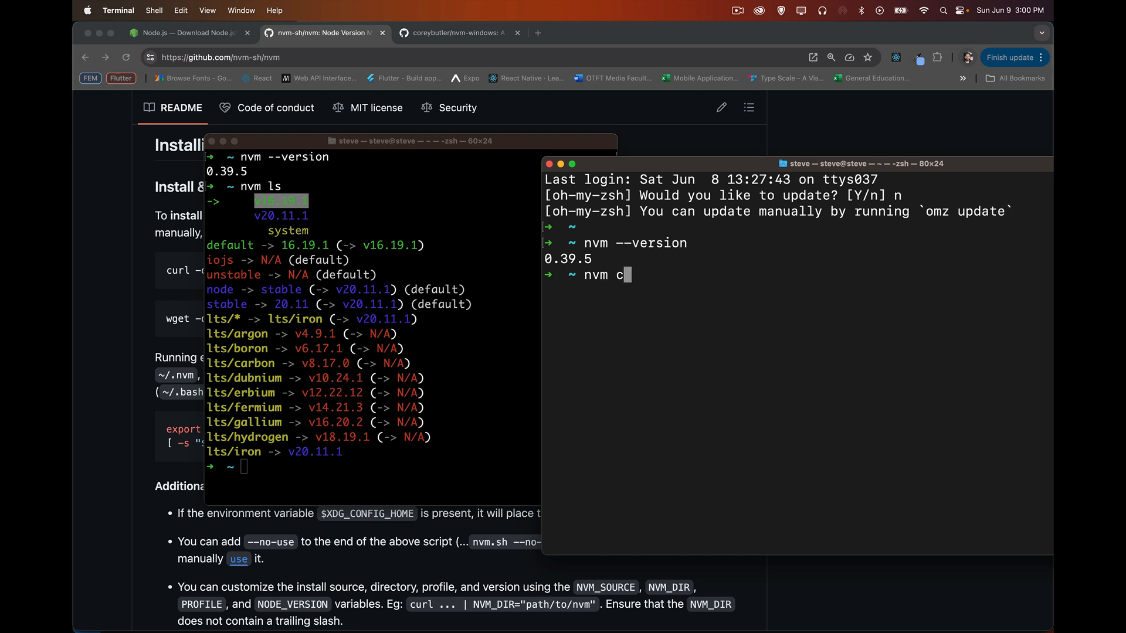
key("Return")
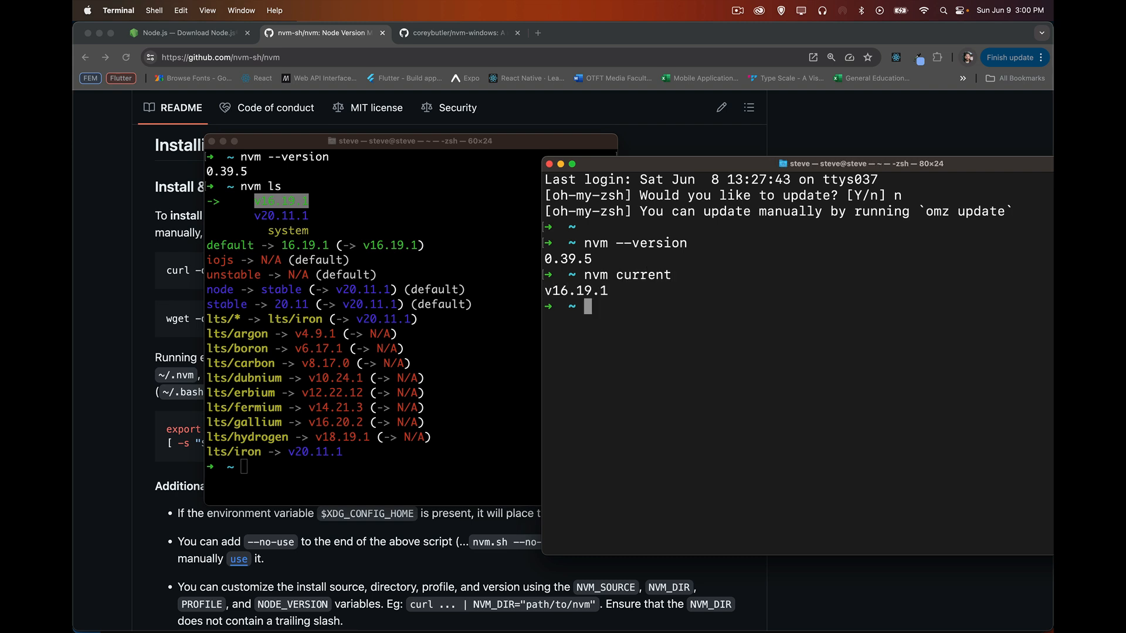
mouse_move(506, 302)
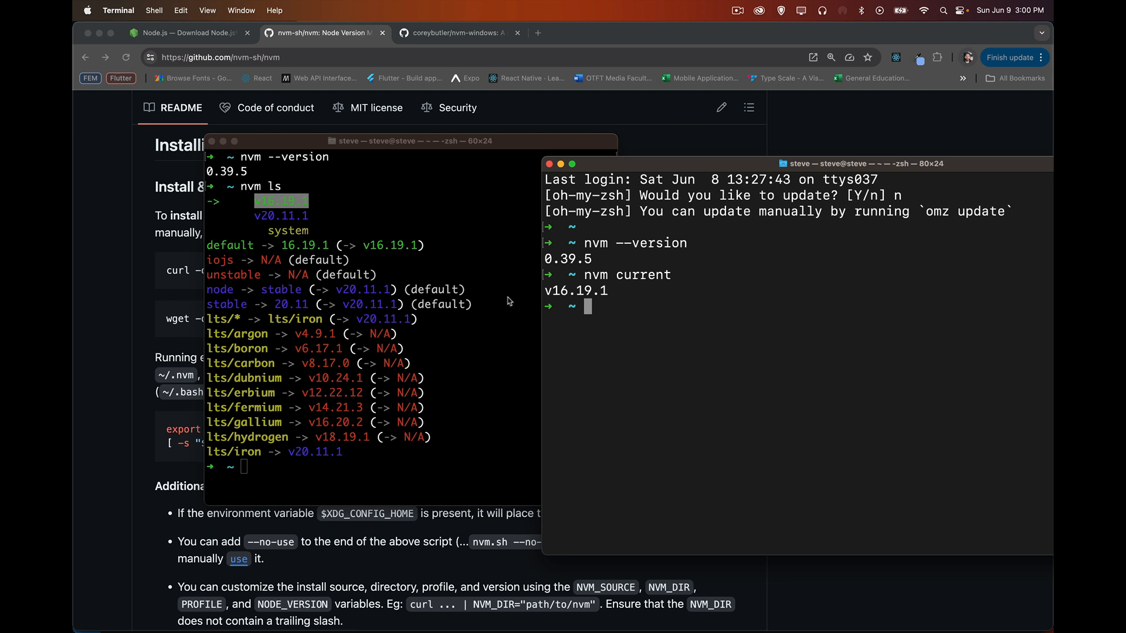
mouse_move(618, 309)
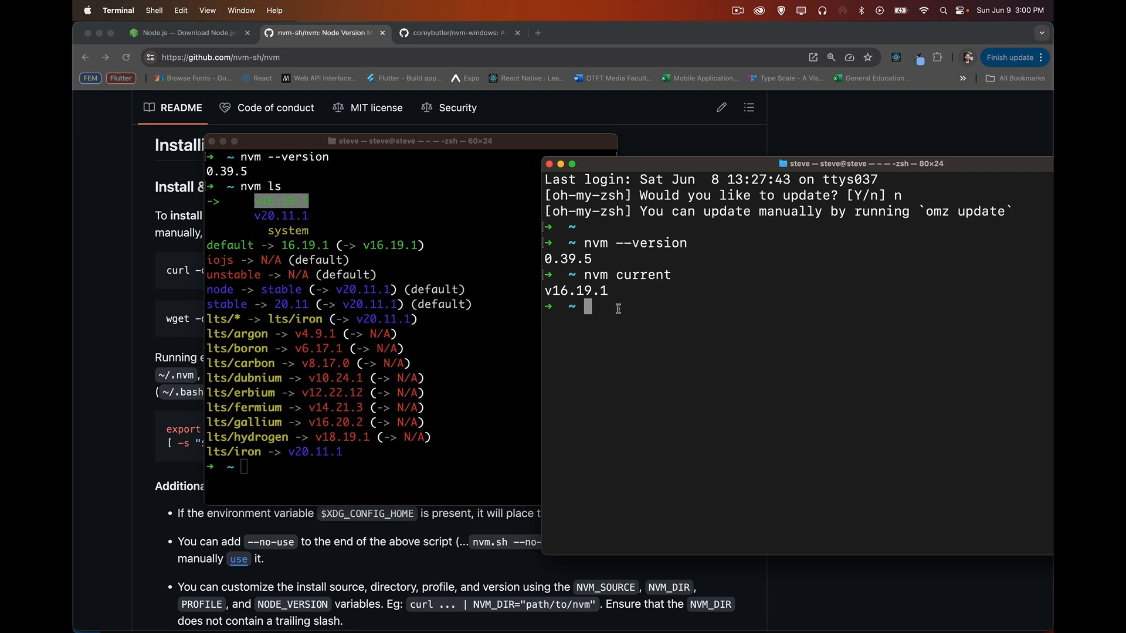
mouse_move(661, 347)
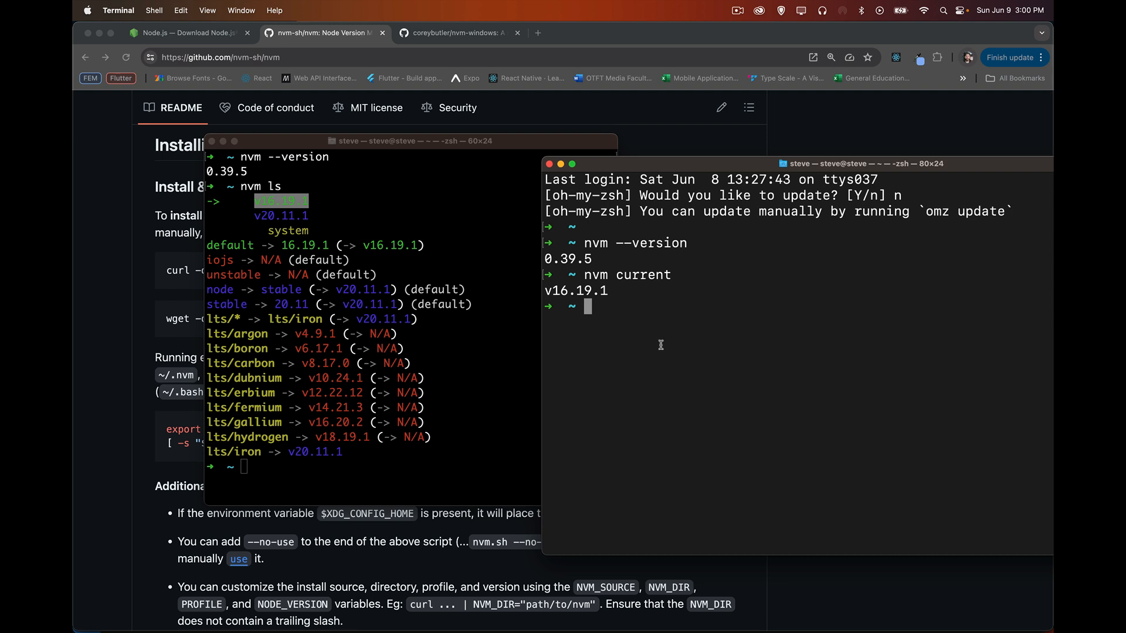
- Switch the session to Node v20.11.1 with nvm use, reporting npm v10.2.4
type("nvm use")
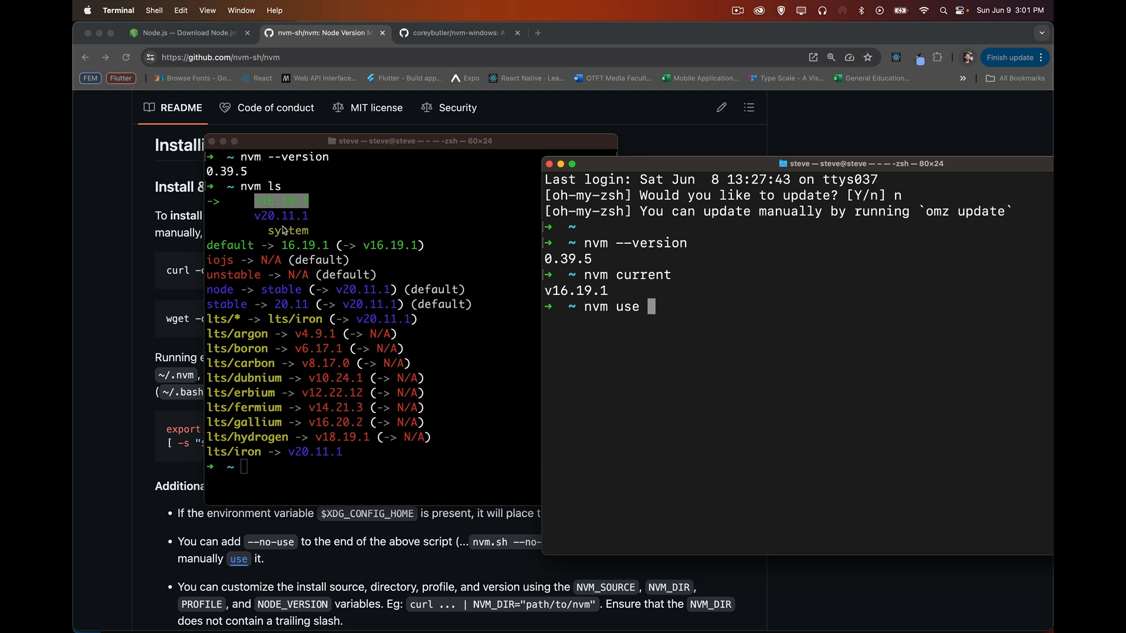
mouse_move(703, 319)
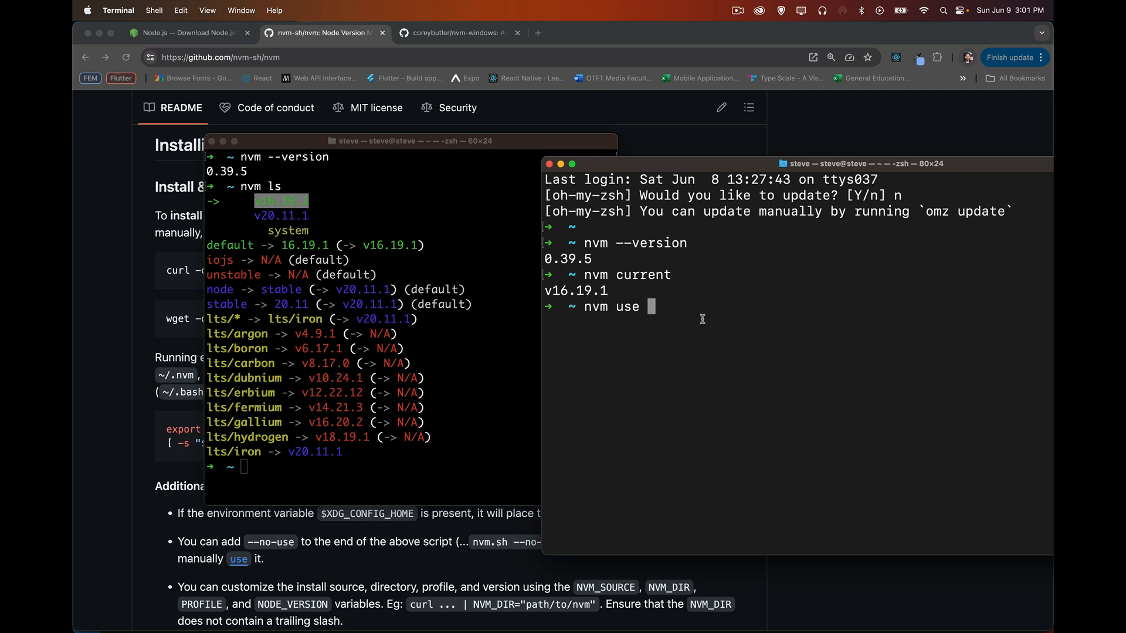
type("v20")
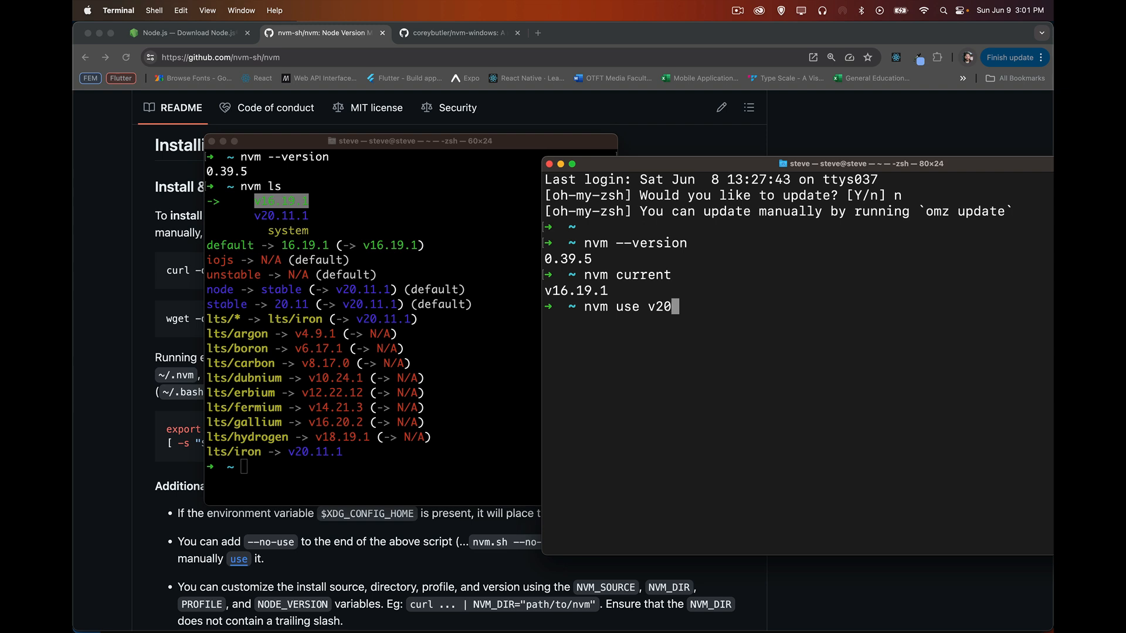
type(".11.1")
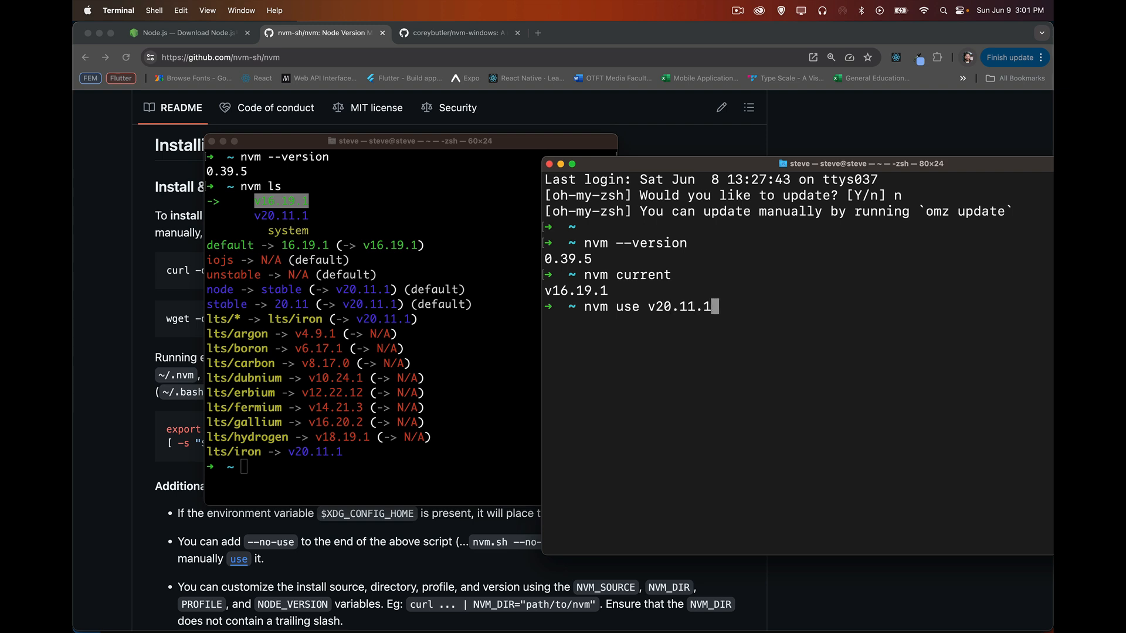
key("Backspace")
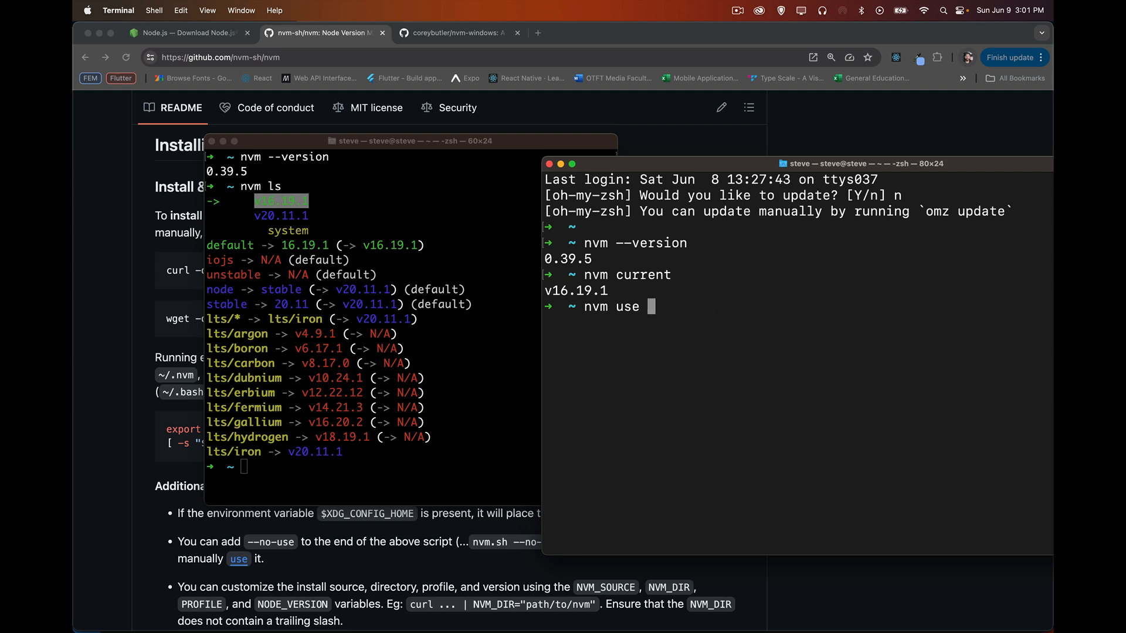
type("20.111.")
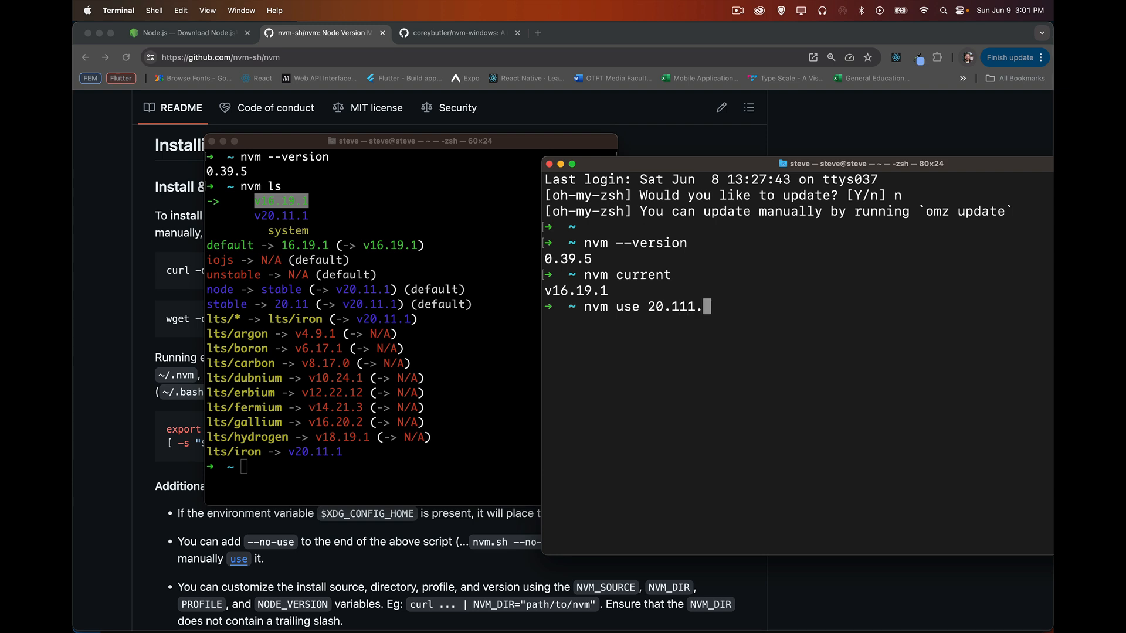
key("Return")
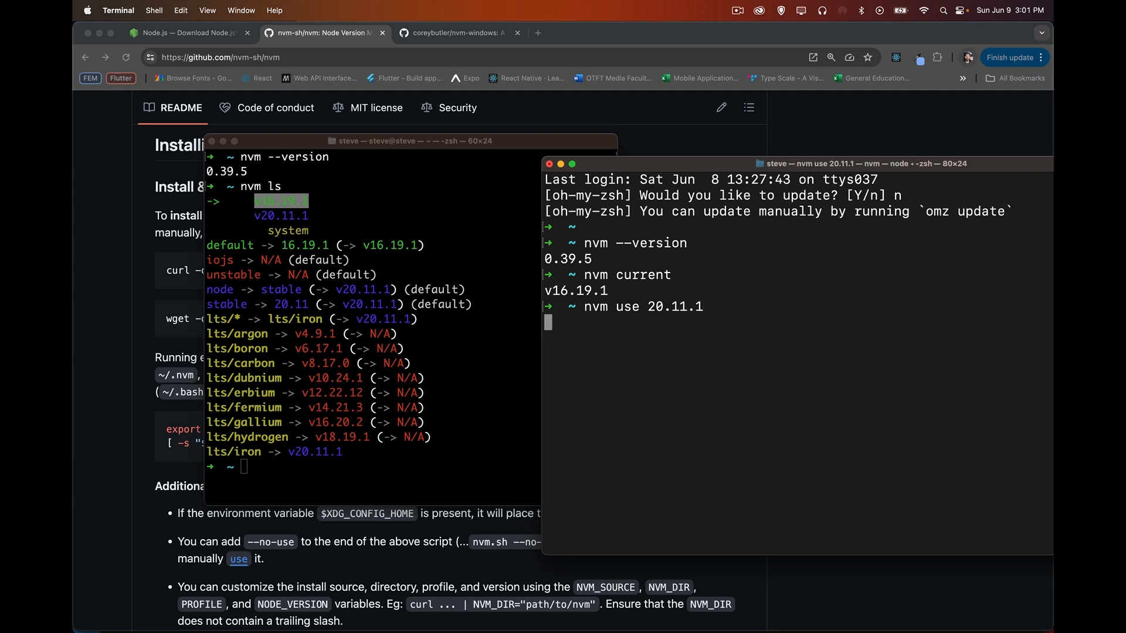
key("Return")
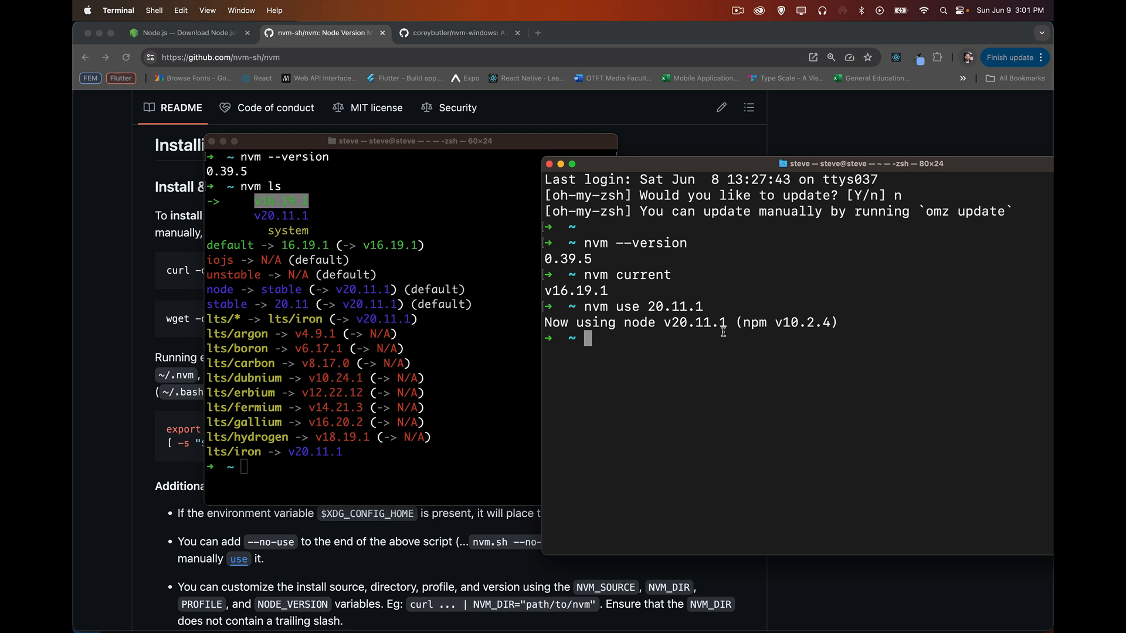
mouse_move(705, 364)
type("nvm current")
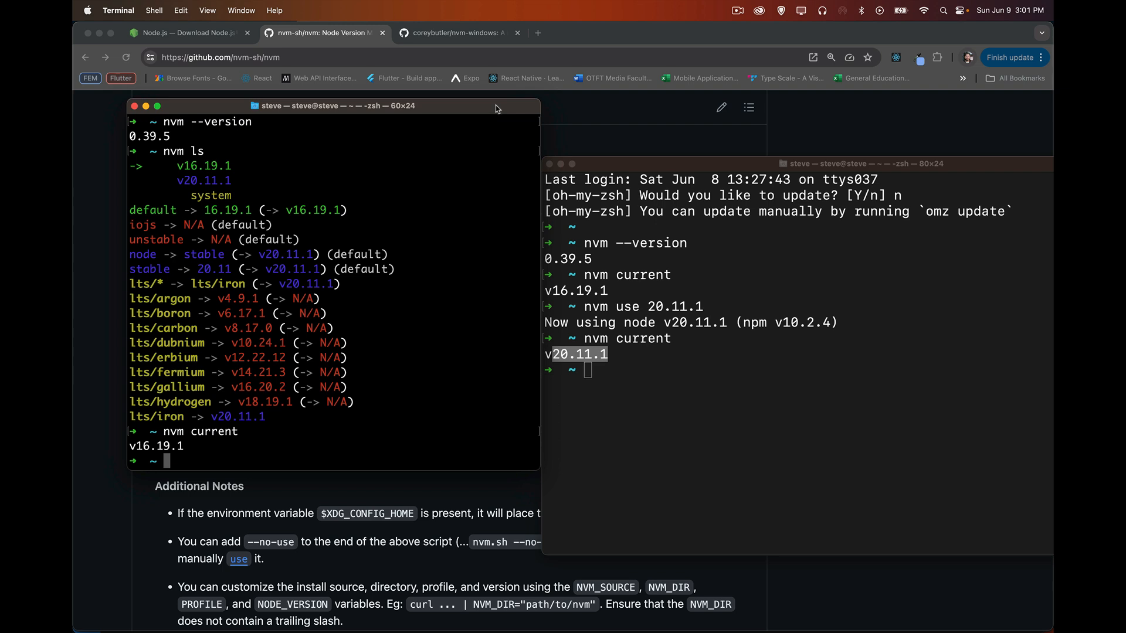
- Set the nvm default alias to 20.11.1 with nvm alias default 20.11.1
left_click(635, 389)
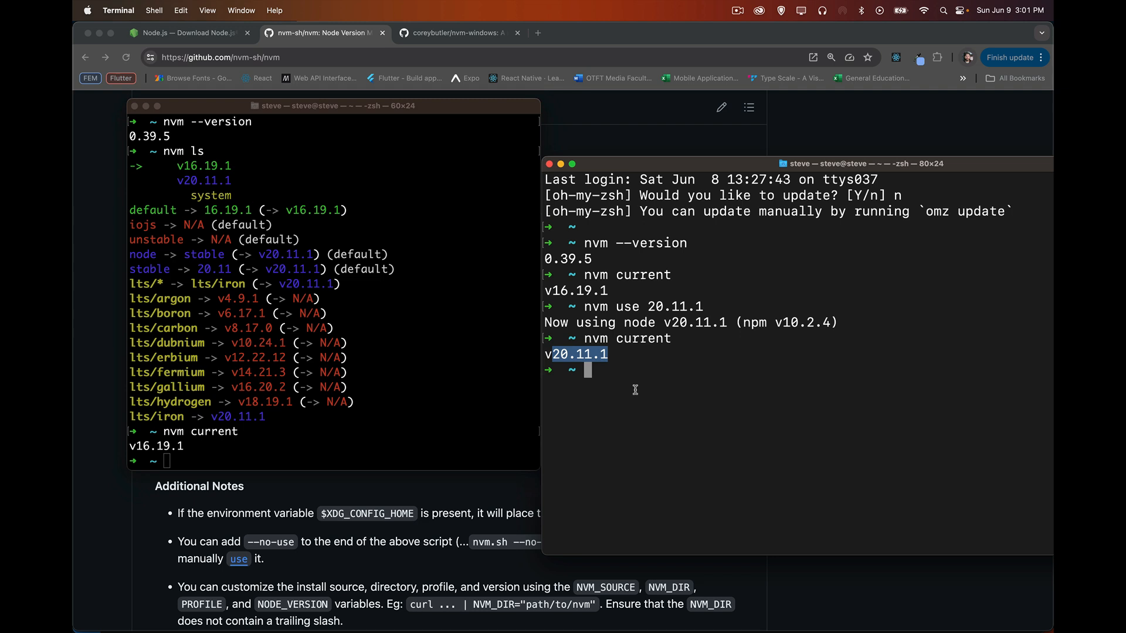
type("nvm")
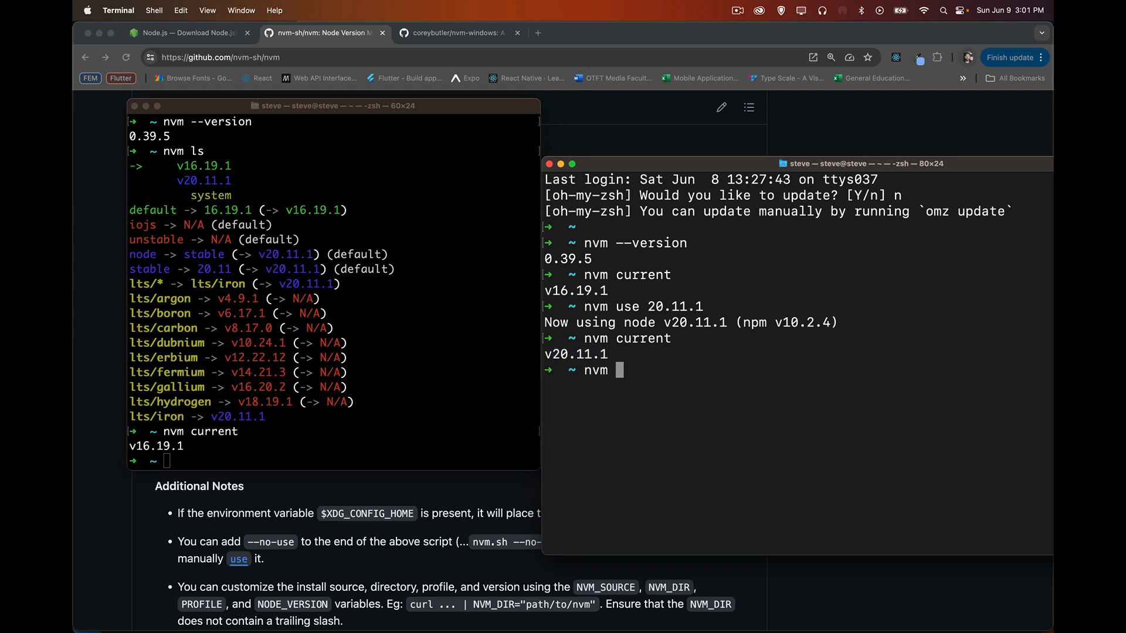
type("alia")
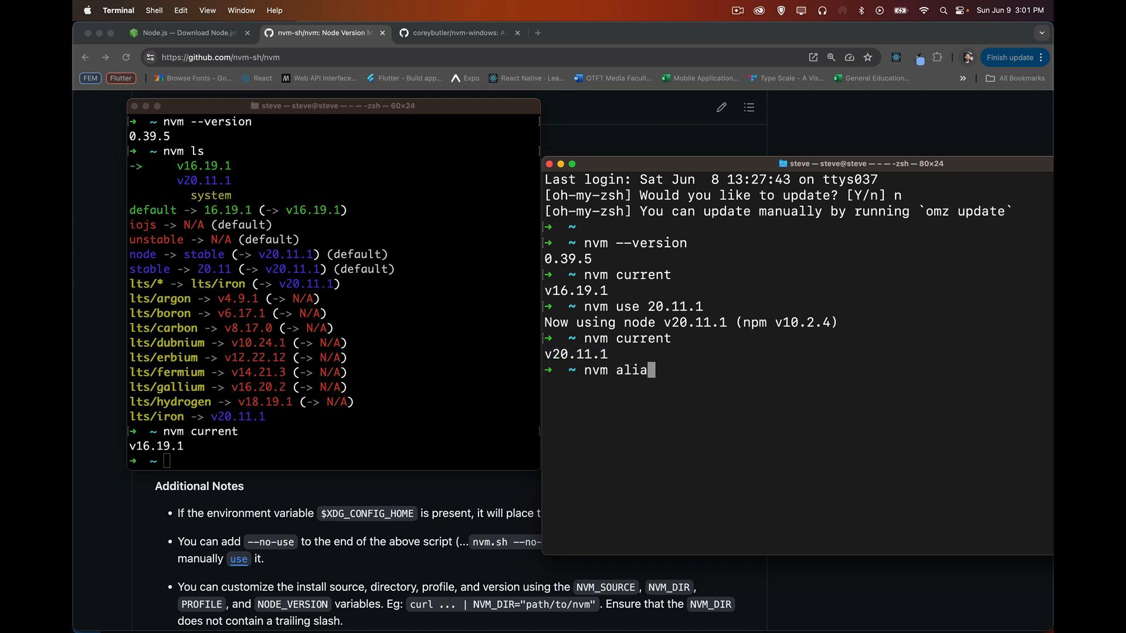
type("s default")
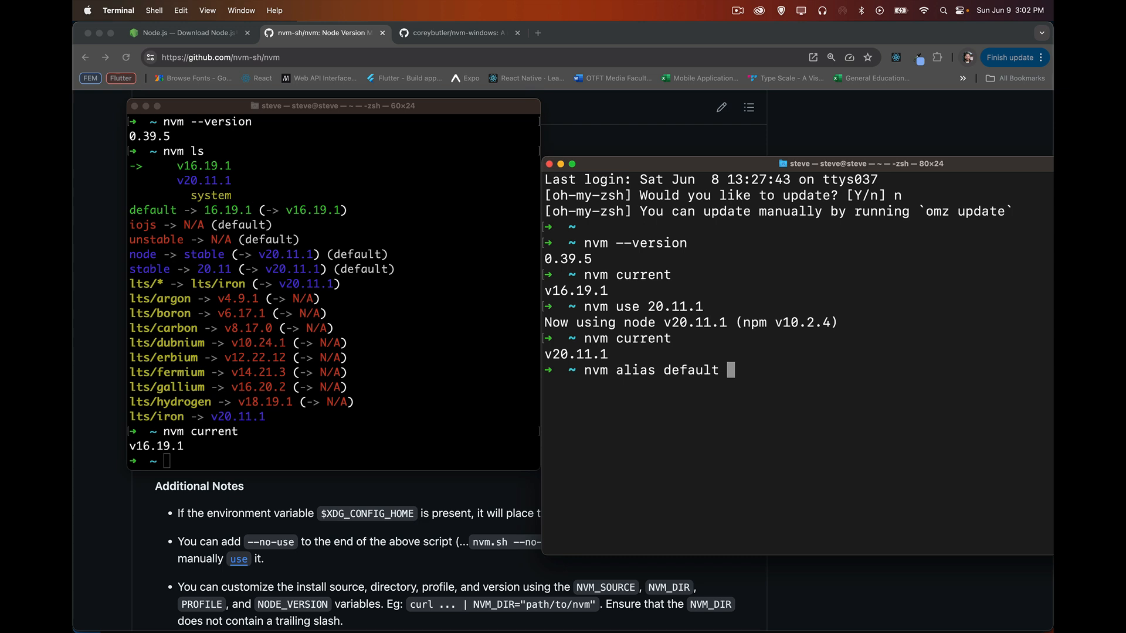
type("20.11.1")
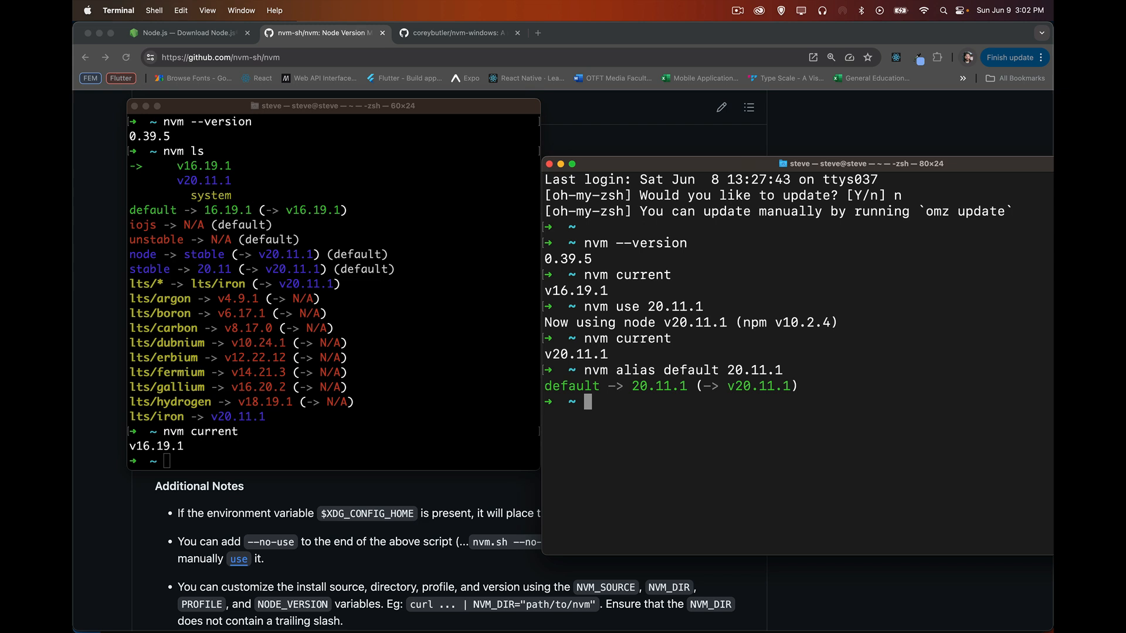
mouse_move(741, 459)
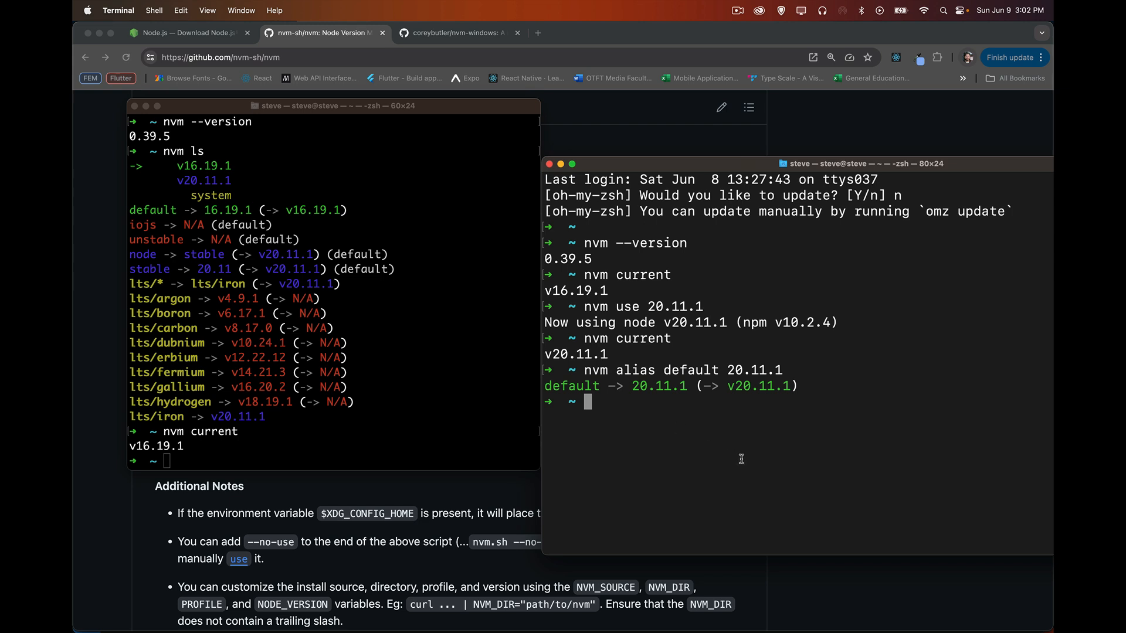
double_click(658, 386)
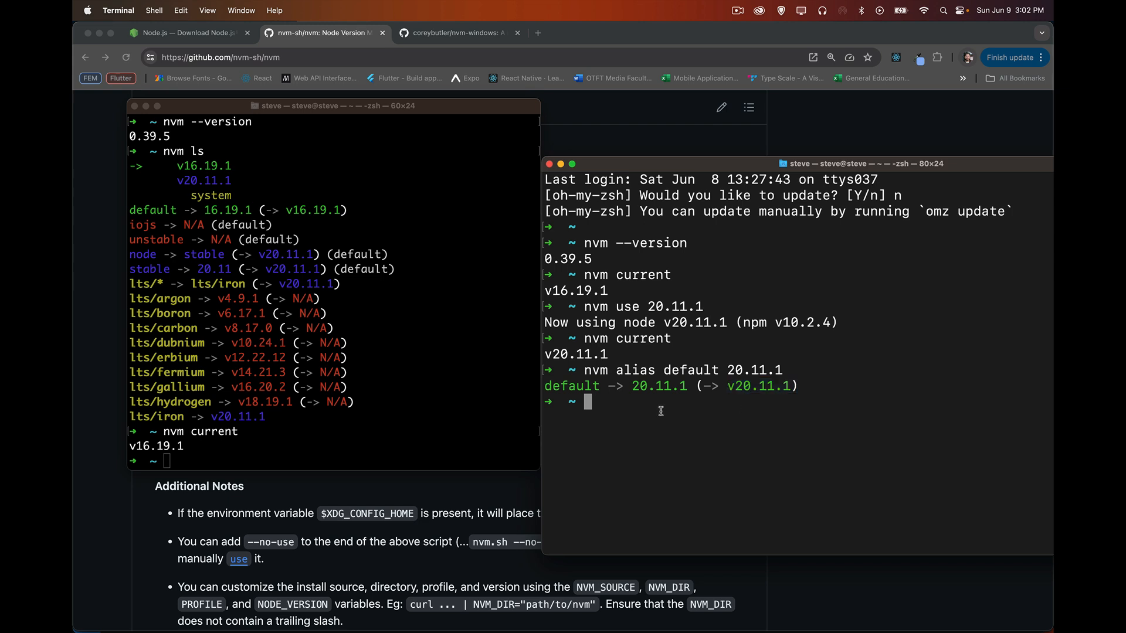
mouse_move(418, 423)
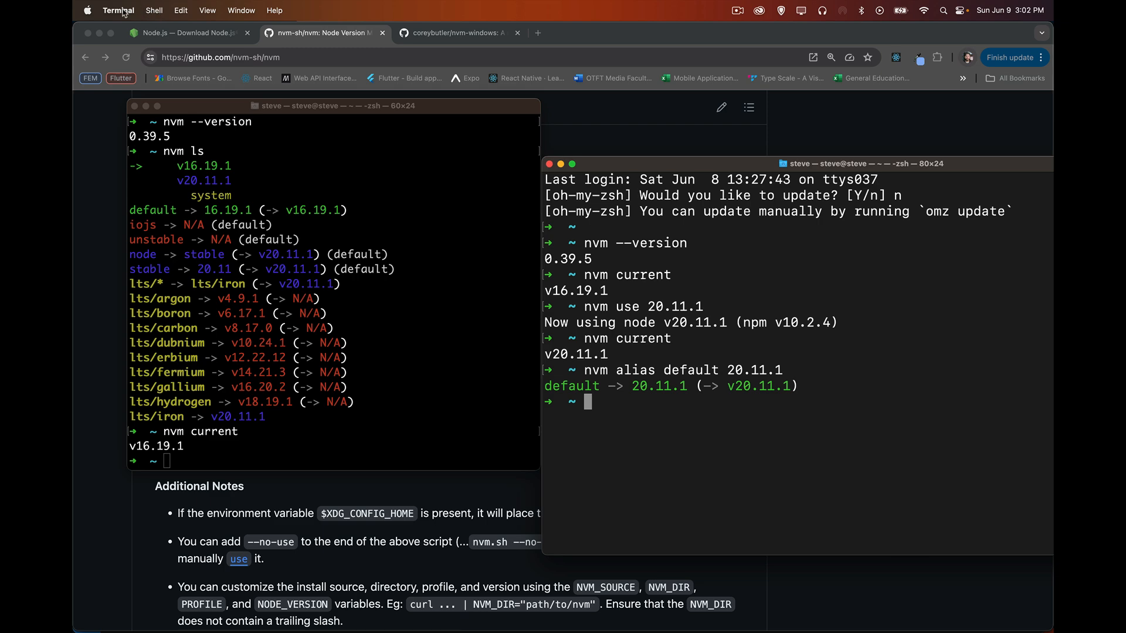
- Open a fresh Basic-profile Terminal window and confirm v20.11.1 is current
left_click(154, 10)
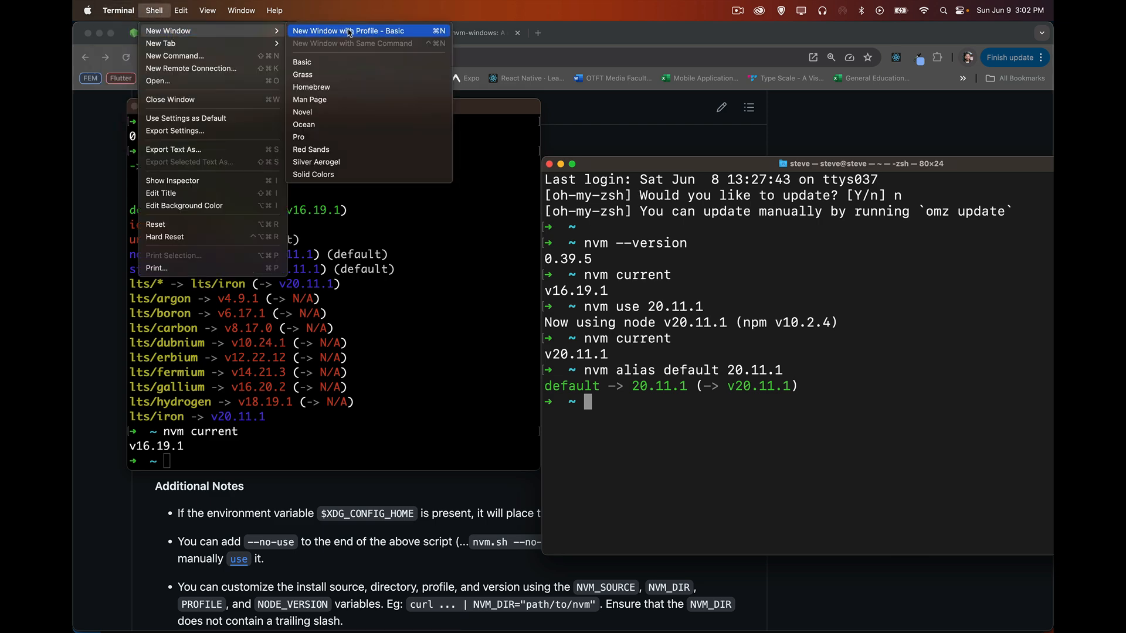
left_click(302, 62)
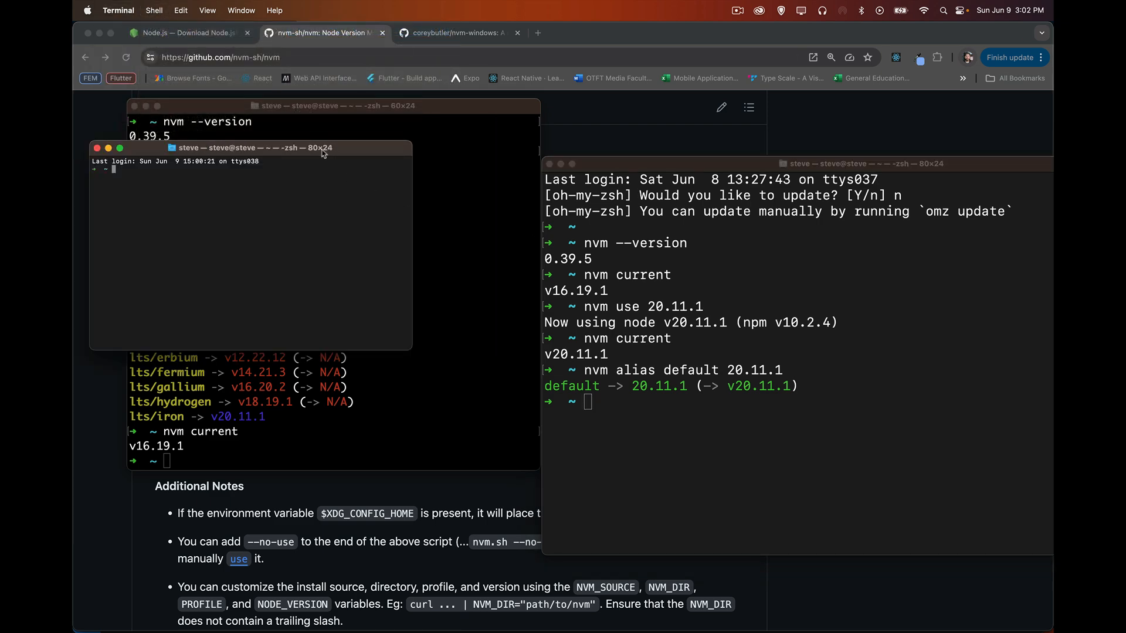
left_click_drag(251, 147, 434, 228)
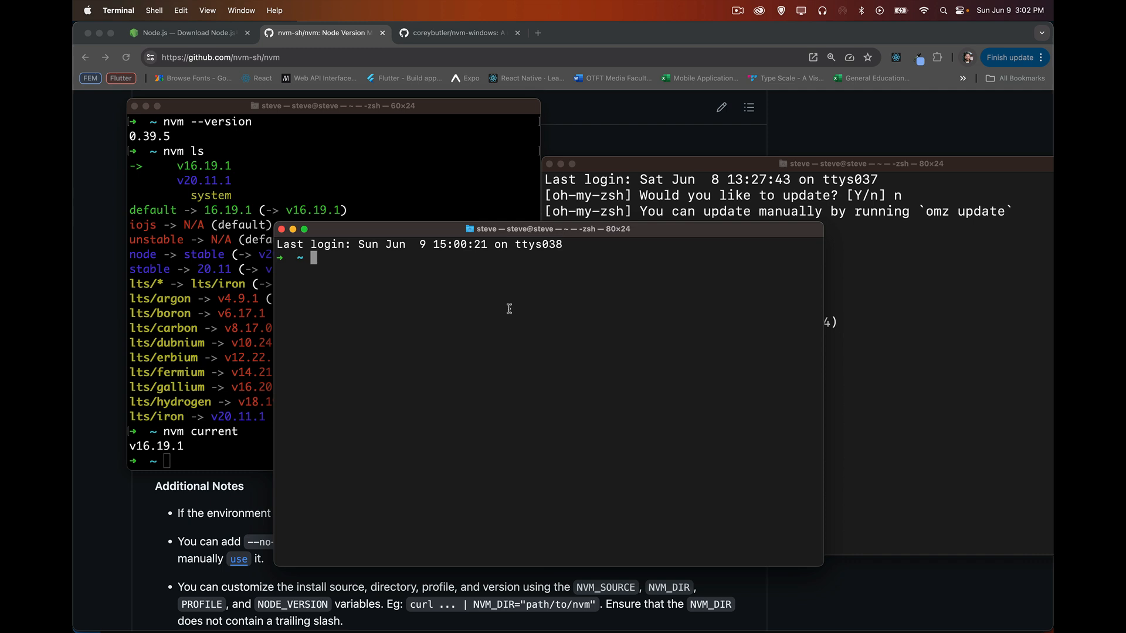
type("nvm current")
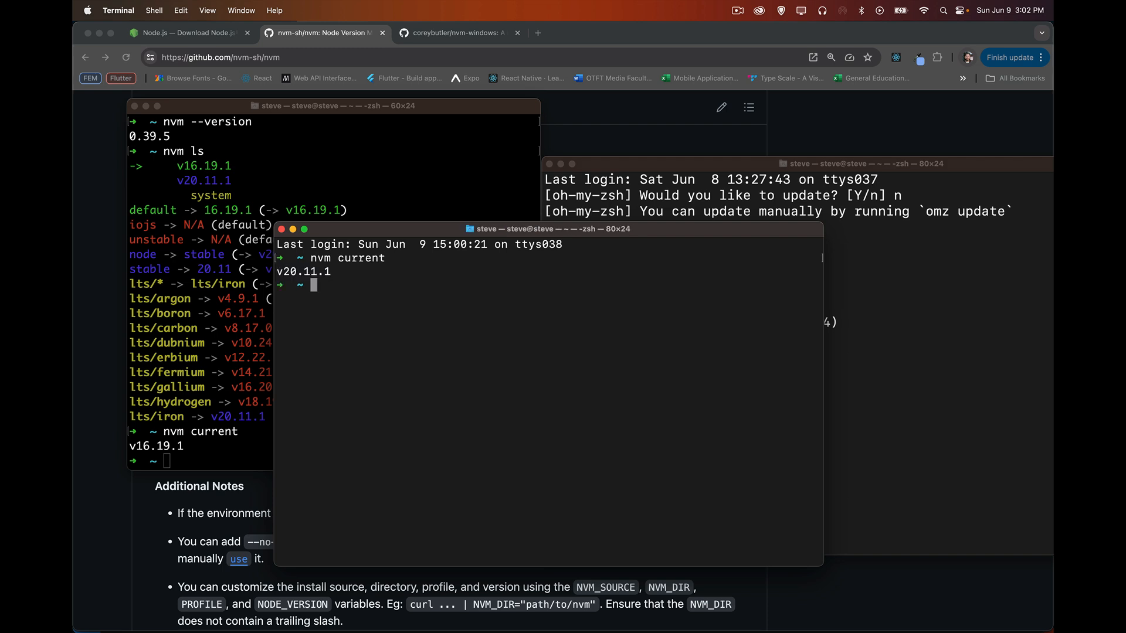
mouse_move(460, 353)
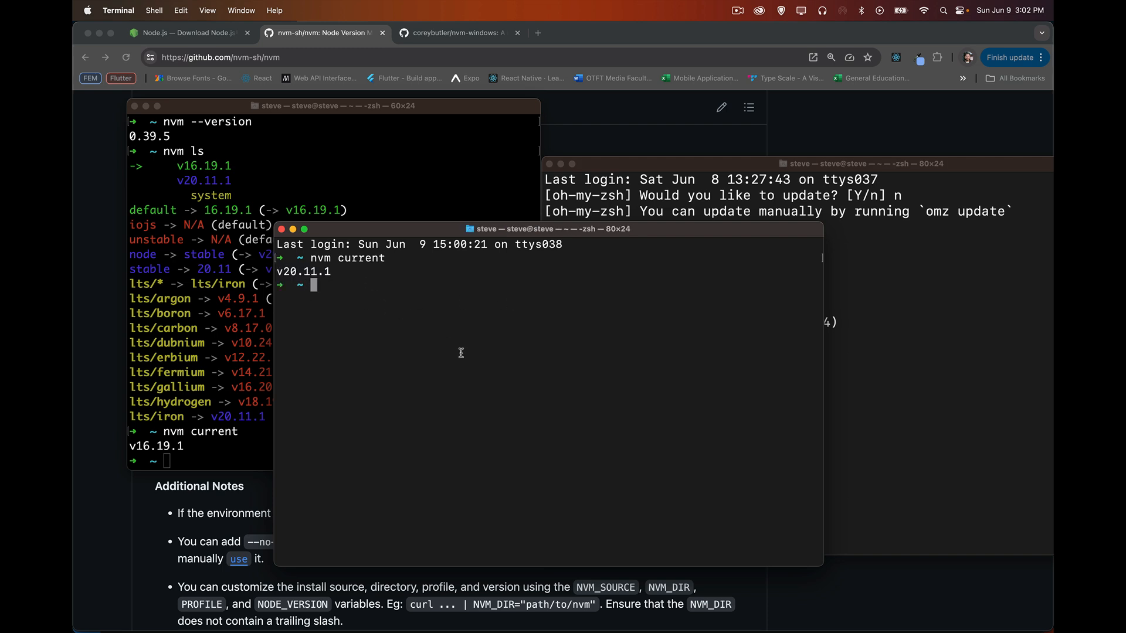
mouse_move(491, 382)
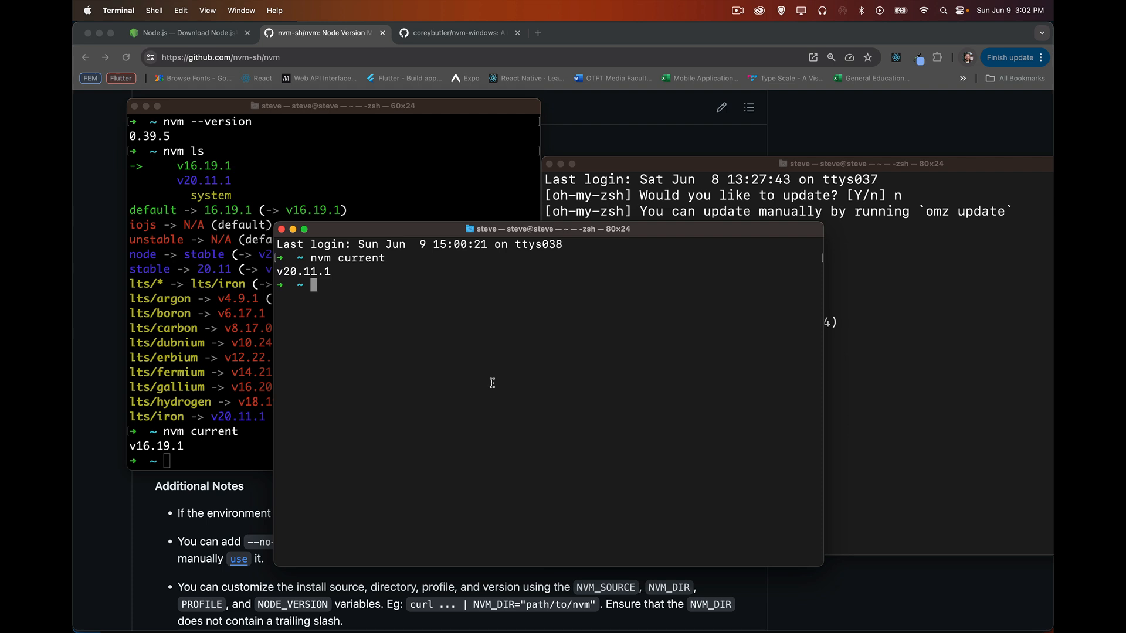
- List installed versions with nvm ls showing 20.11.1 as default, then view the Node.js download page
type("nvm ls")
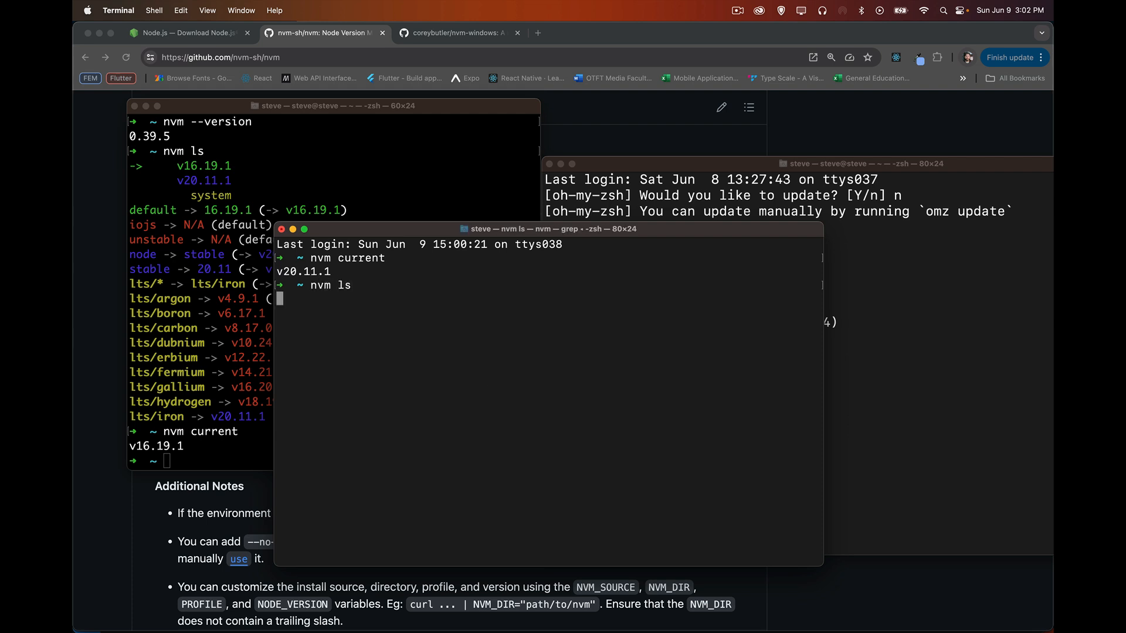
key("Return")
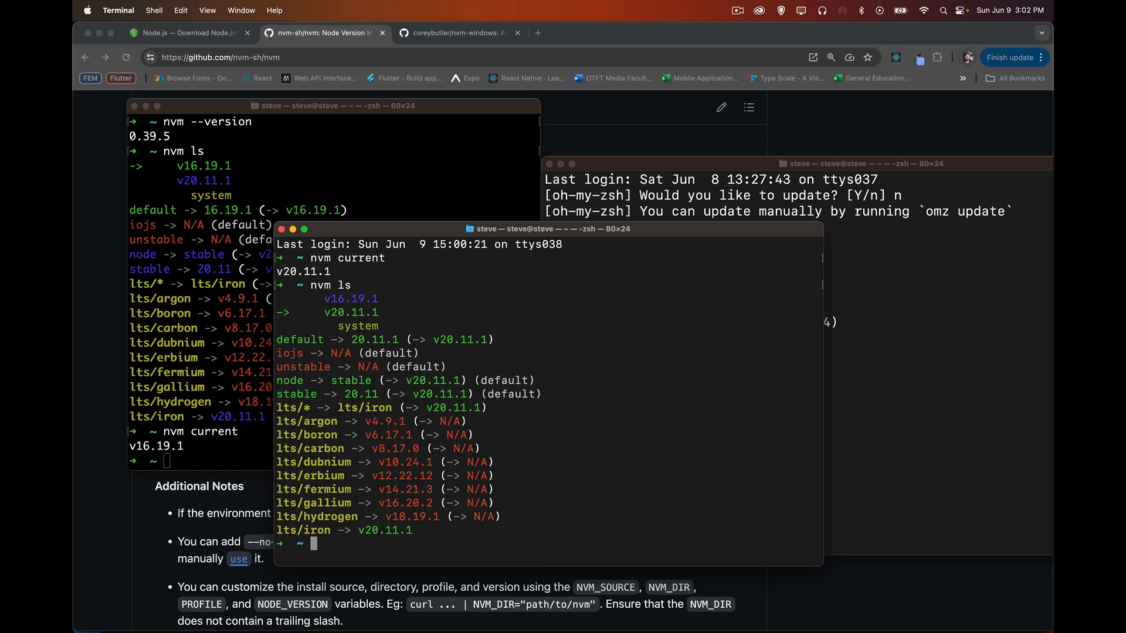
left_click(186, 33)
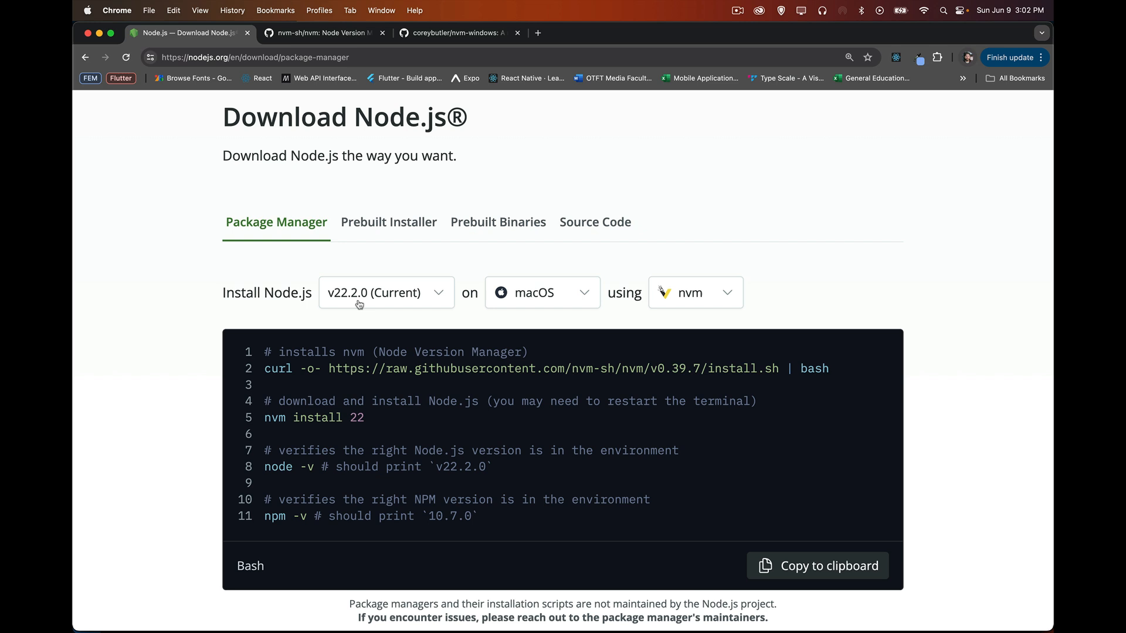
mouse_move(632, 151)
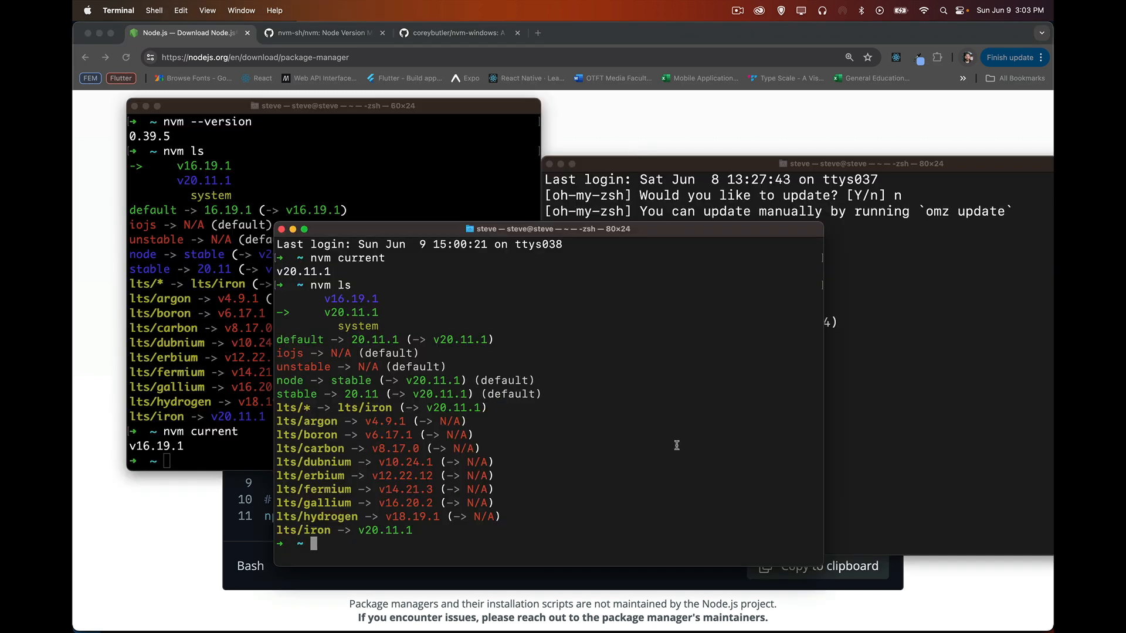
- Clear the session and install the latest LTS Node, v20.14.0, with nvm install --lts
type("clear")
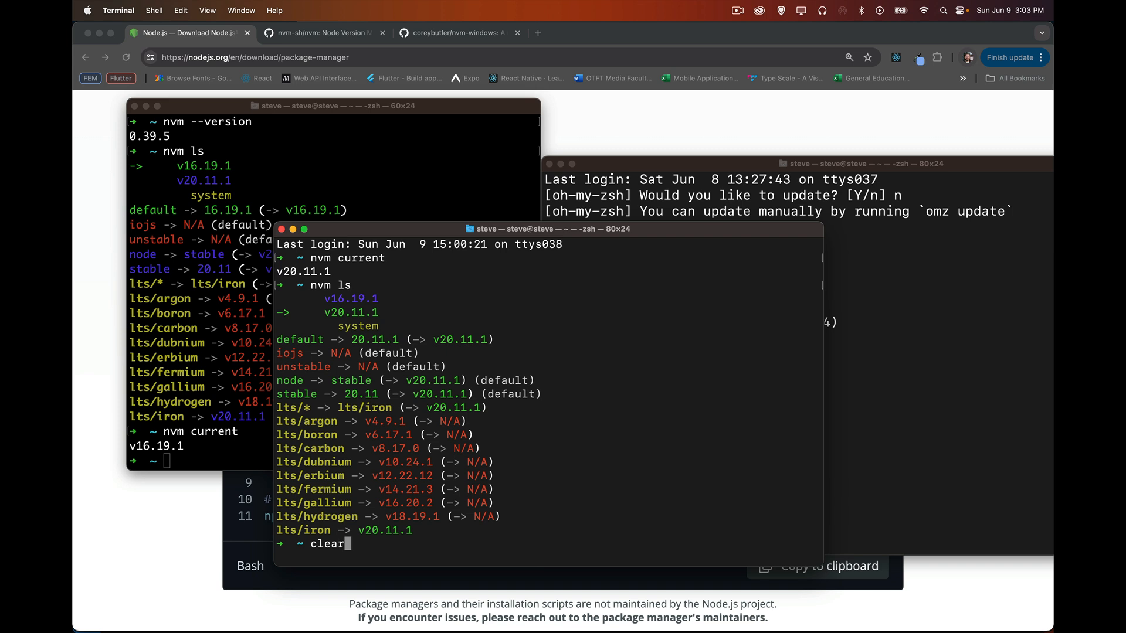
key("Return")
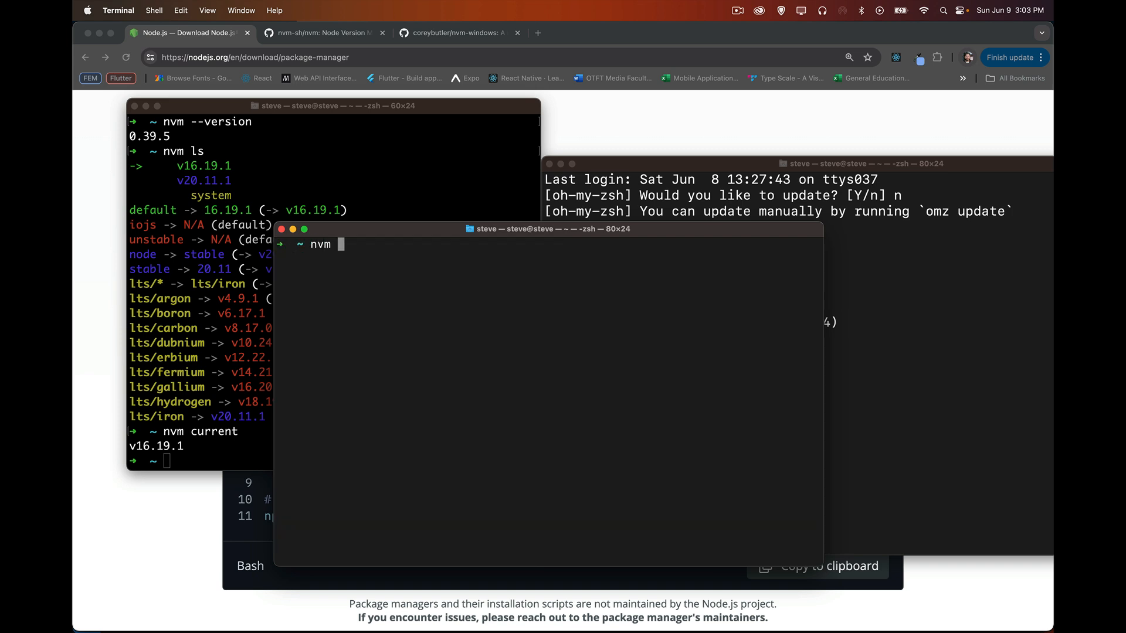
type("install")
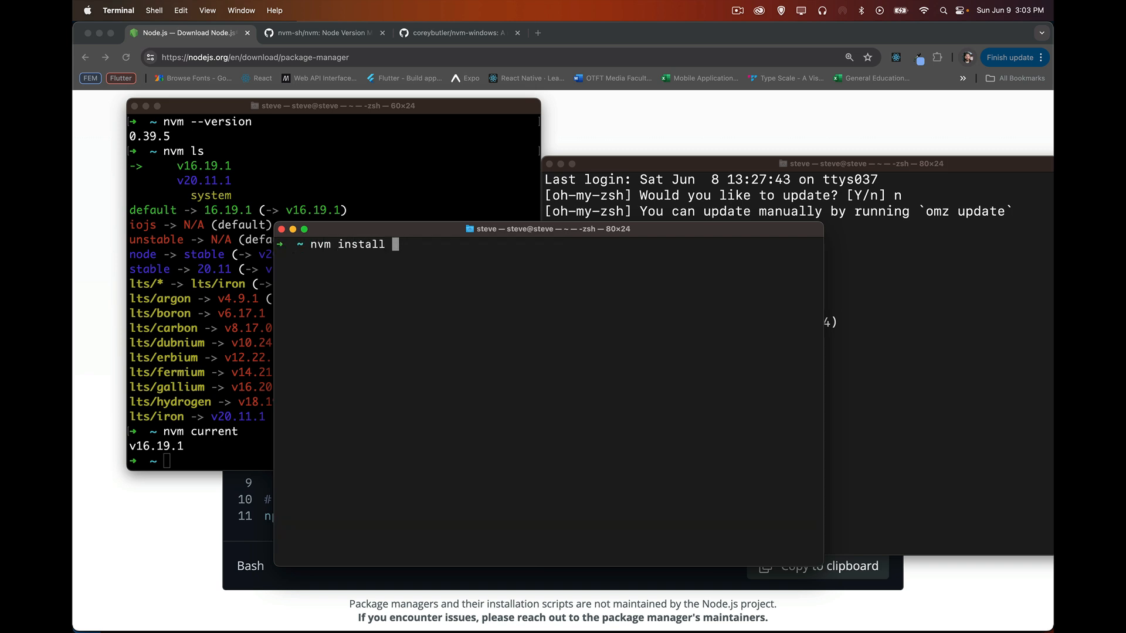
type("22.2.")
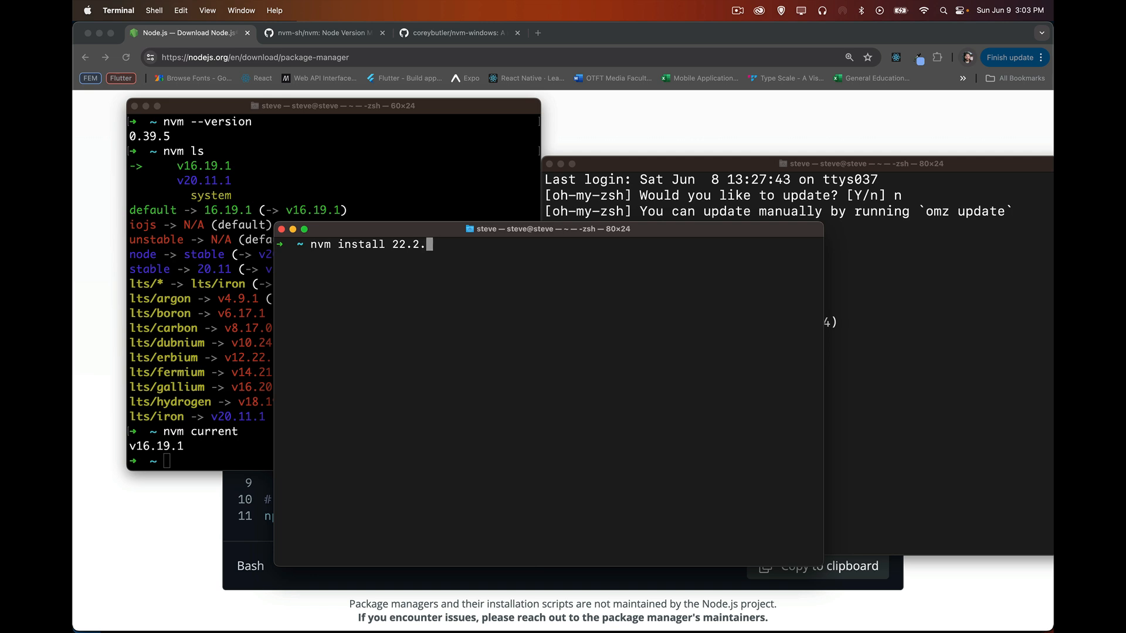
type("0")
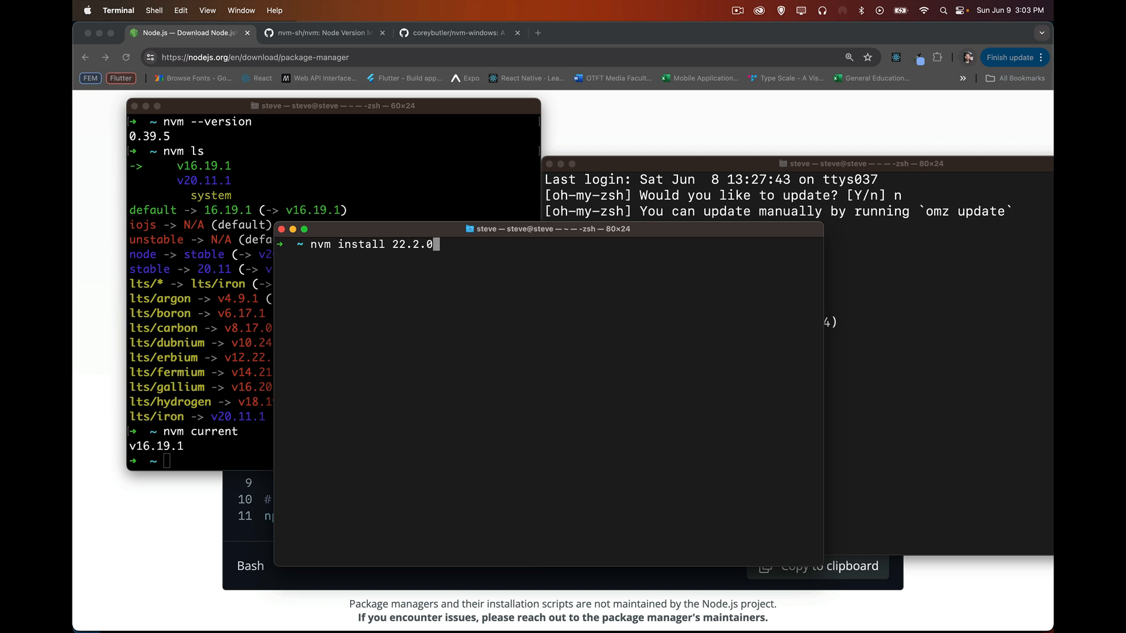
key("Backspace")
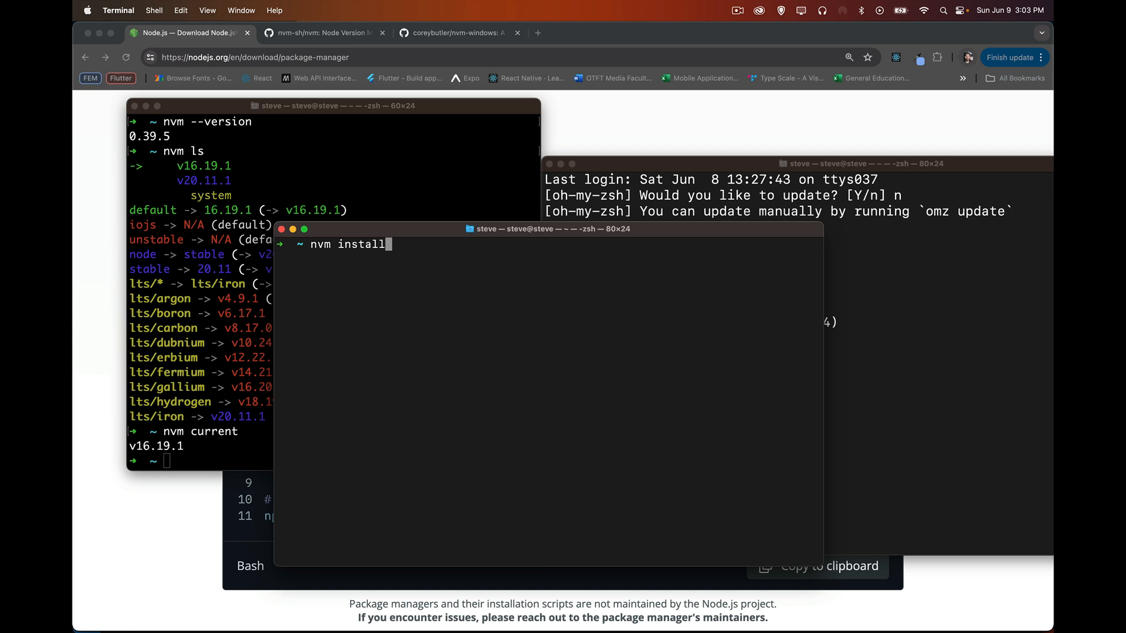
type("--lts")
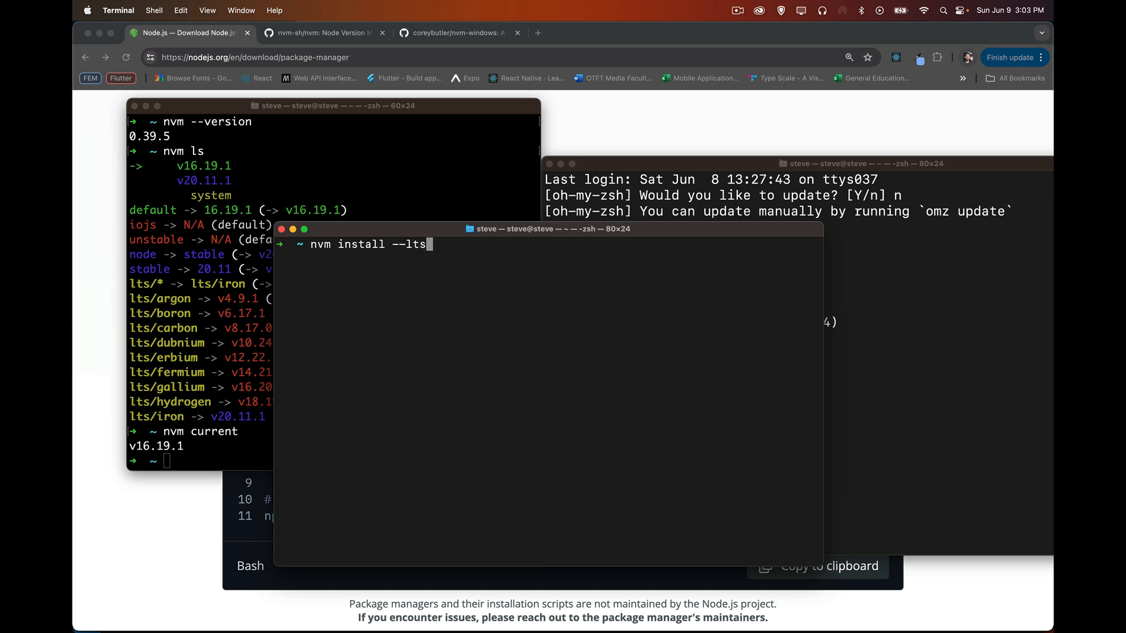
key("Return")
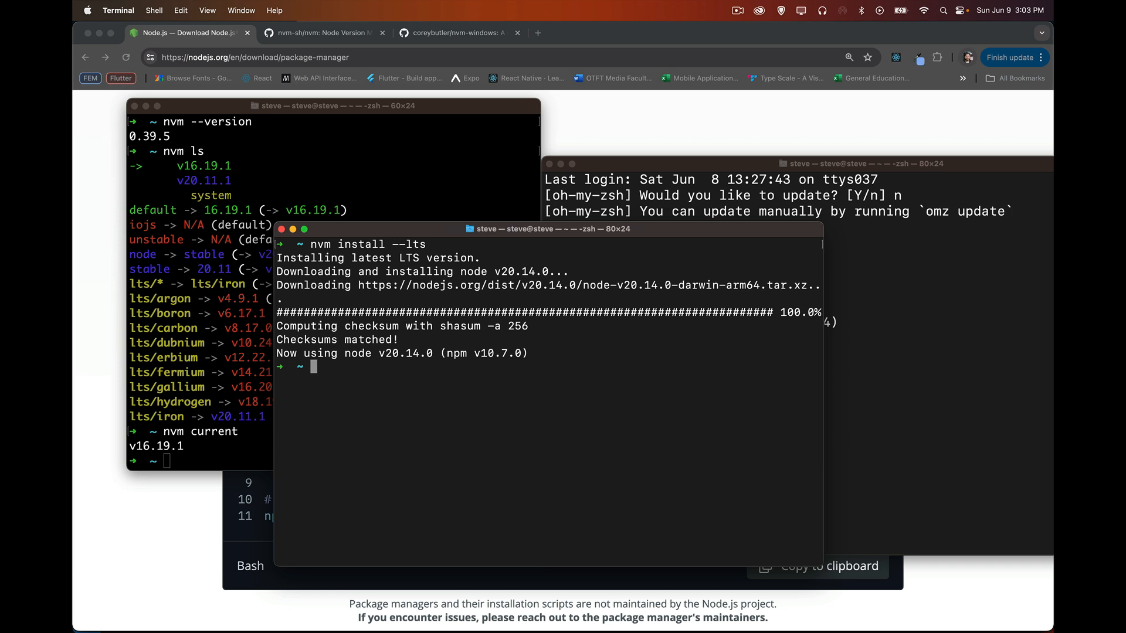
- Install the newest Node, v22.2.0, with nvm install node
type("nvm in")
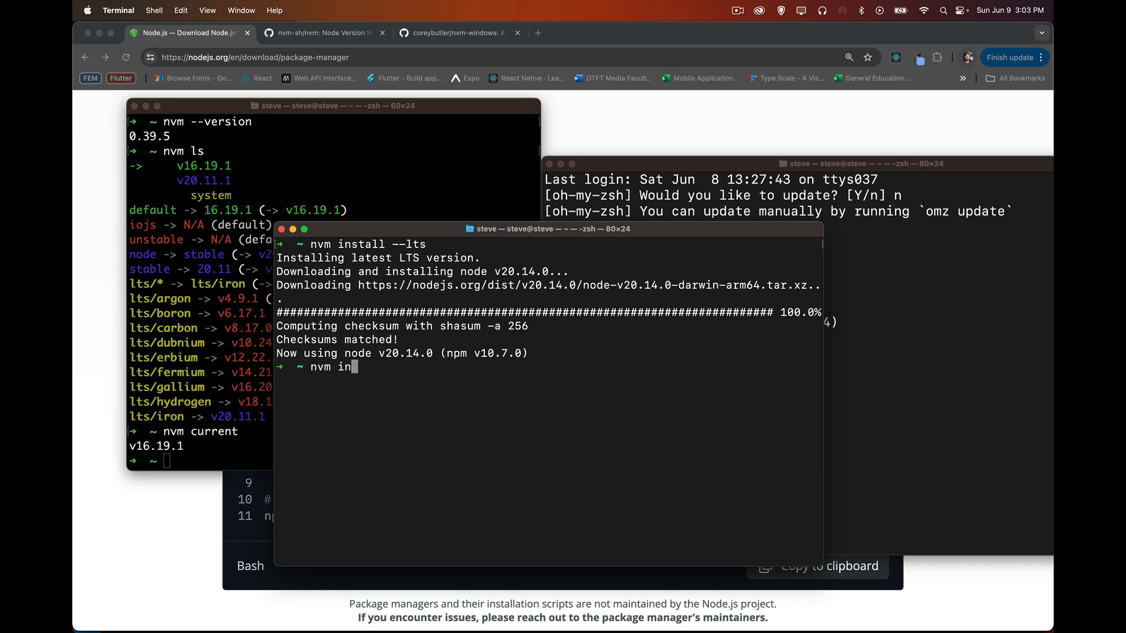
type("stall 22.")
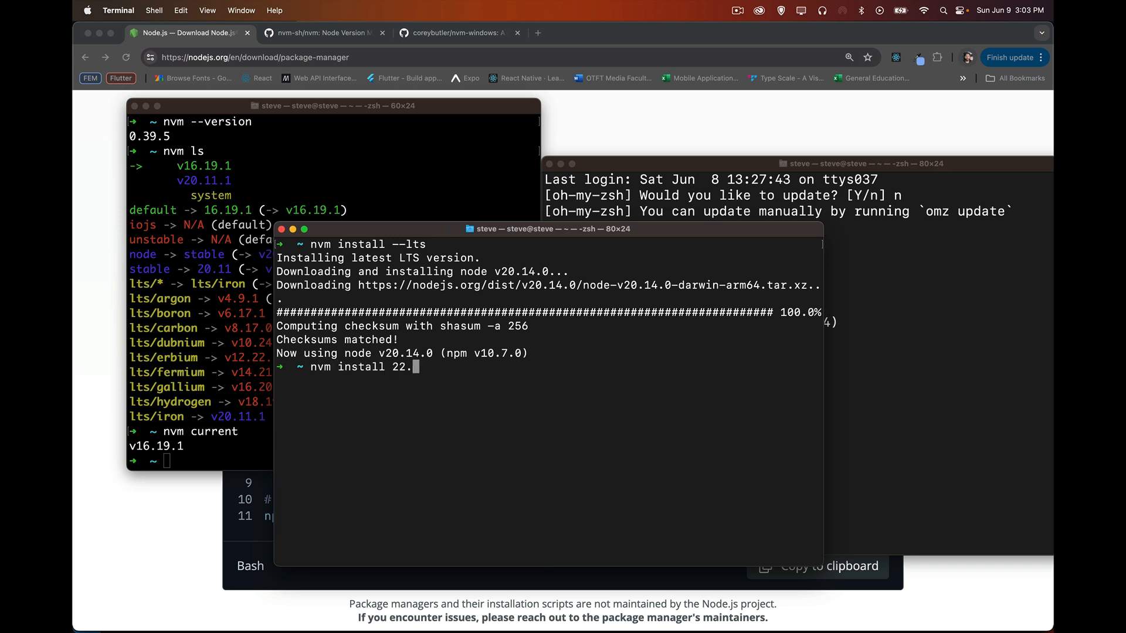
type("nod")
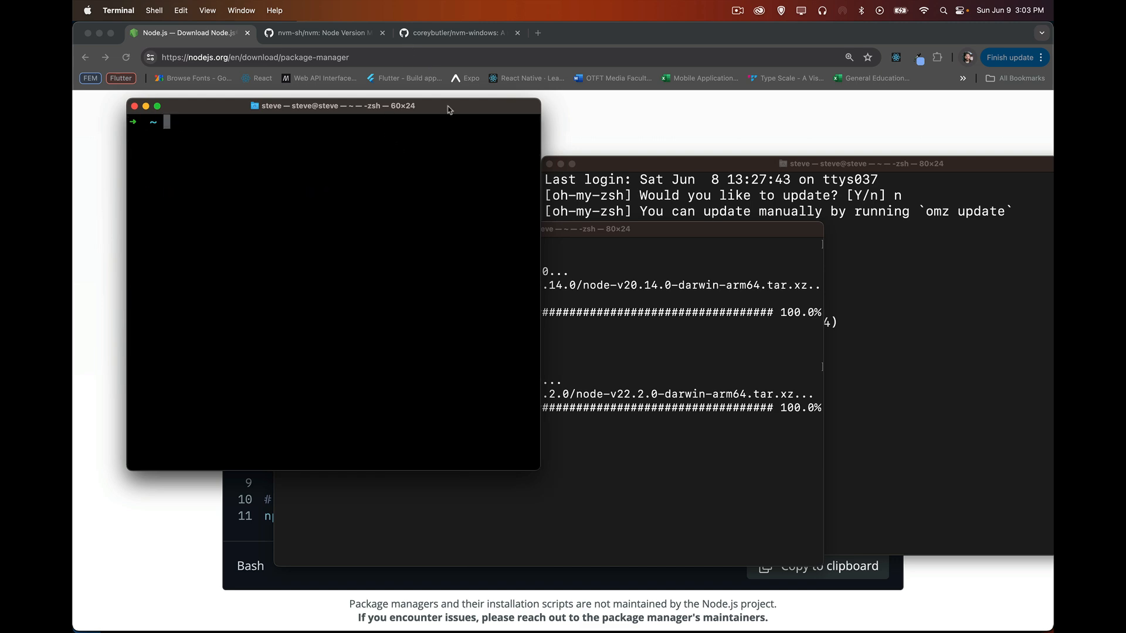
- Switch to Node v22.2.0 with nvm use in the empty terminal window
left_click(548, 229)
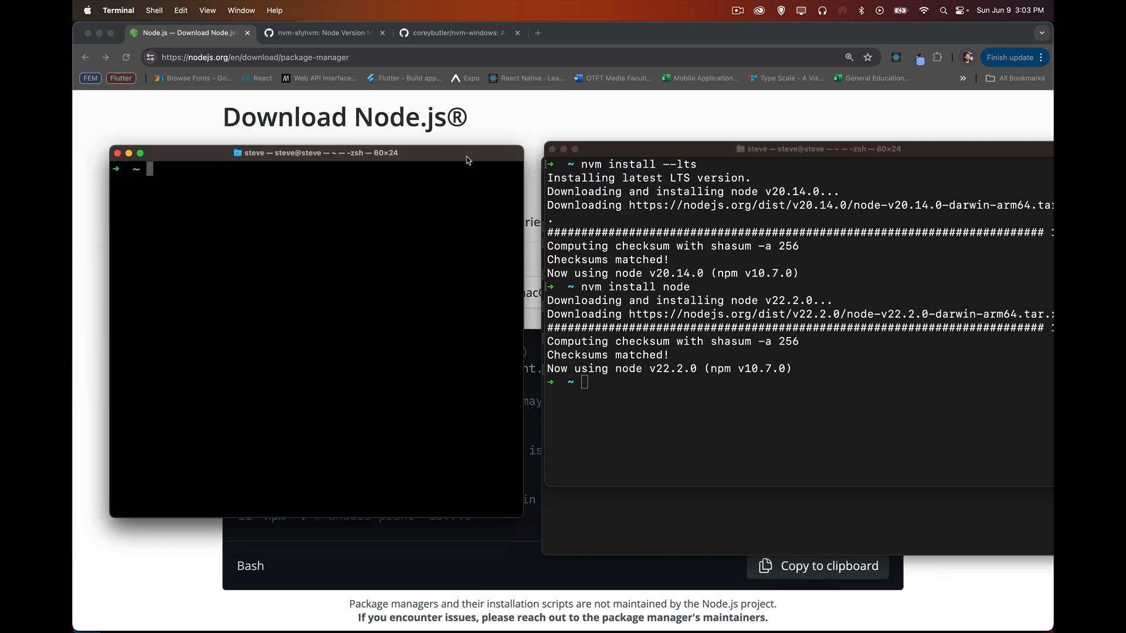
type("nvm use 22.2.0")
type("nvm current")
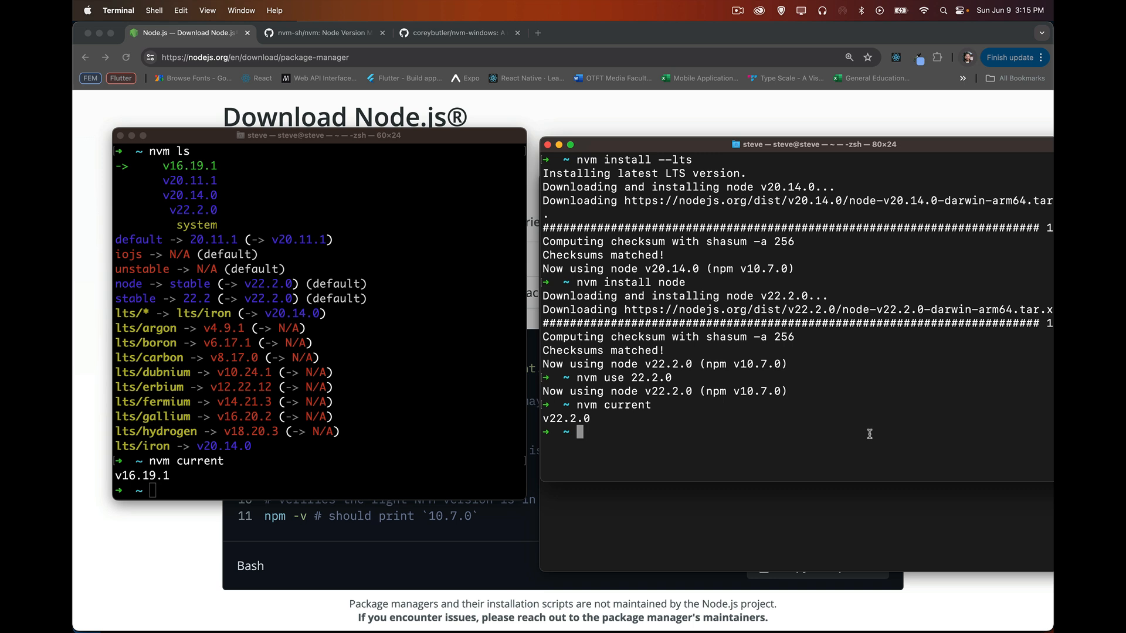
mouse_move(775, 543)
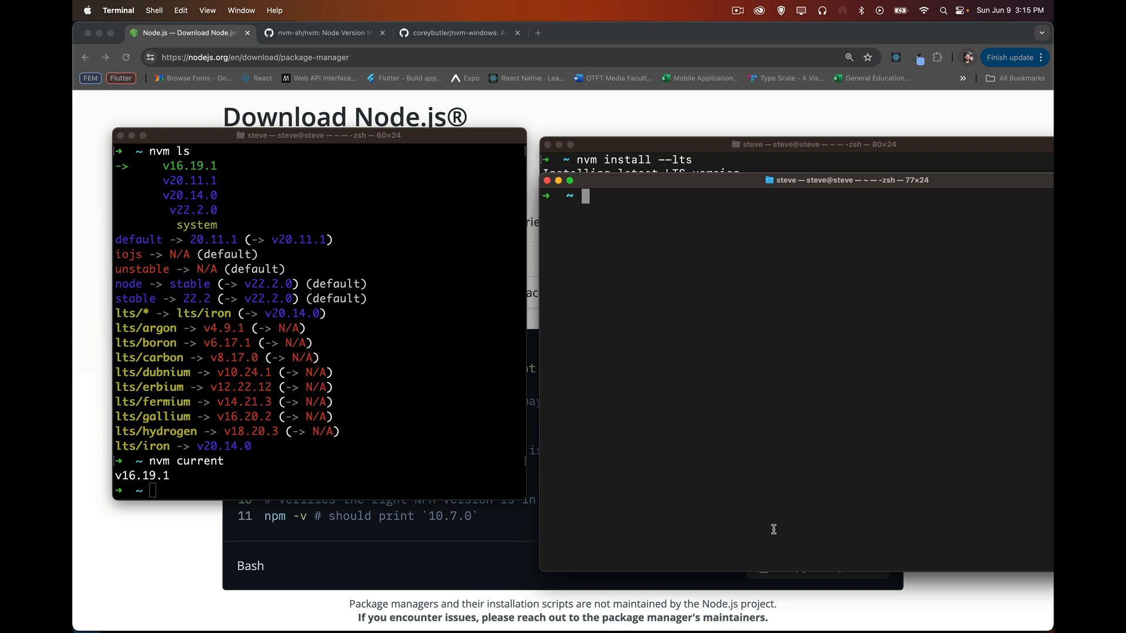
- Run 'nvm --help' and scroll to the usage examples like nvm install --lts and nvm use --lts
type("nvm -")
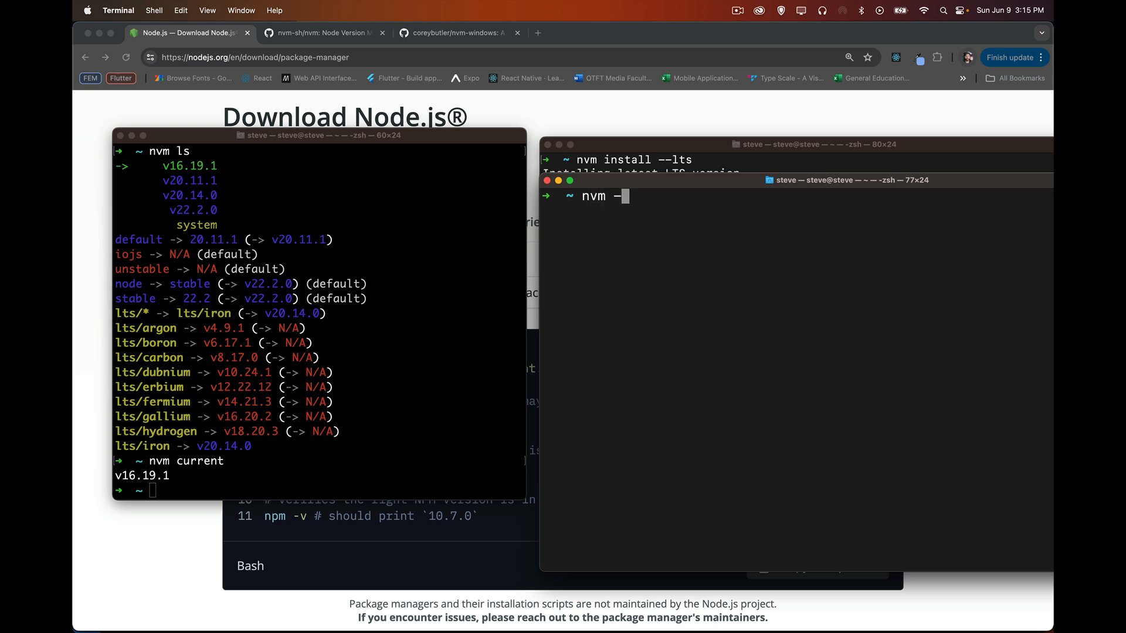
type("h")
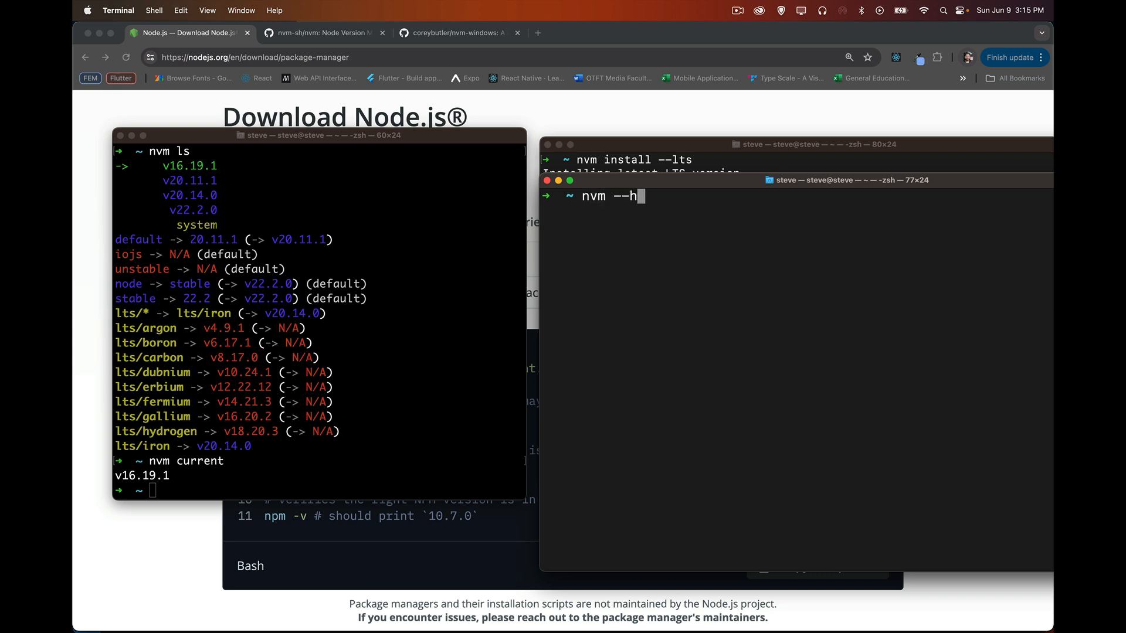
type("elp")
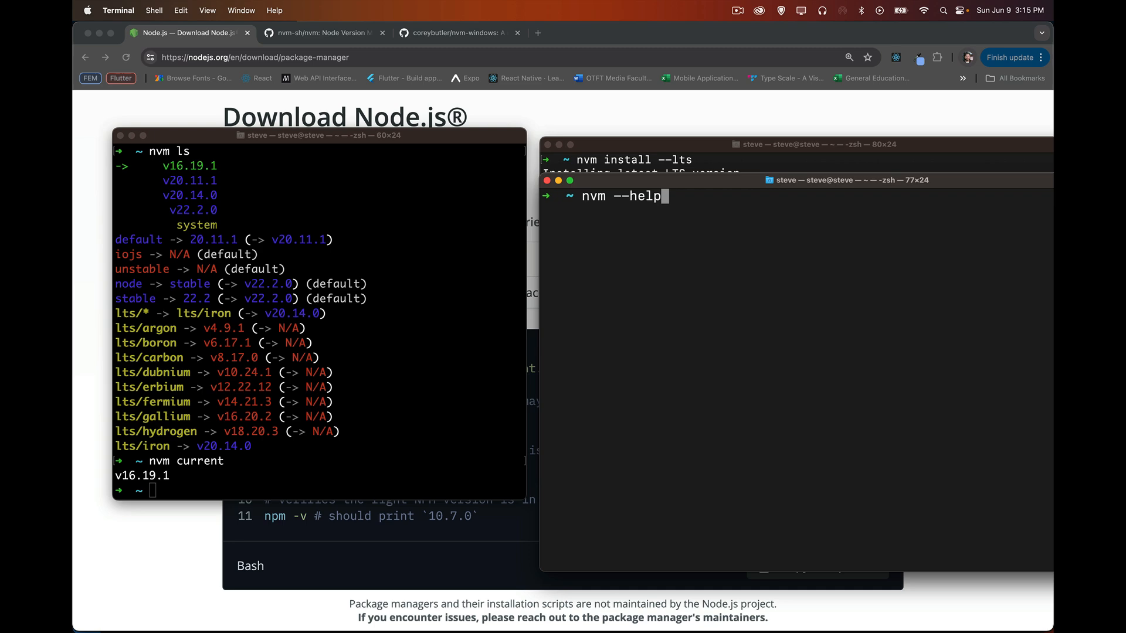
key("Return")
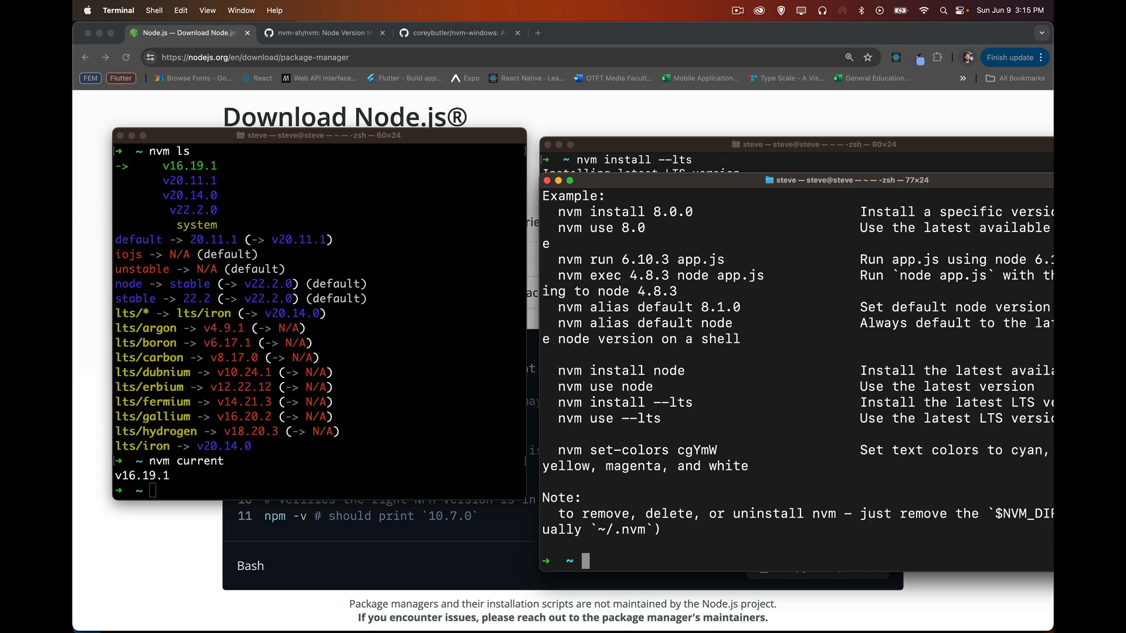
mouse_move(766, 407)
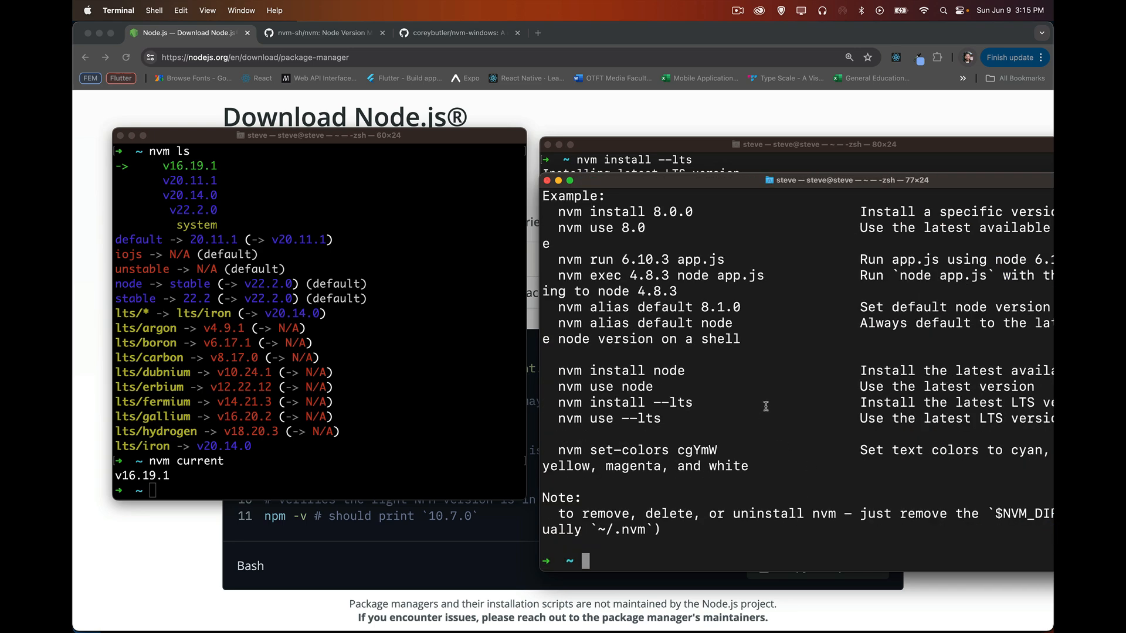
scroll("down", 3)
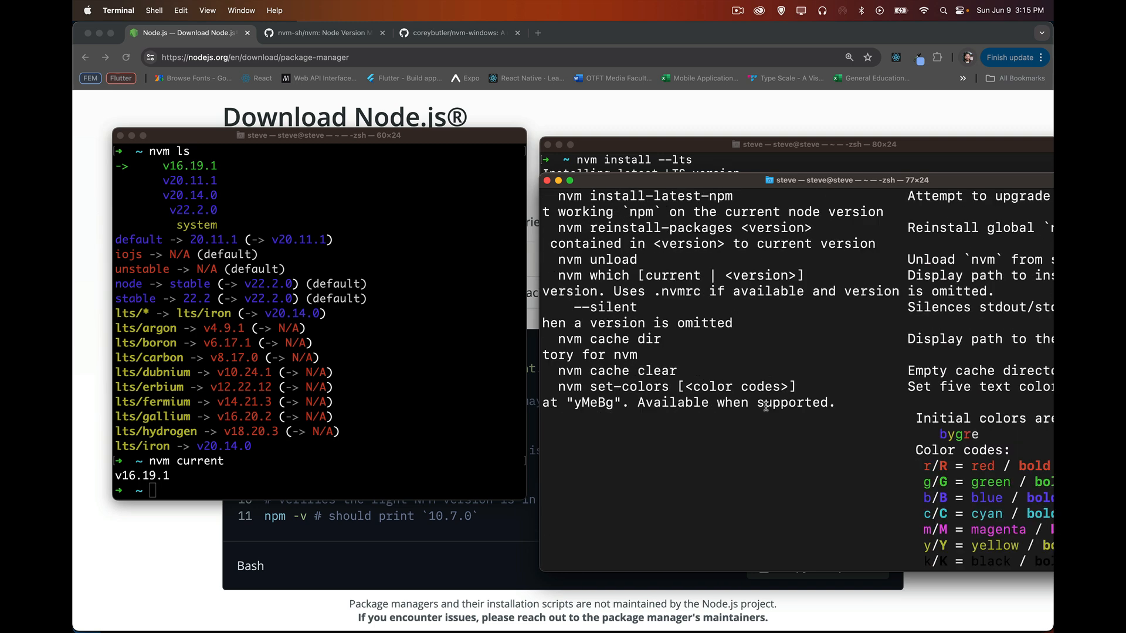
scroll("down", 3)
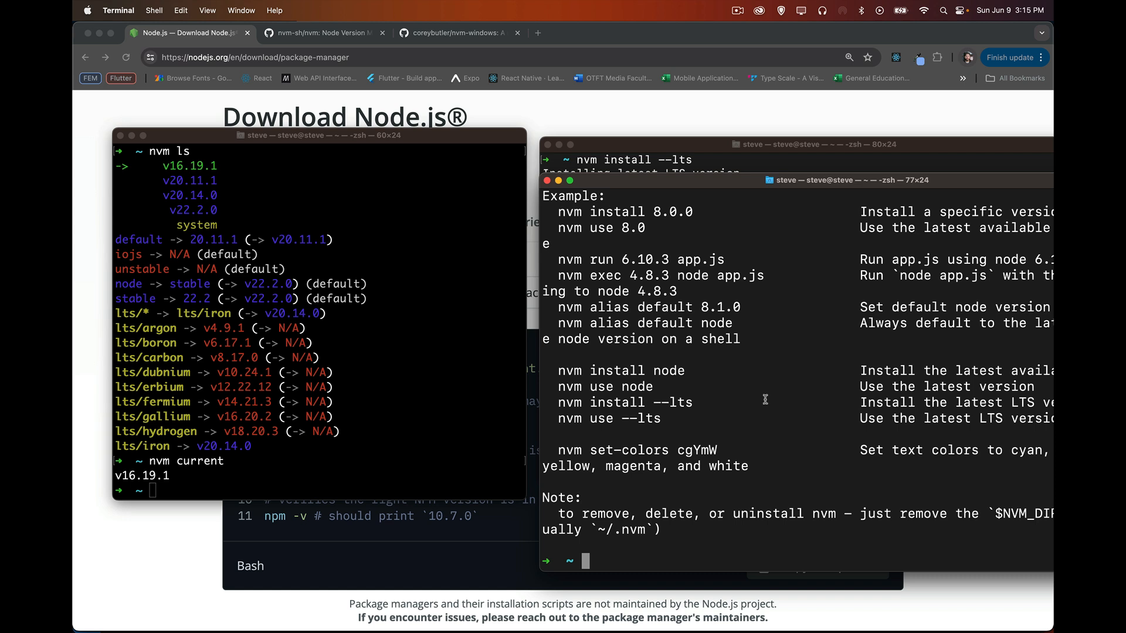
mouse_move(566, 214)
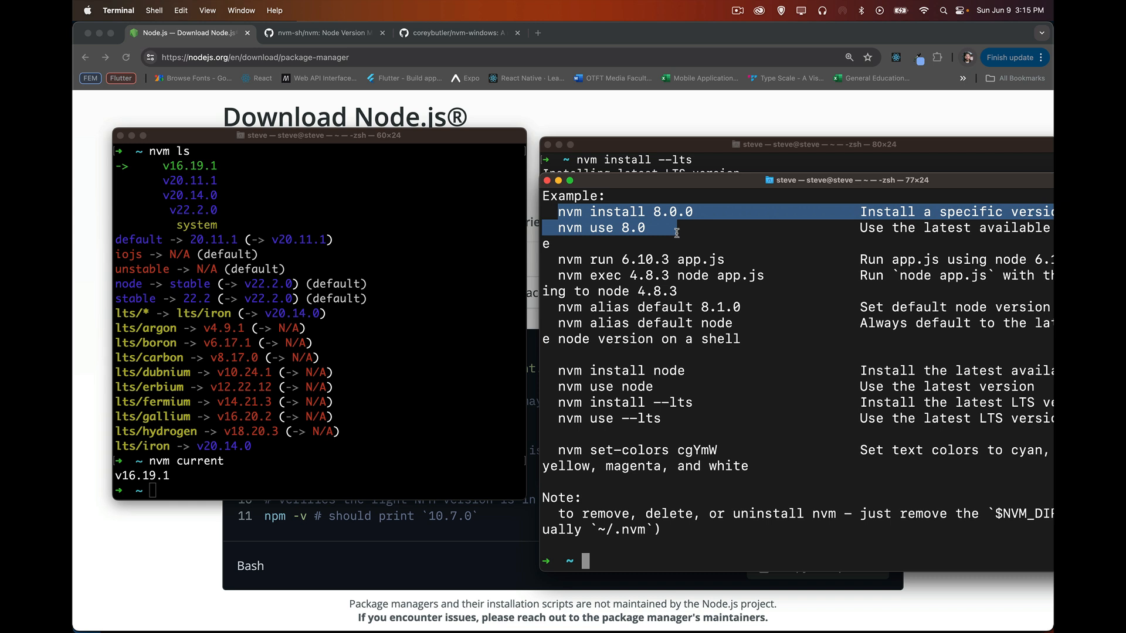
mouse_move(561, 259)
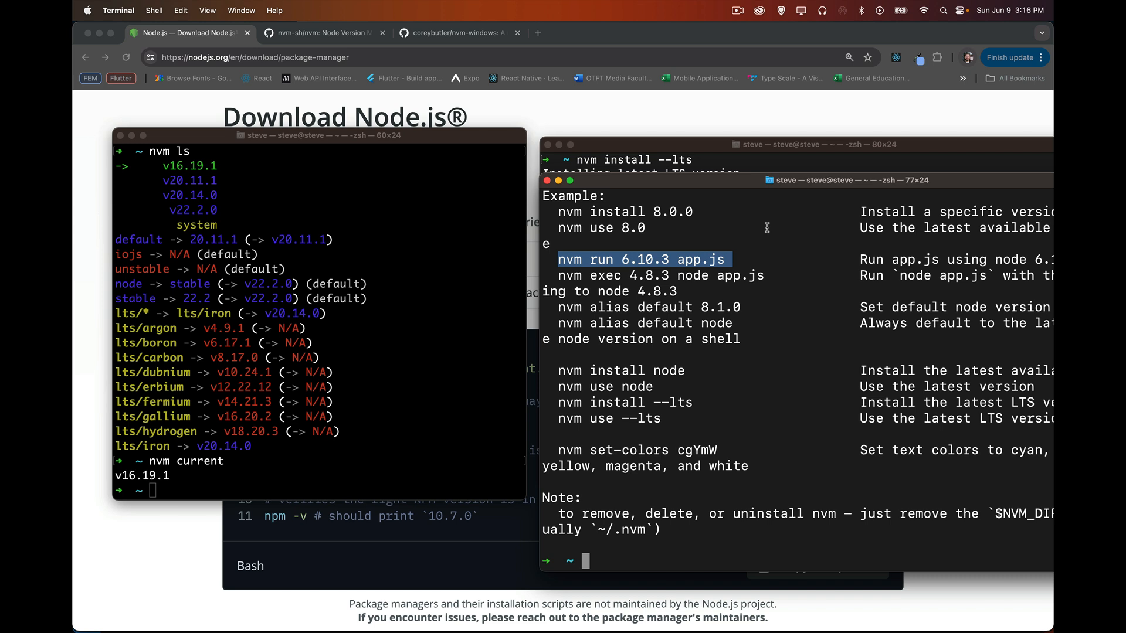
mouse_move(525, 271)
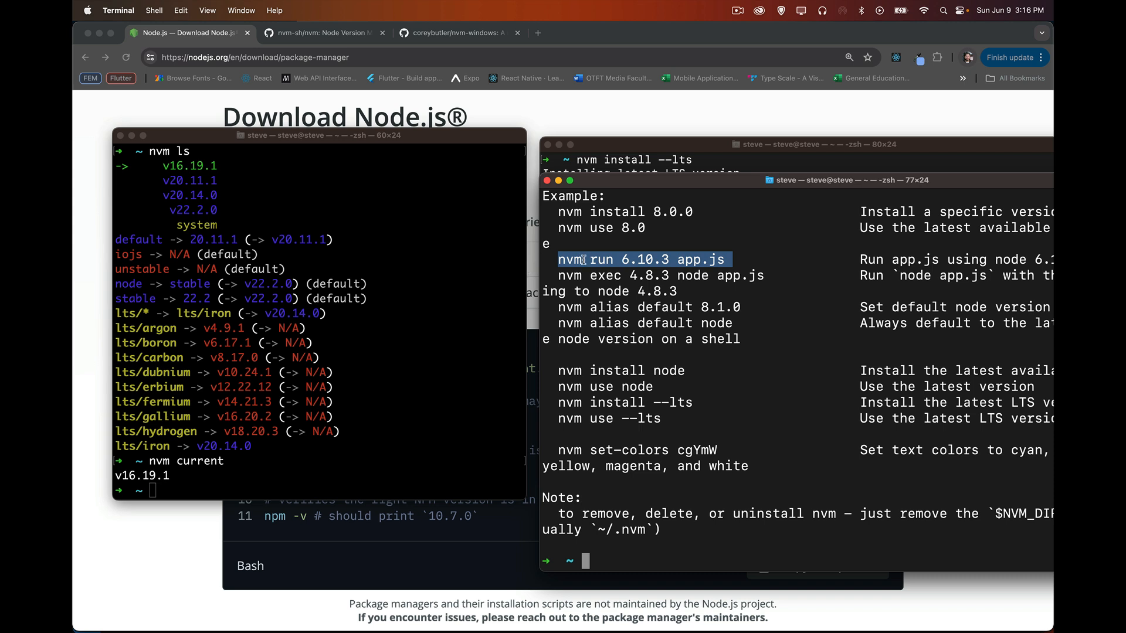
mouse_move(666, 258)
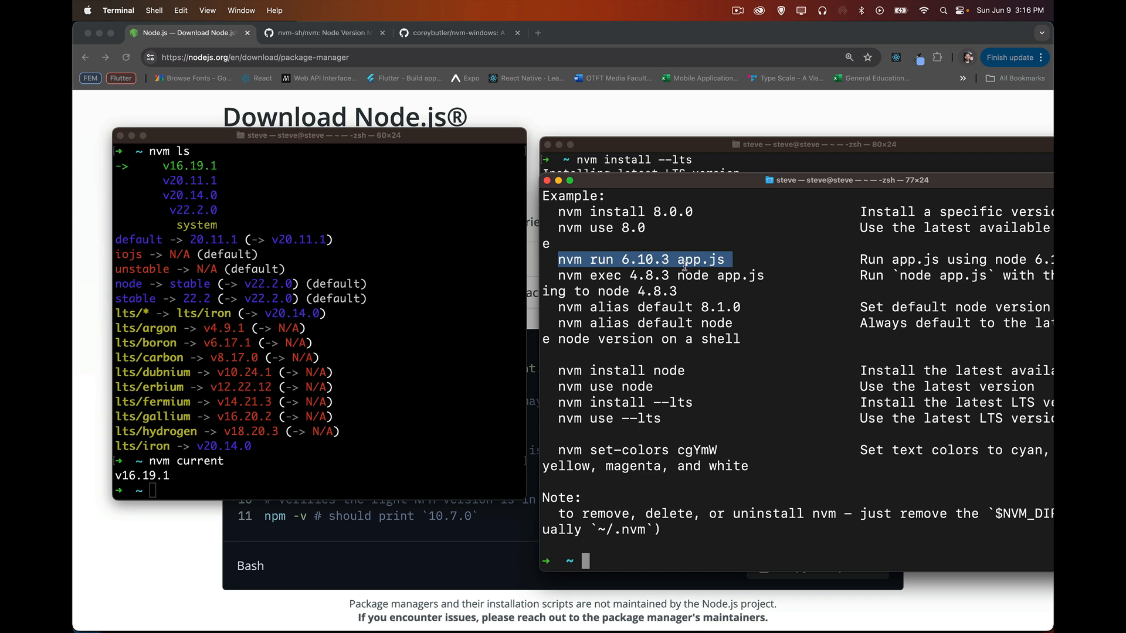
mouse_move(732, 257)
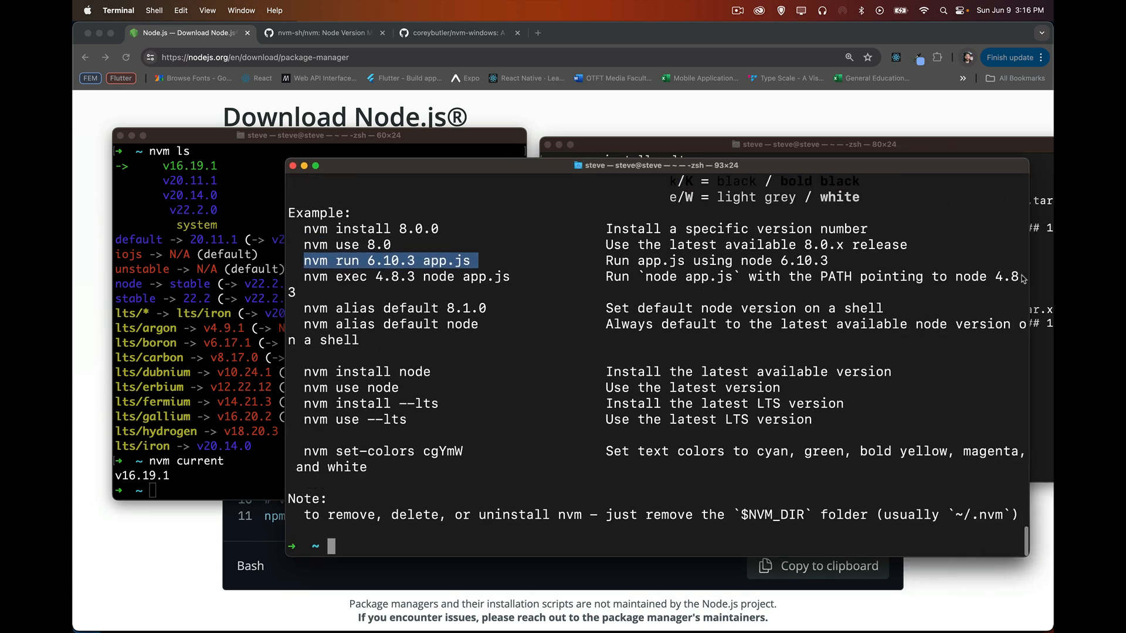
mouse_move(825, 261)
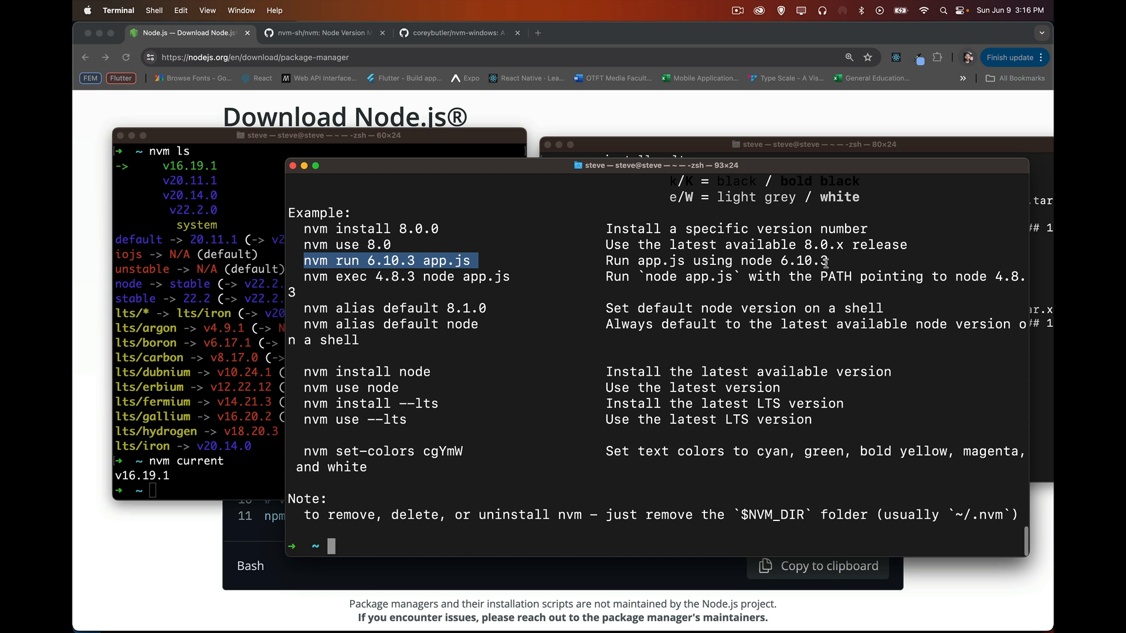
mouse_move(845, 260)
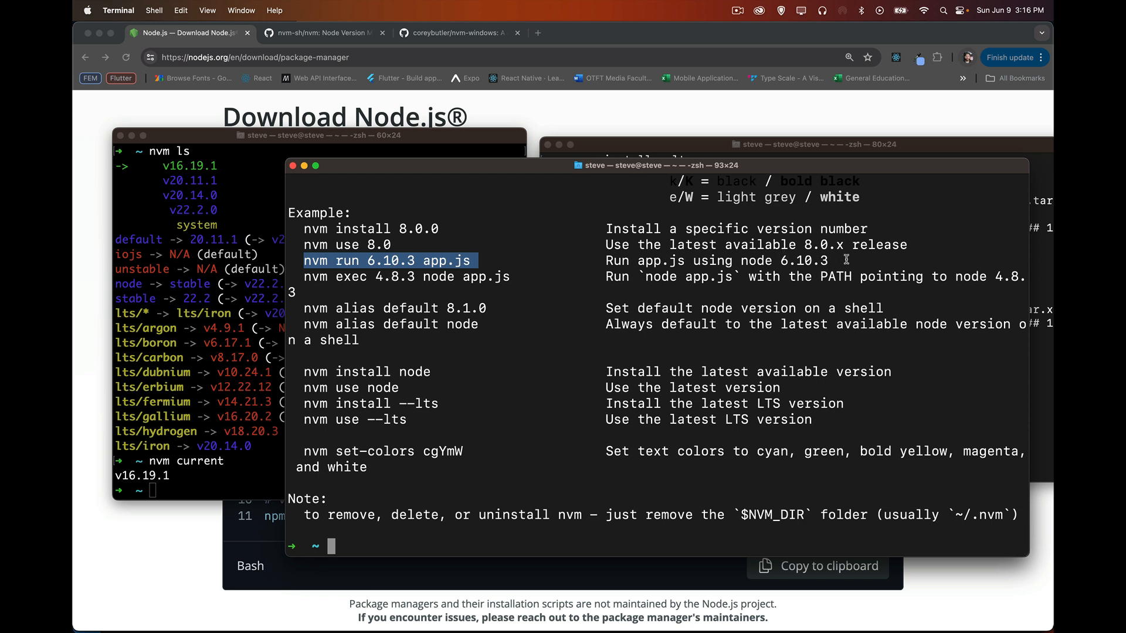
mouse_move(453, 229)
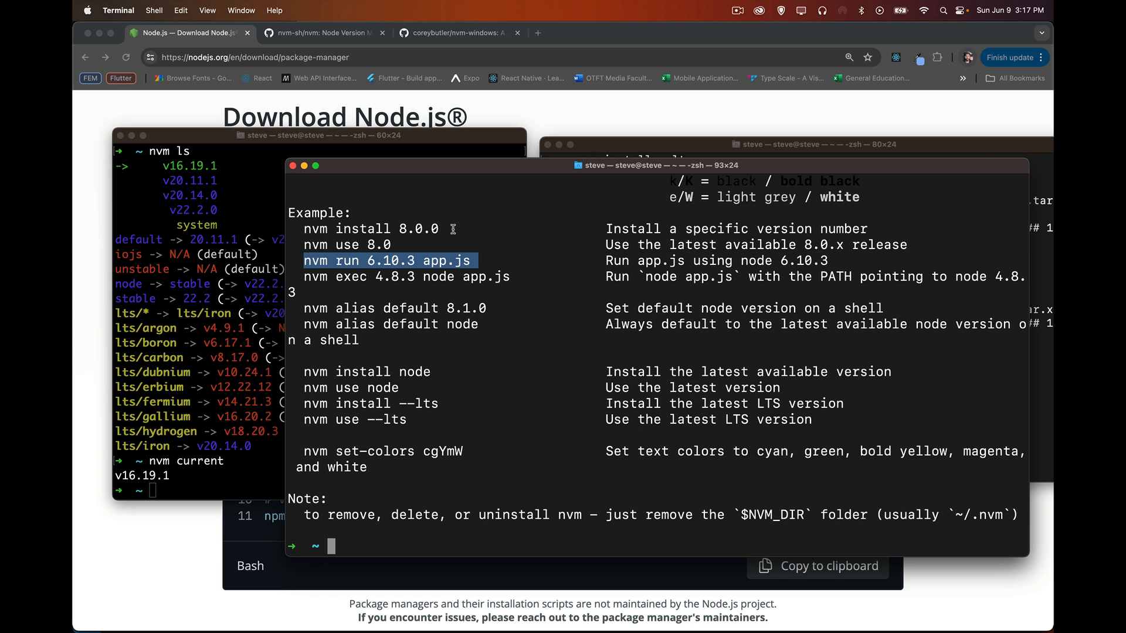
mouse_move(319, 495)
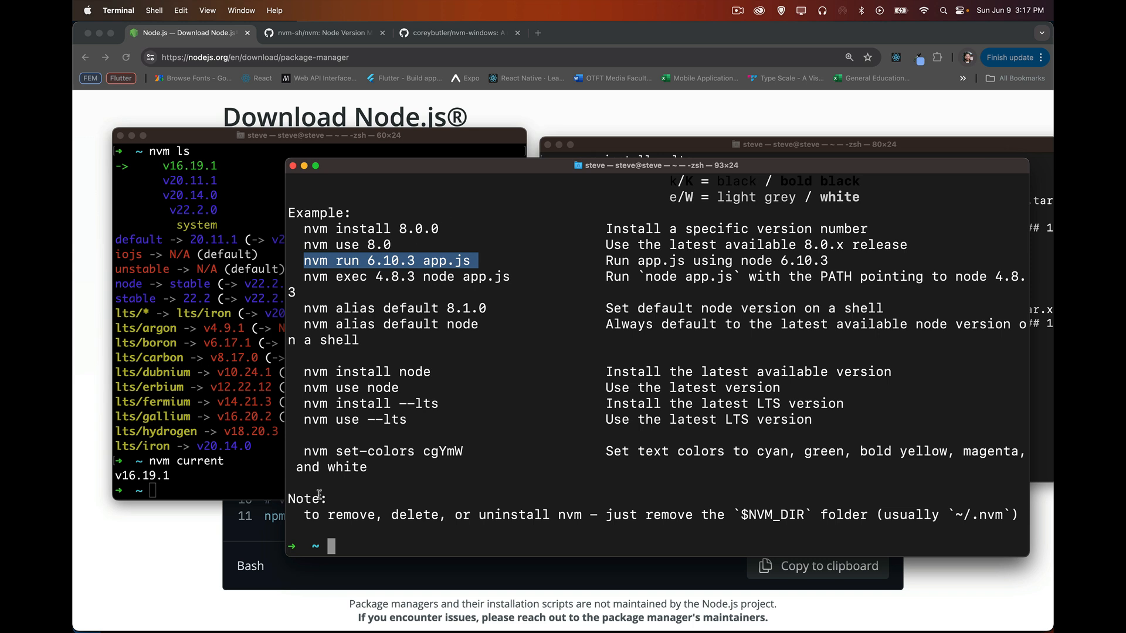
mouse_move(427, 529)
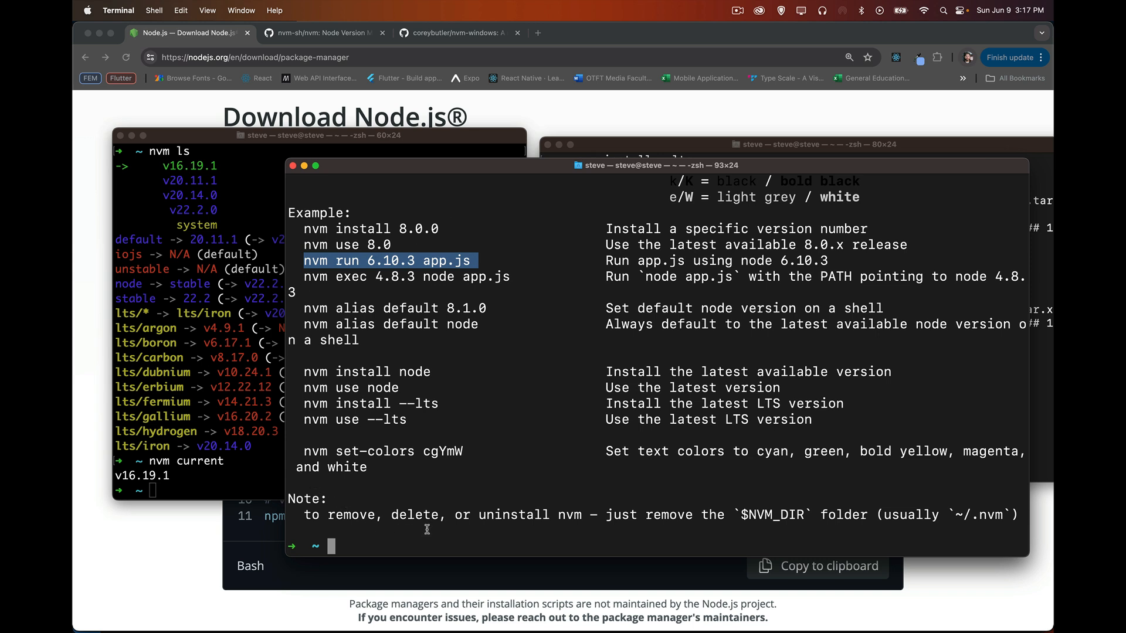
mouse_move(958, 512)
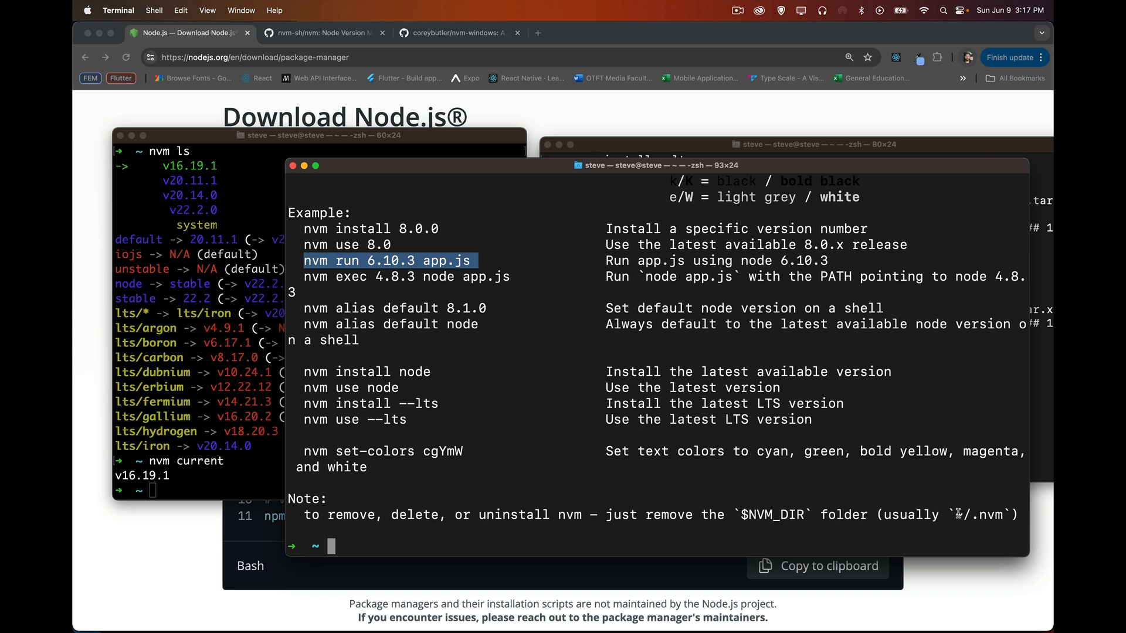